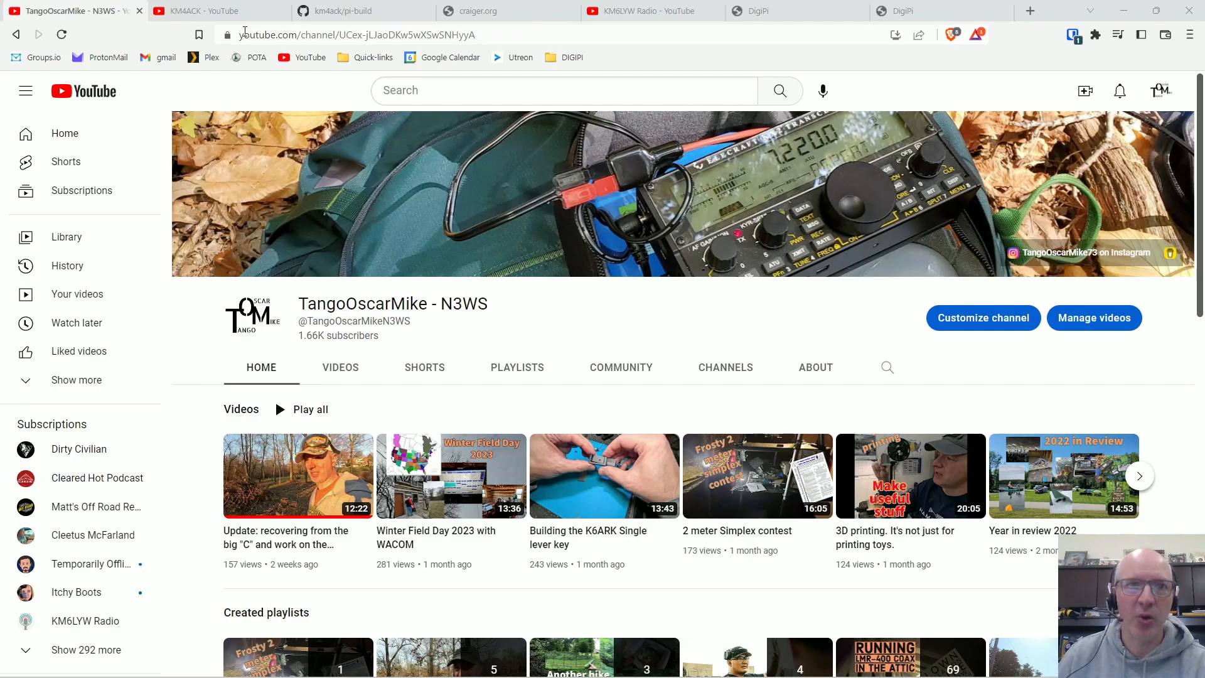
pyautogui.moveTo(211, 11)
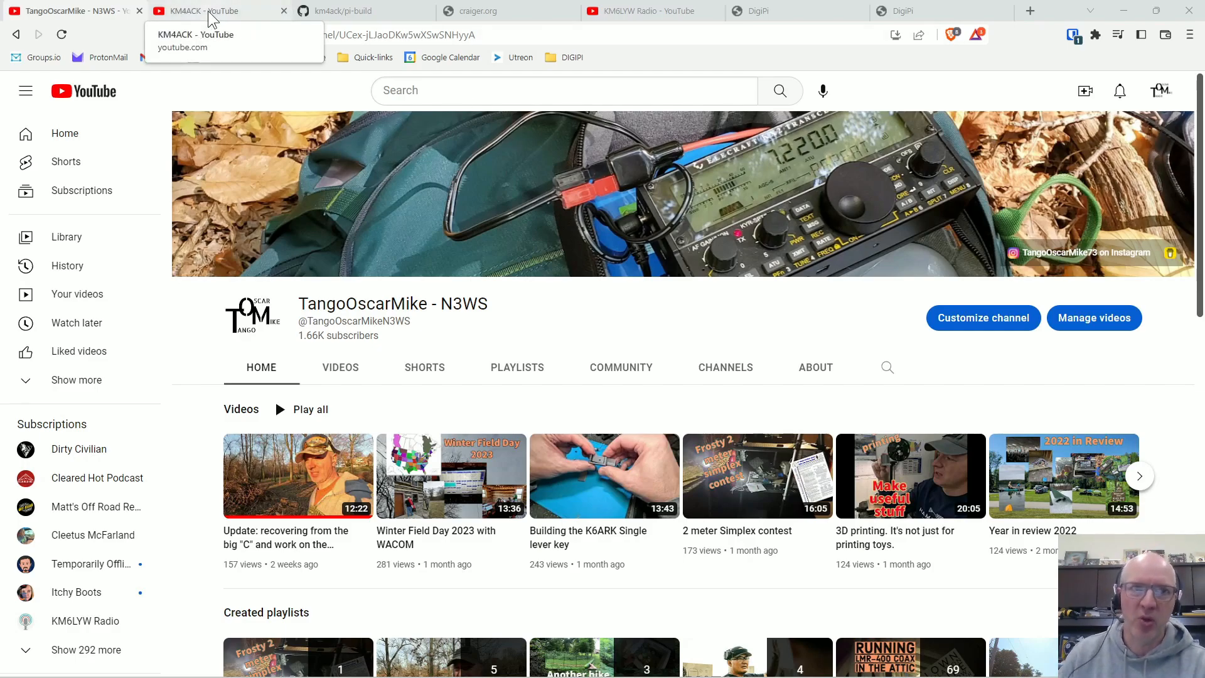
# Switch from the TangoOscarMike channel to the KM4ACK YouTube channel page
pyautogui.click(215, 11)
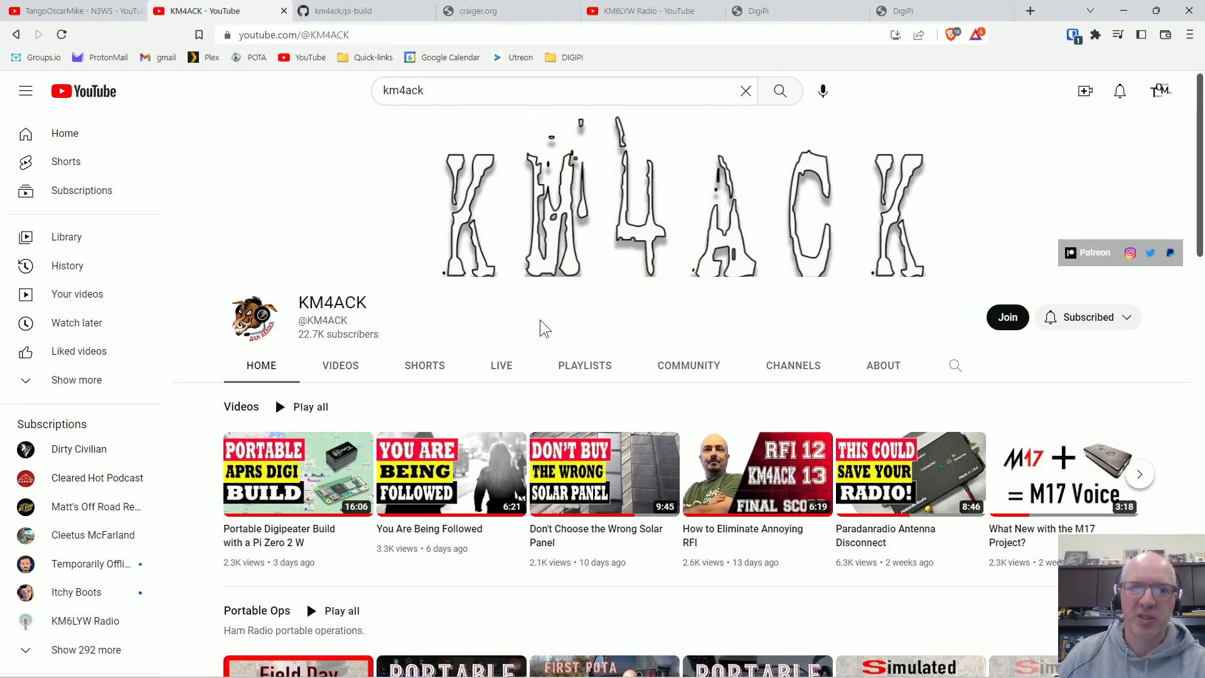
pyautogui.moveTo(824, 274)
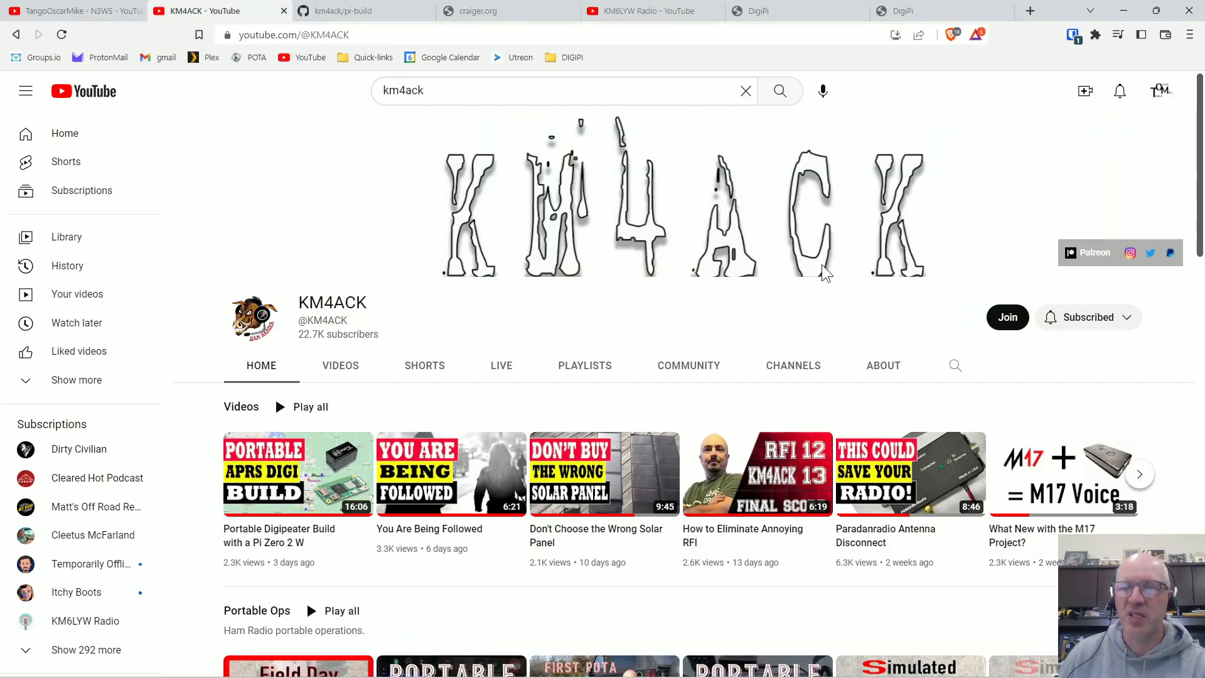
pyautogui.moveTo(554, 258)
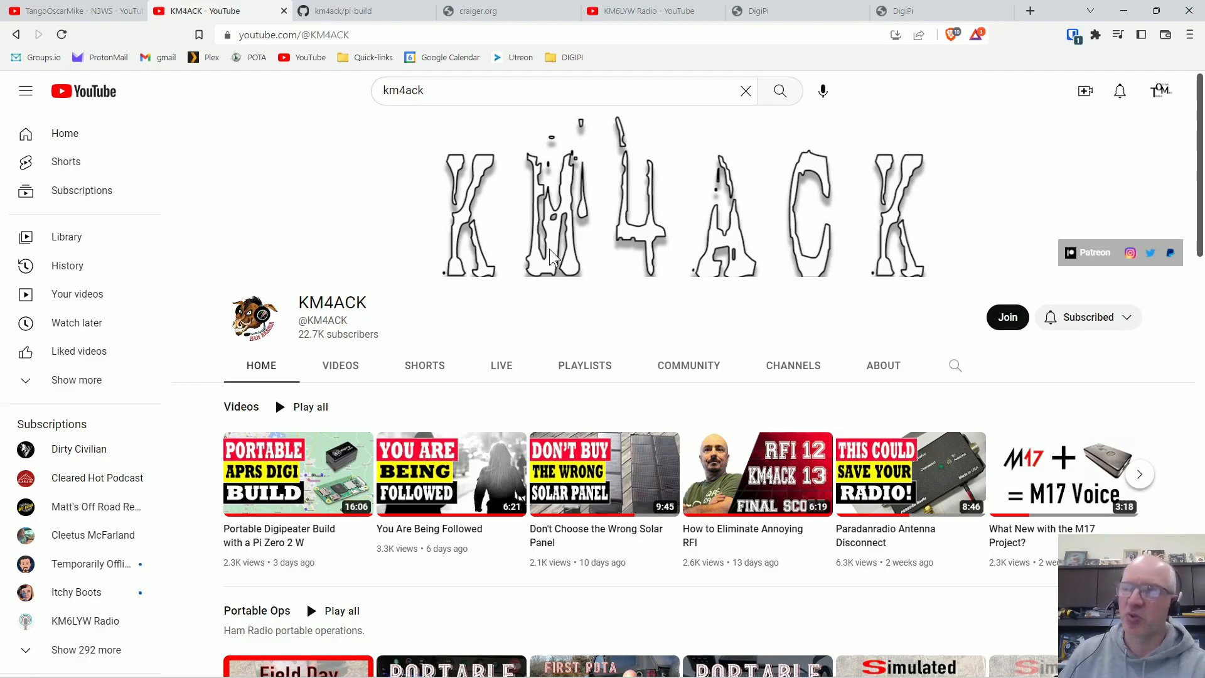
# Switch to the km4ack/pi-build GitHub repository page
pyautogui.click(354, 11)
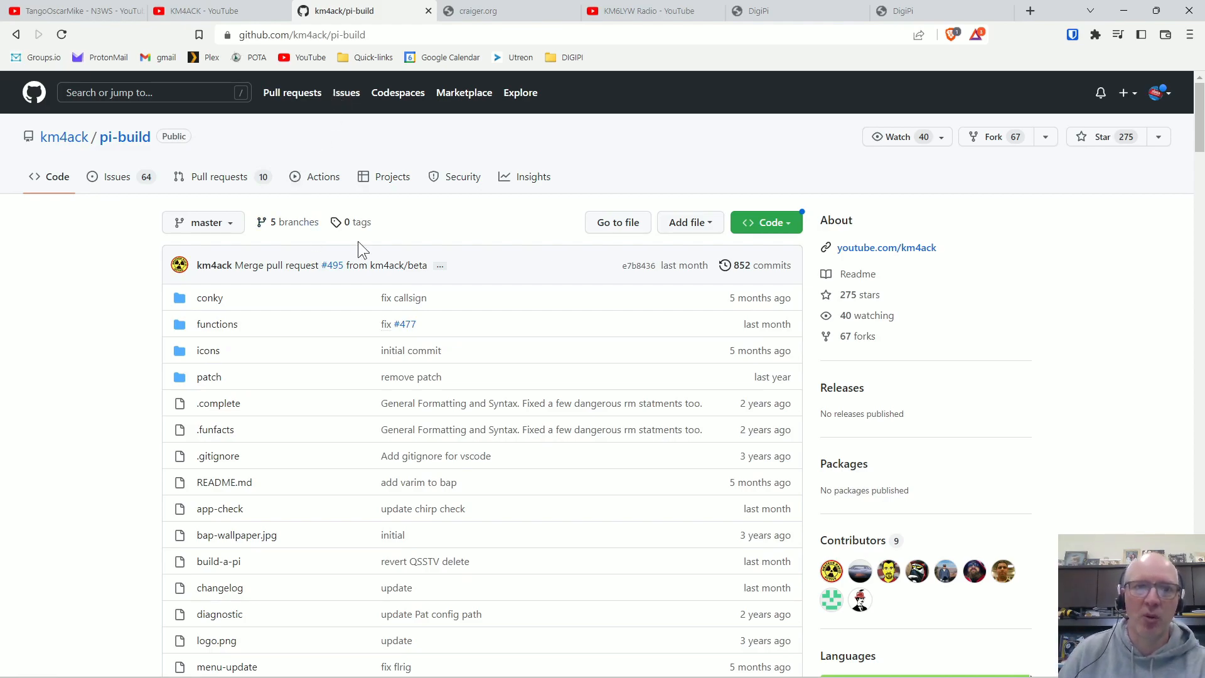
pyautogui.moveTo(399, 223)
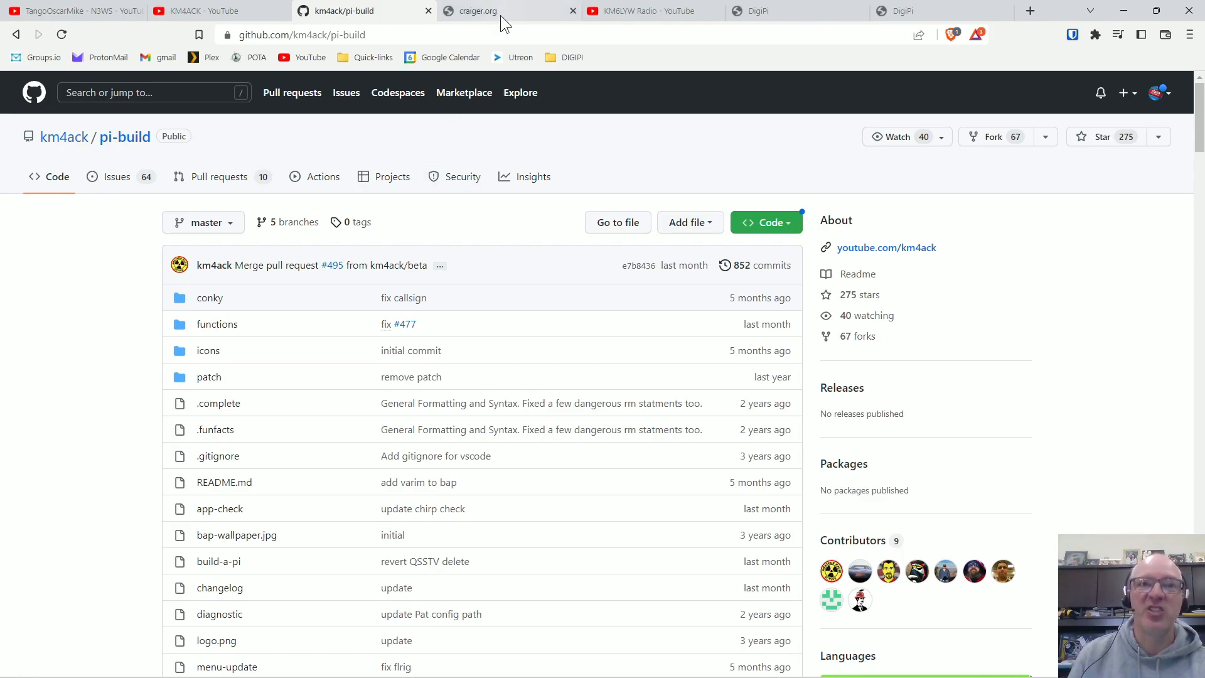
# Switch to the digipi.org project page and read down to its supported services list
pyautogui.click(478, 11)
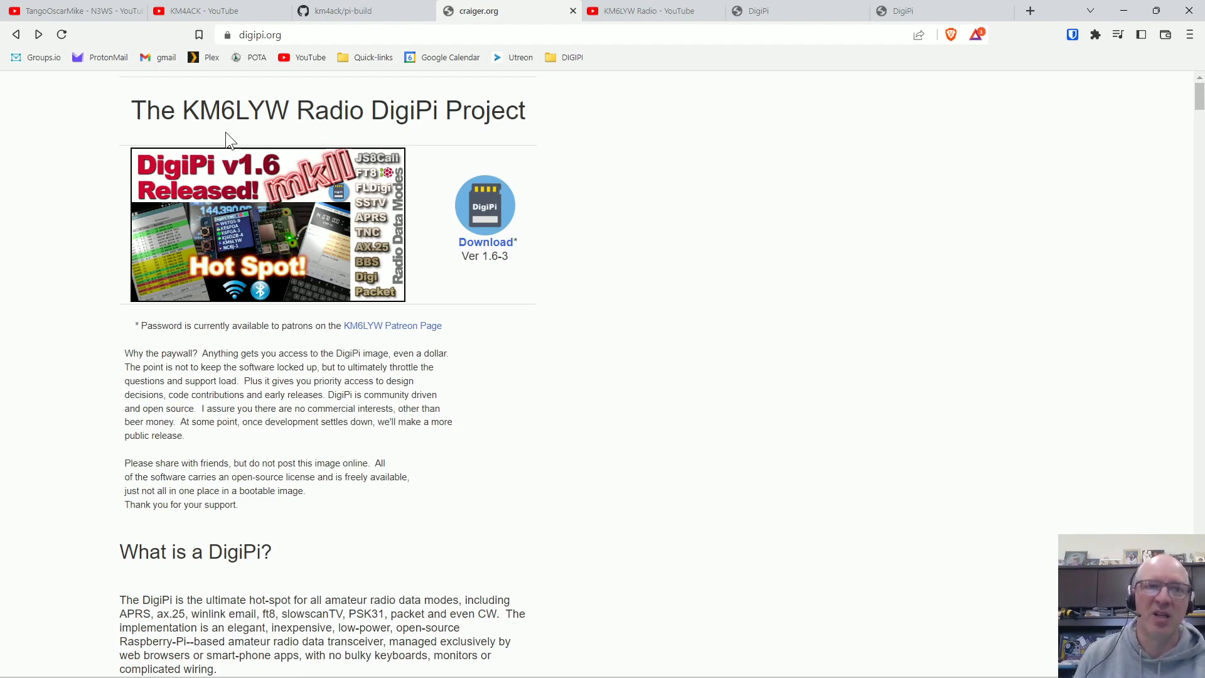
pyautogui.moveTo(485, 241)
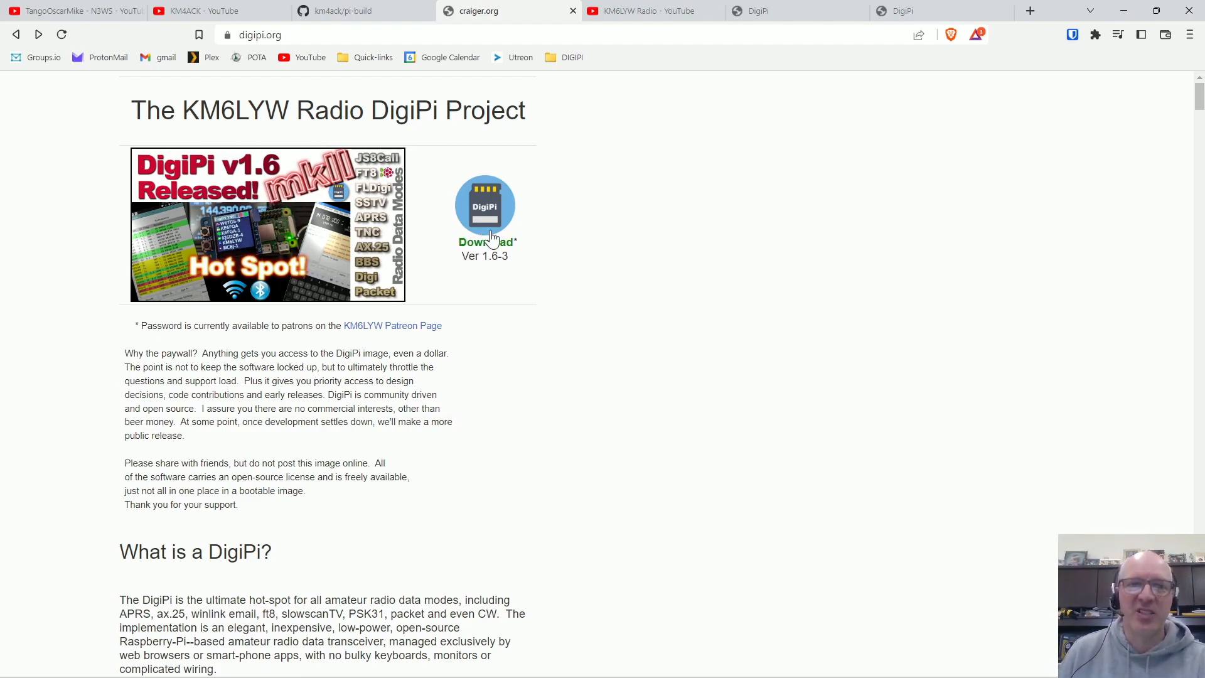
pyautogui.moveTo(498, 239)
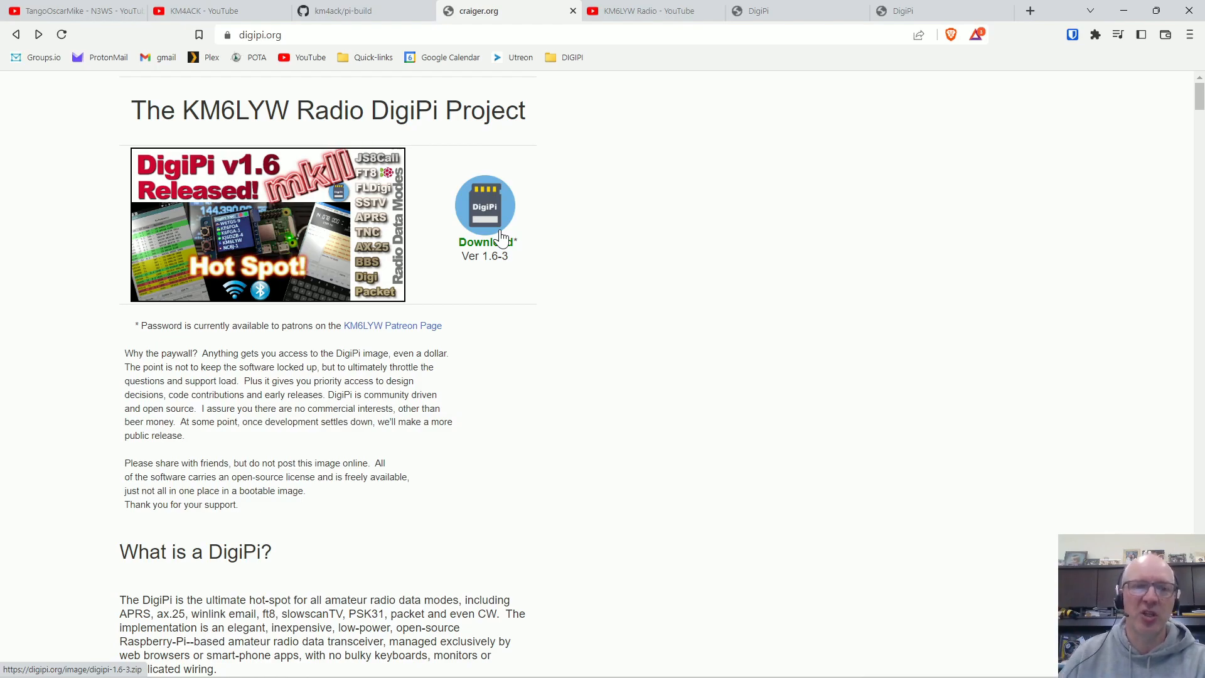
pyautogui.scroll(-3)
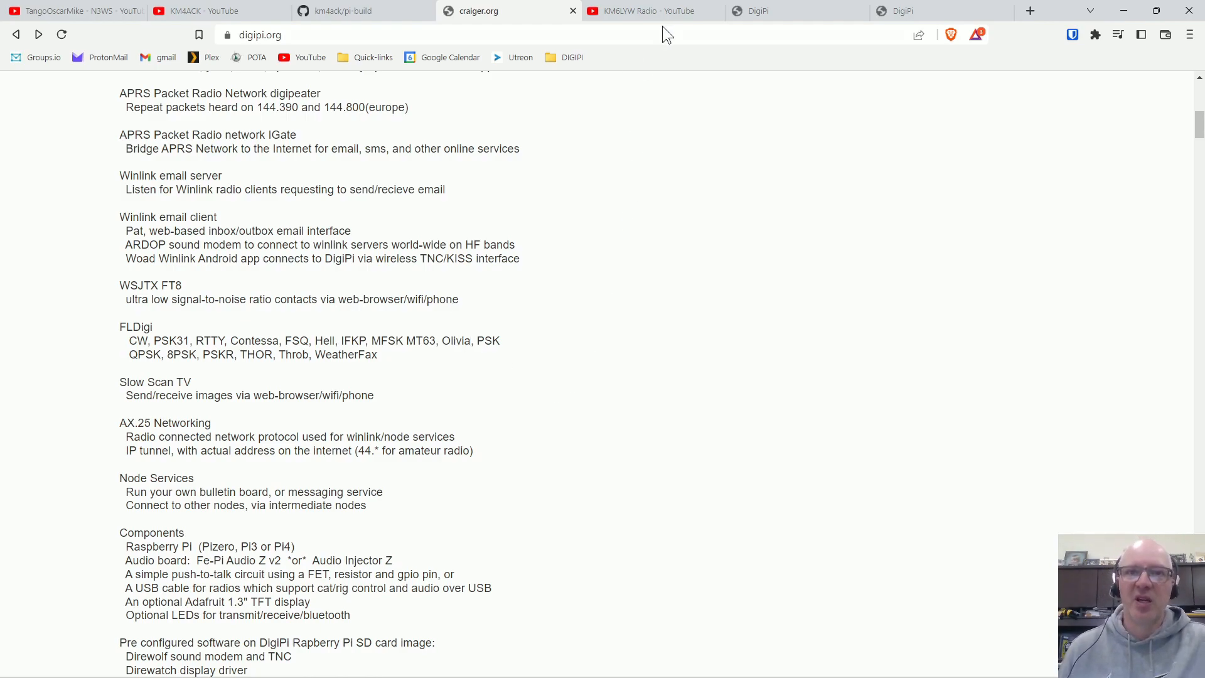
# Switch to the KM6LYW Radio YouTube channel page
pyautogui.click(649, 11)
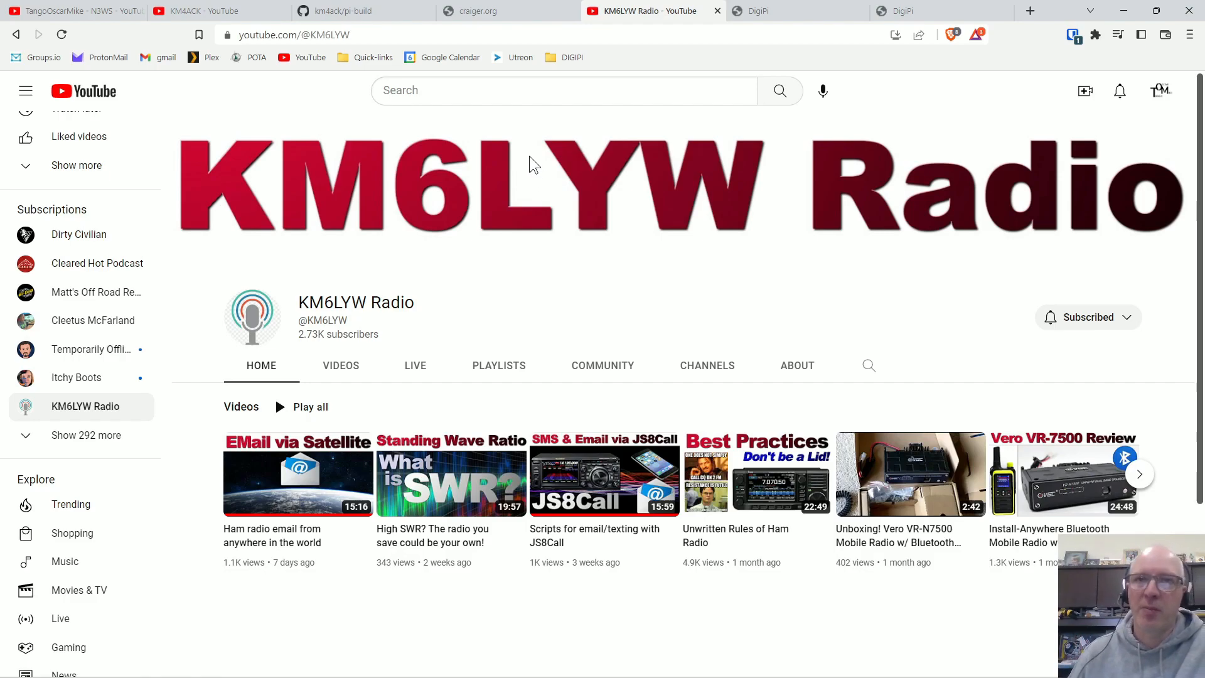
# Switch to the DigiPi hotspot dashboard and bring up its Wifi Setup page
pyautogui.click(791, 11)
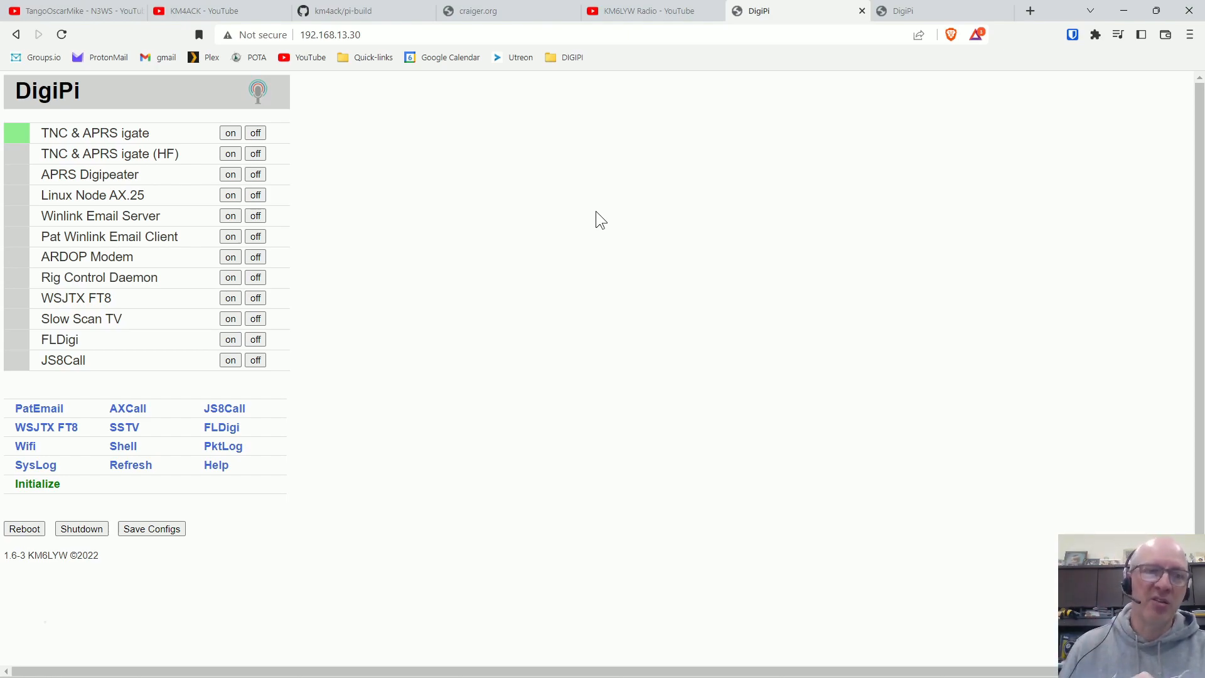
pyautogui.moveTo(6, 482)
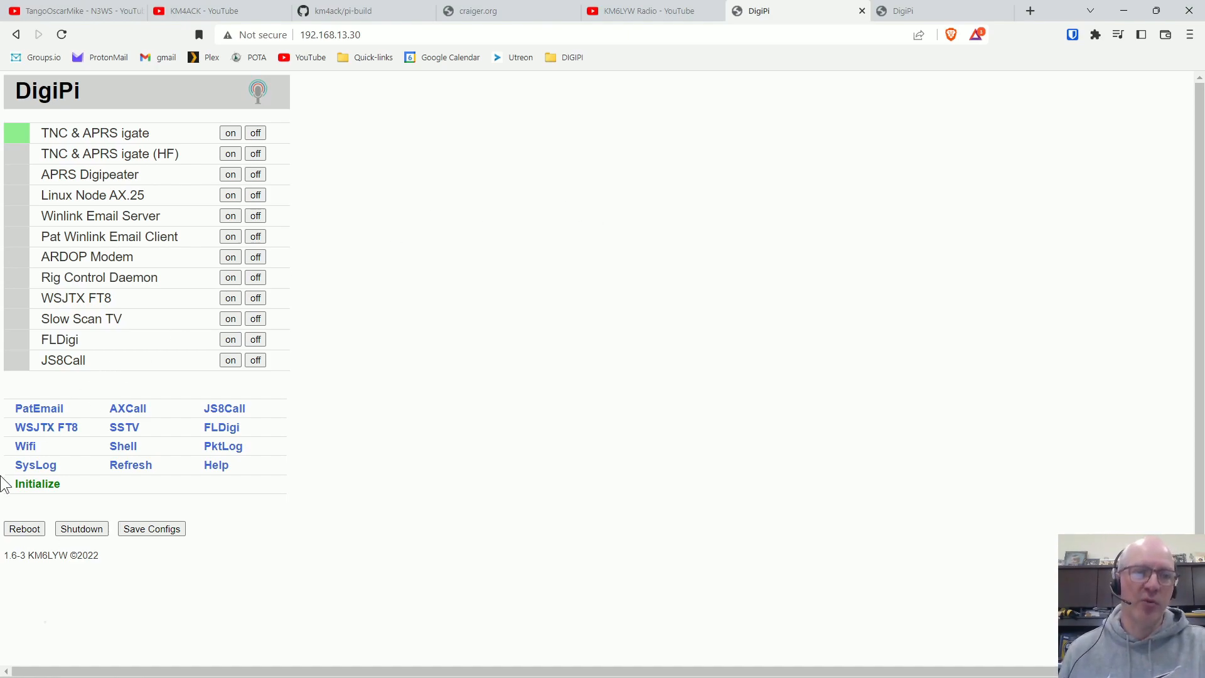
pyautogui.moveTo(25, 446)
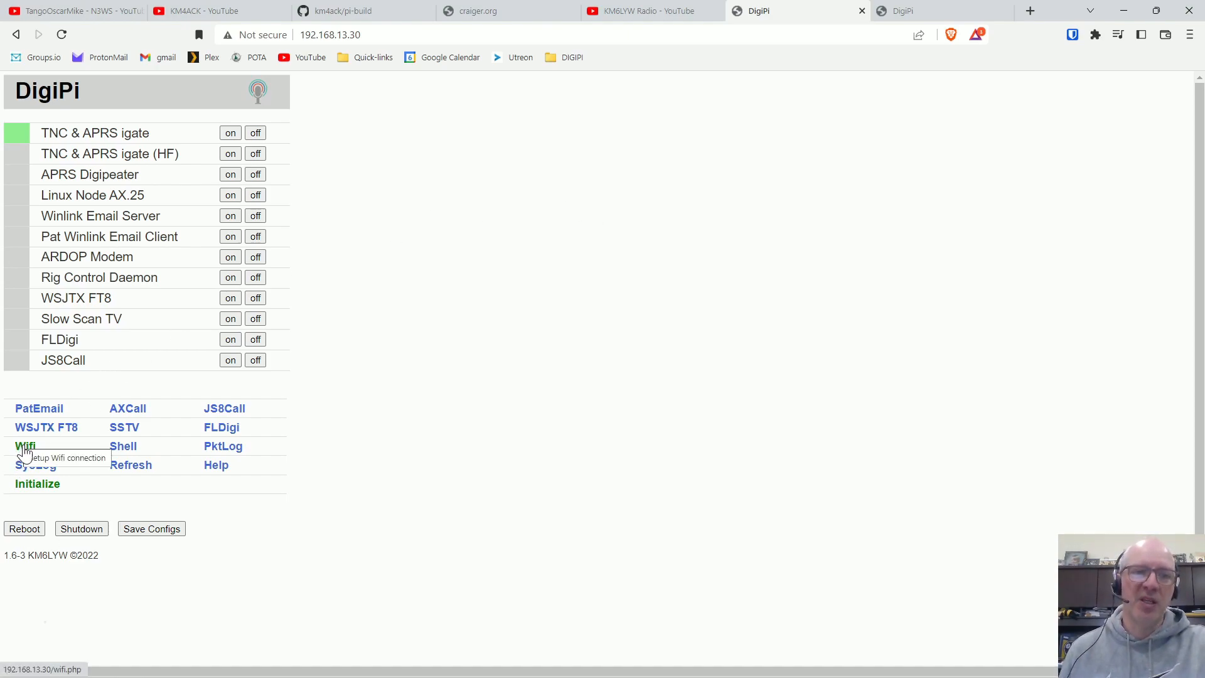
pyautogui.click(25, 445)
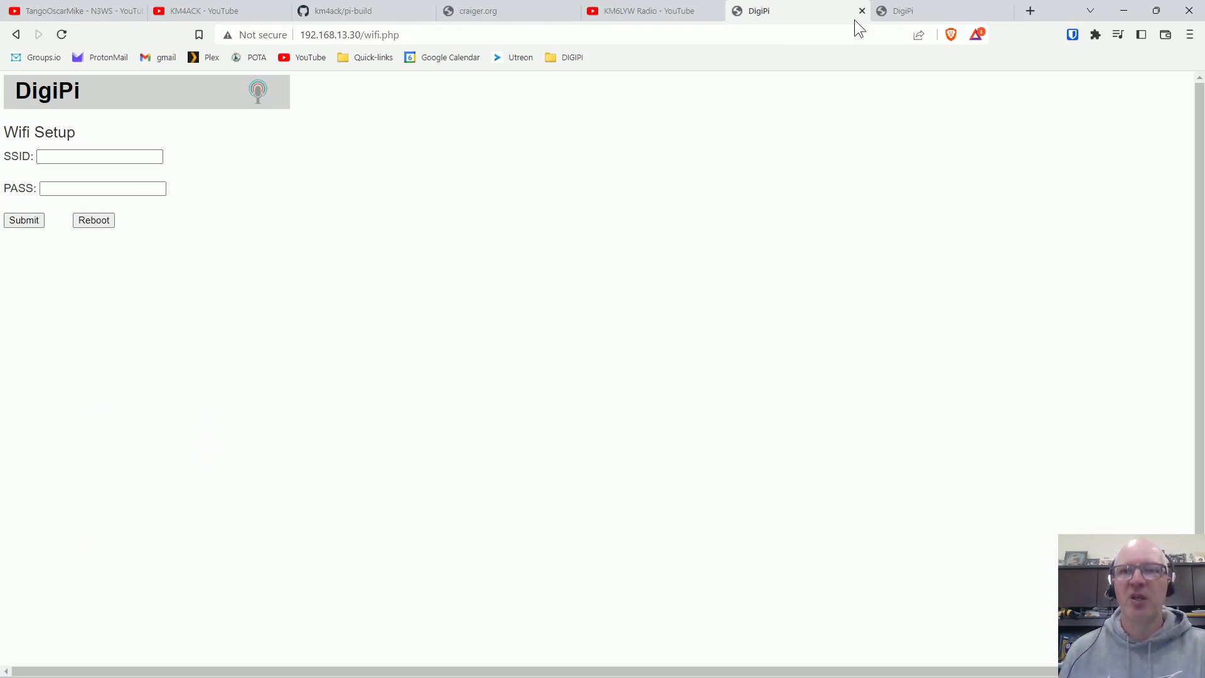
pyautogui.moveTo(116, 138)
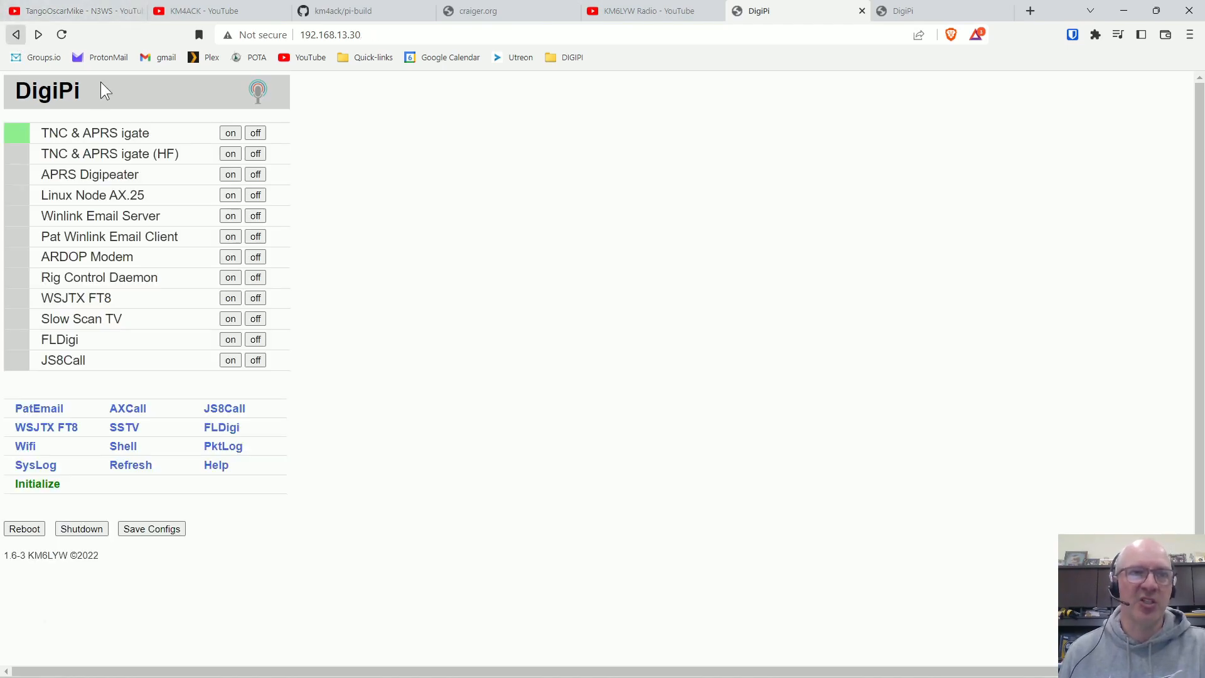
pyautogui.moveTo(695, 315)
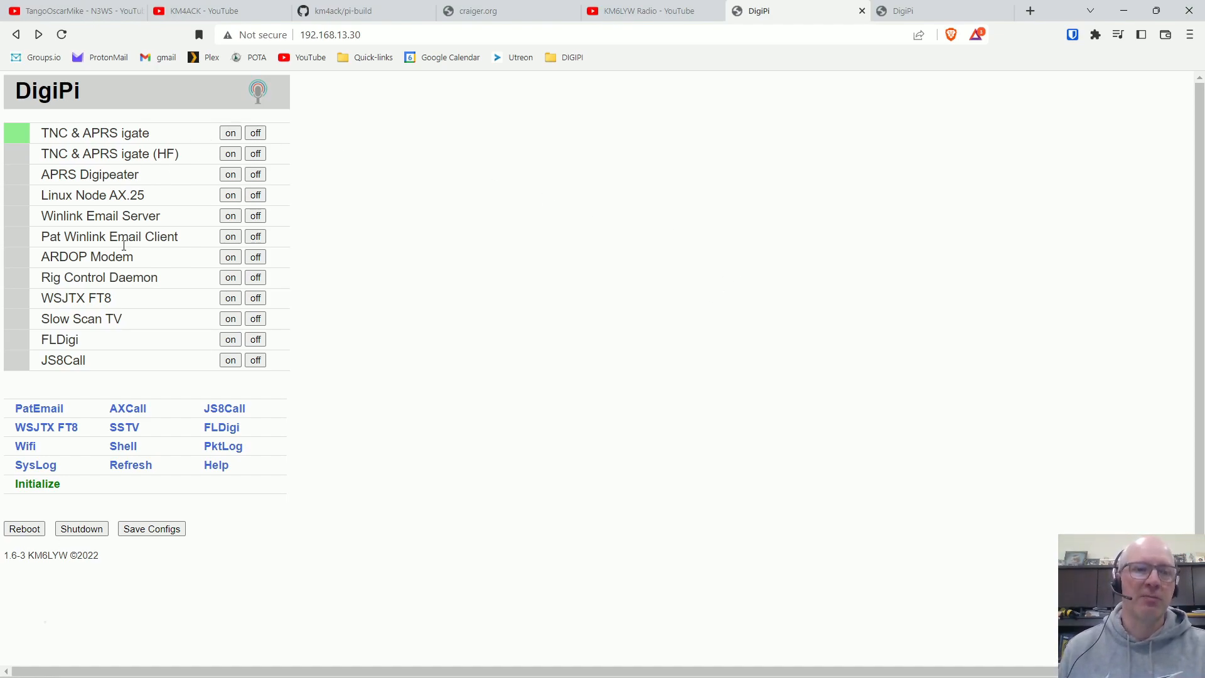
pyautogui.moveTo(36, 483)
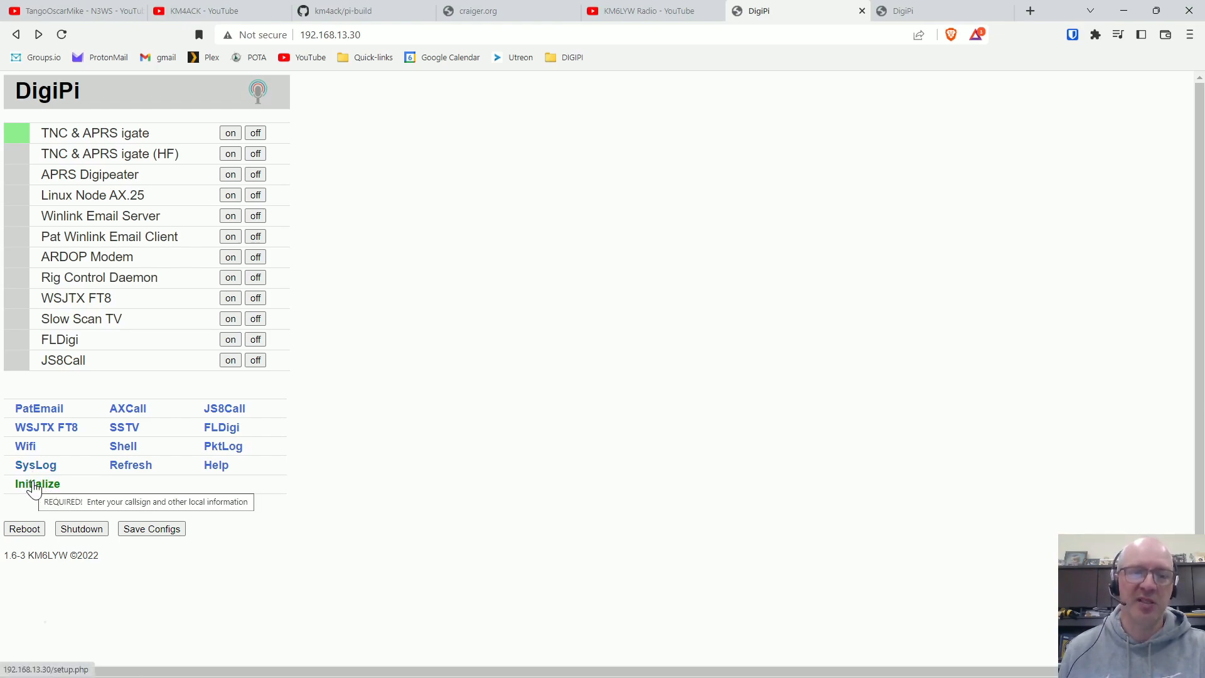
pyautogui.moveTo(320, 404)
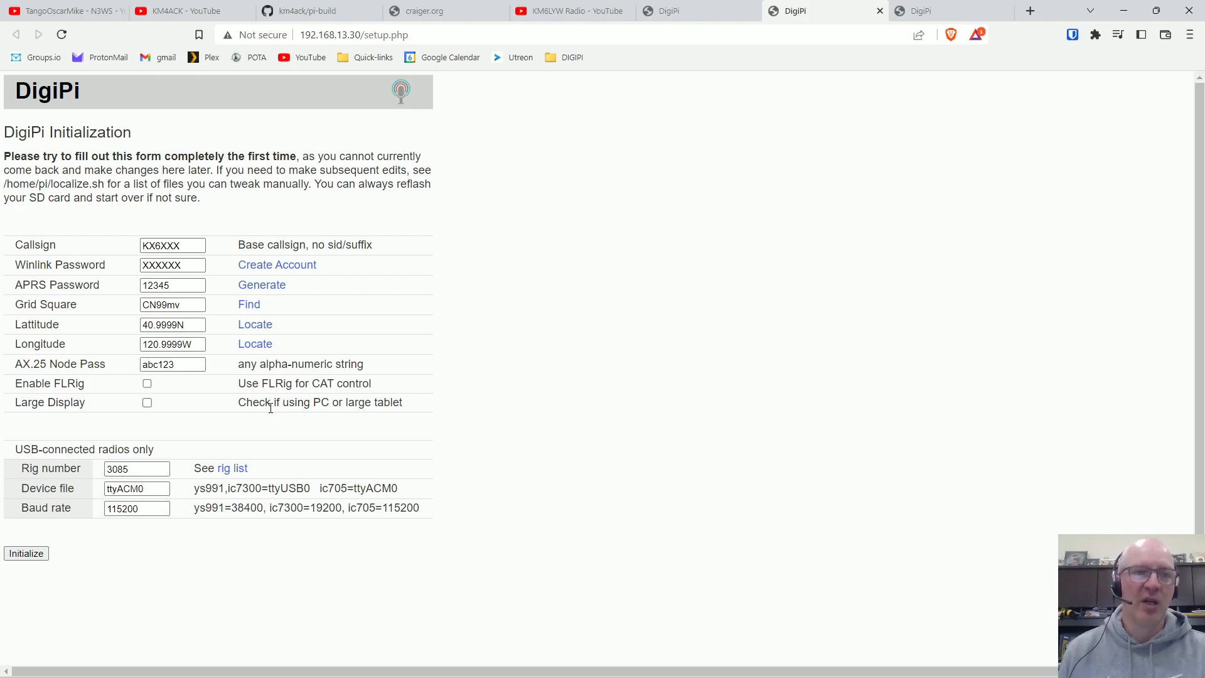
pyautogui.click(172, 244)
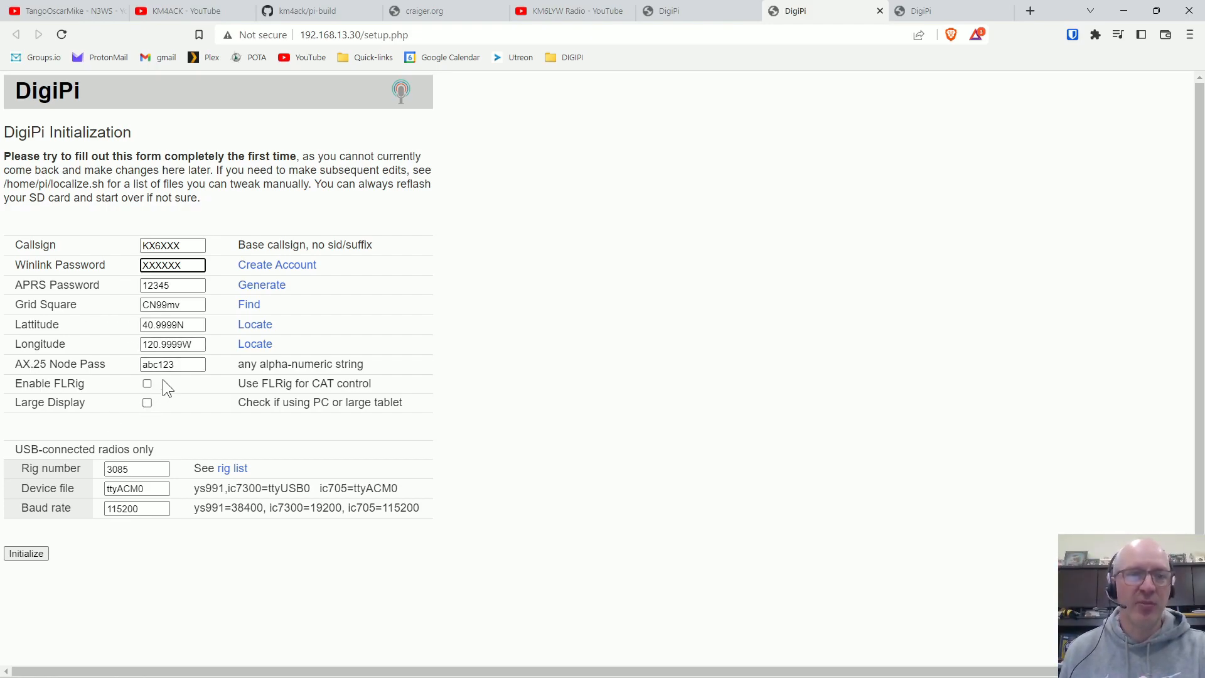
pyautogui.moveTo(171, 381)
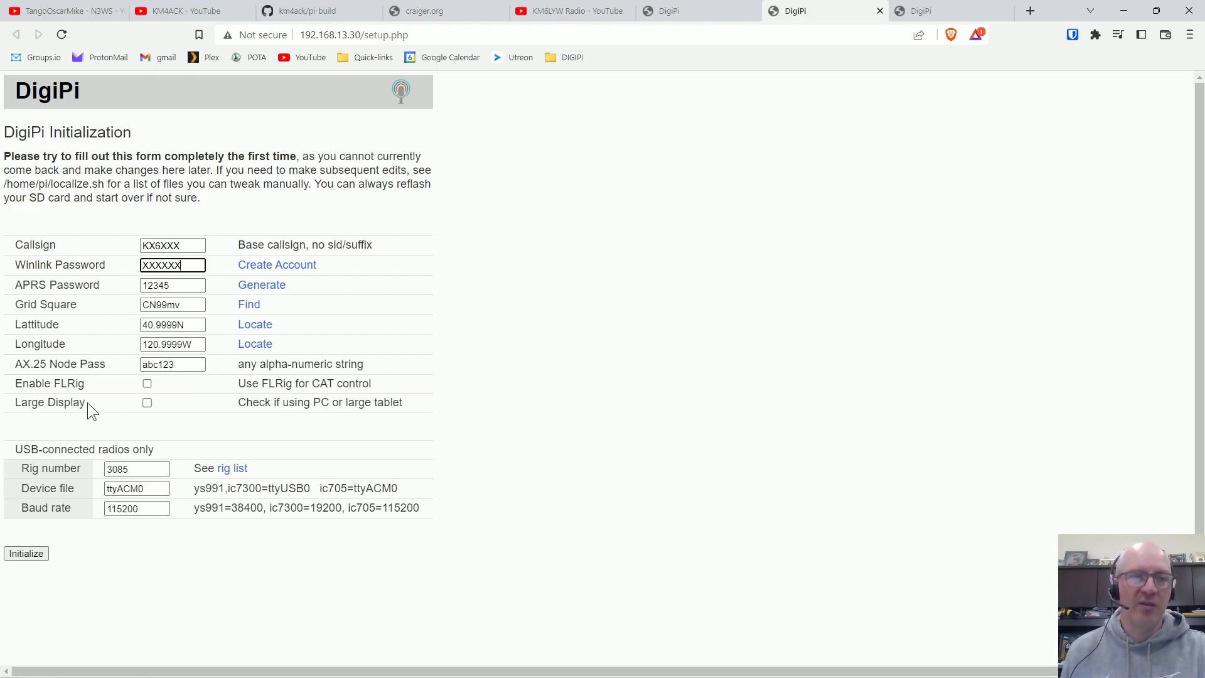
pyautogui.moveTo(143, 469)
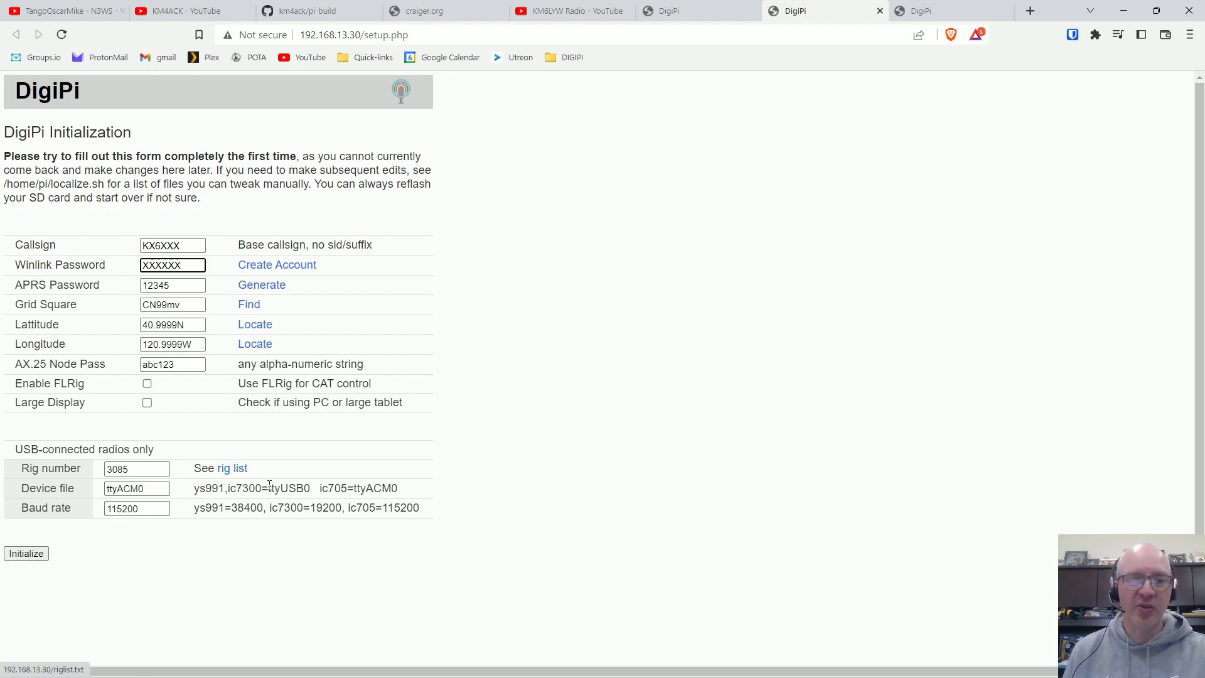
# Browse the Hamlib rig list and pick out rig number 1020 for the Yaesu FT-817
pyautogui.click(231, 468)
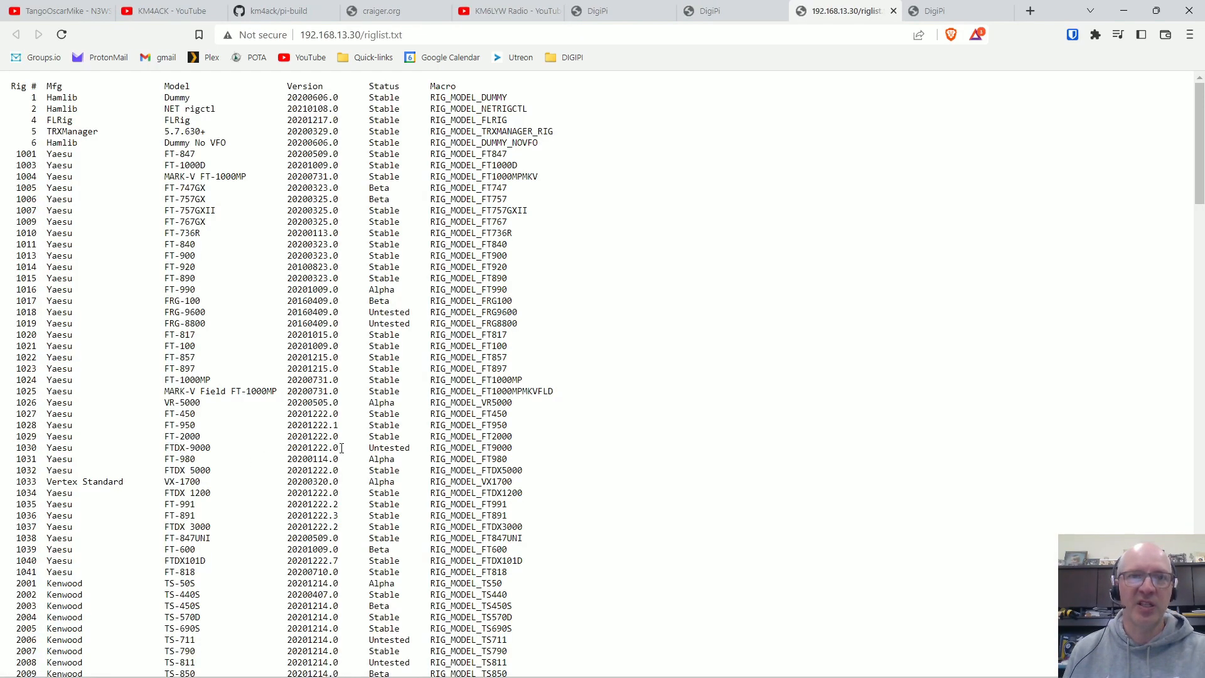
pyautogui.scroll(-3)
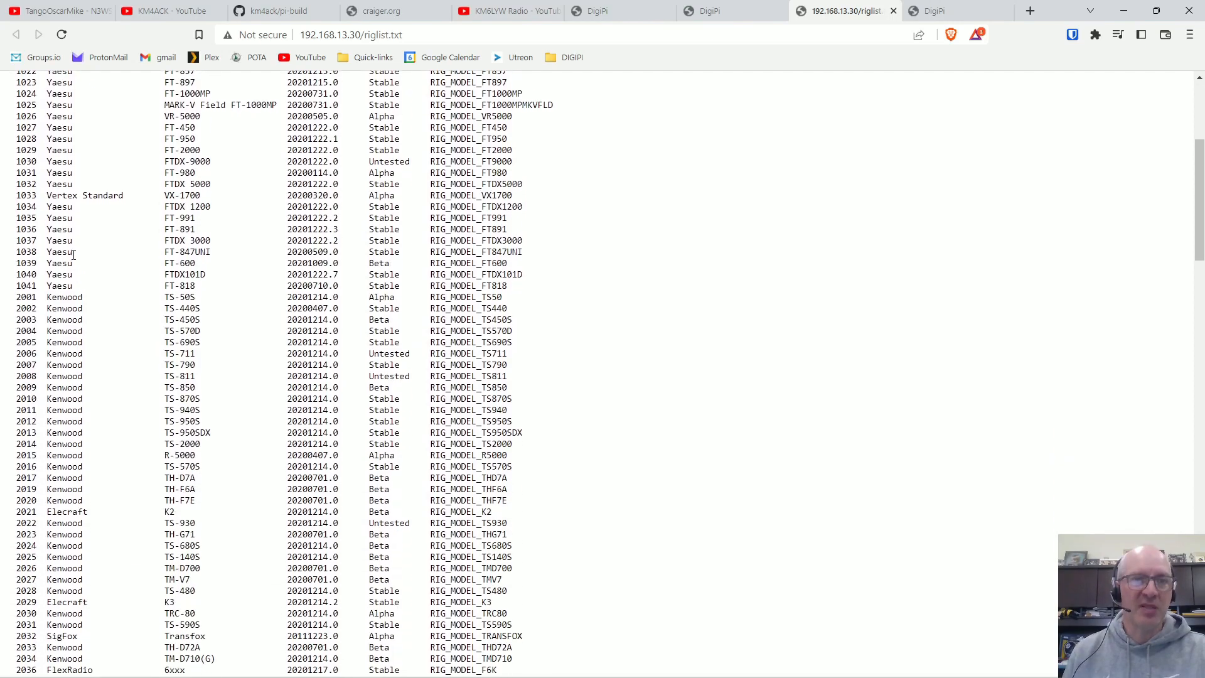
pyautogui.scroll(-3)
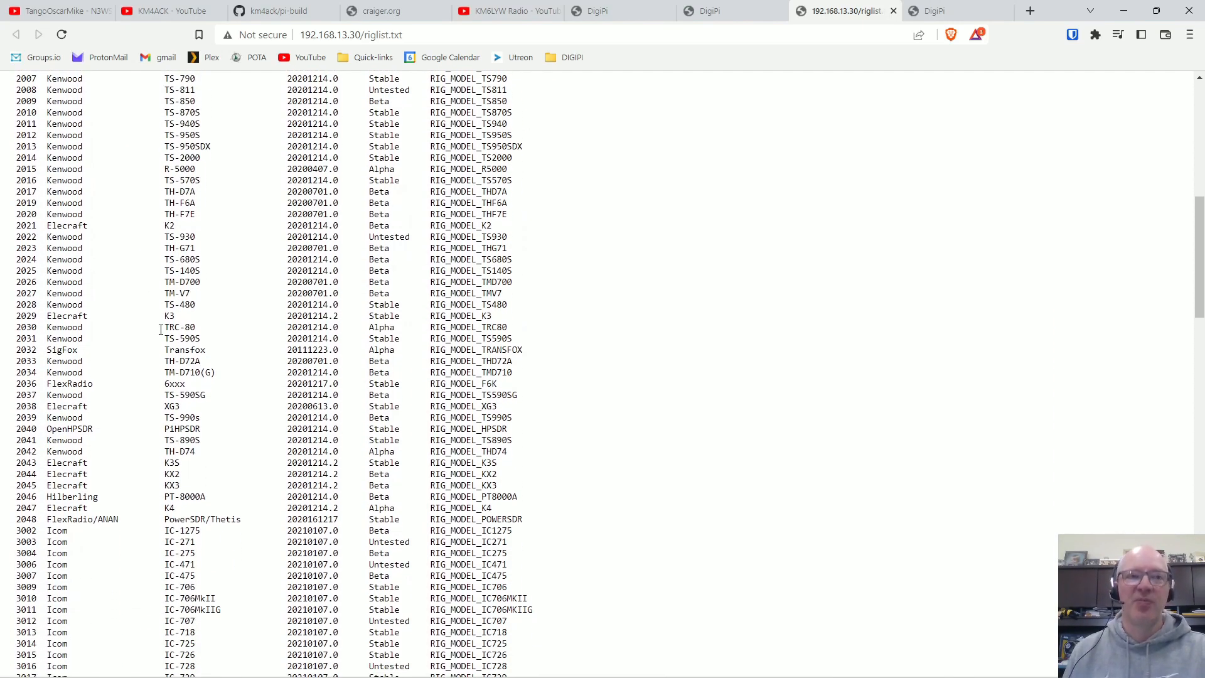
pyautogui.scroll(3)
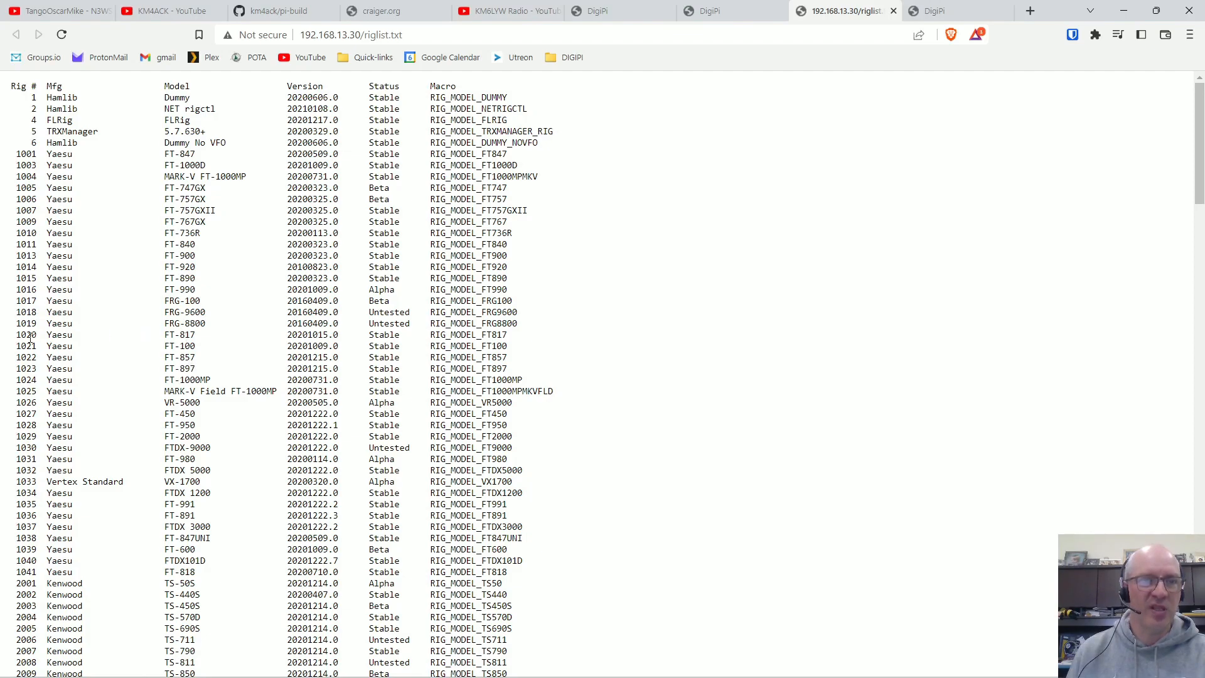
pyautogui.doubleClick(25, 334)
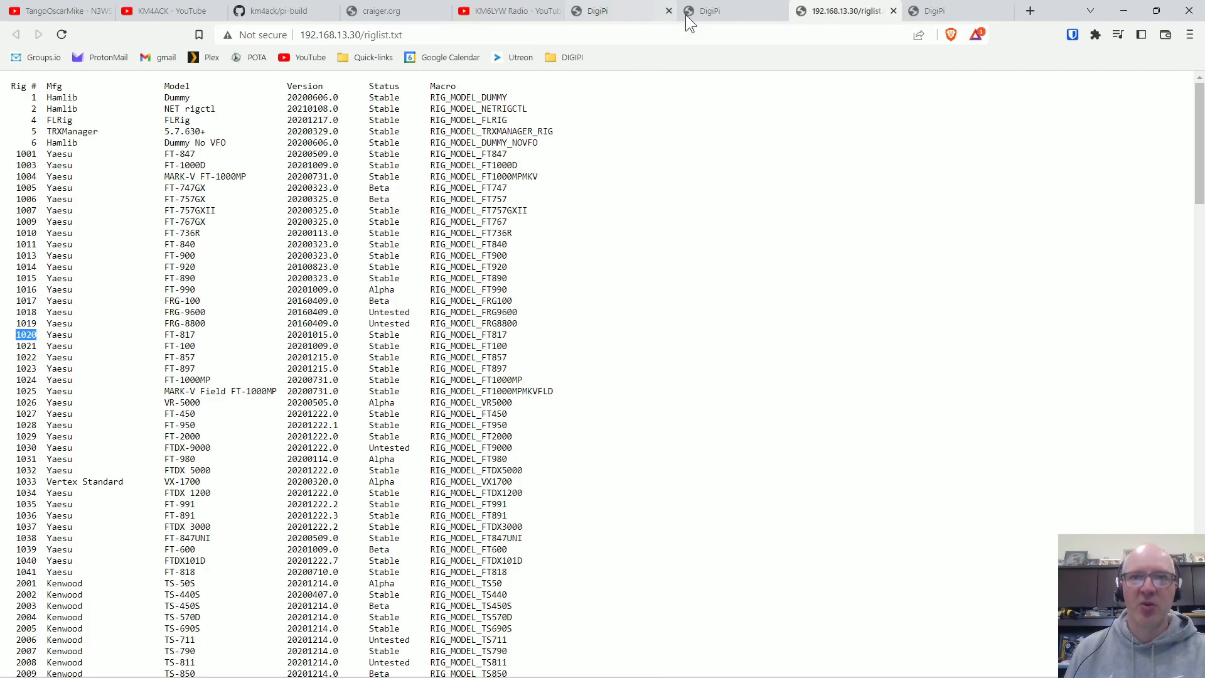
# Flip between the rig list and the DigiPi initialization form, ending on the form
pyautogui.click(709, 11)
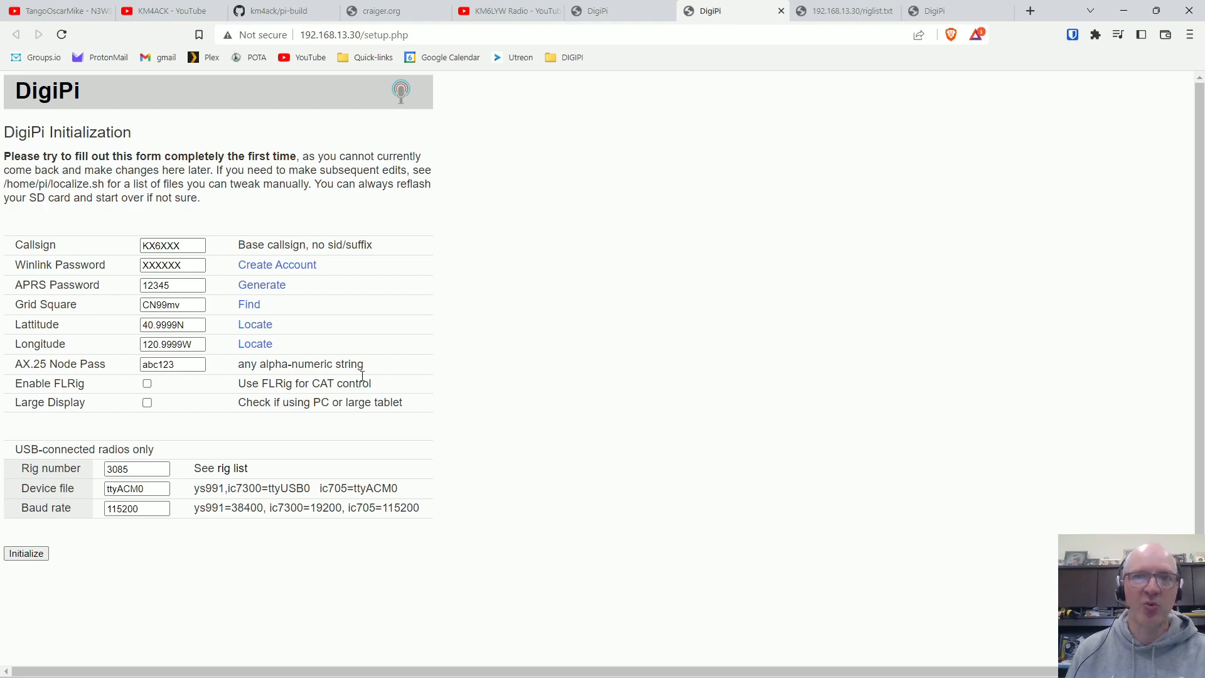
pyautogui.click(844, 11)
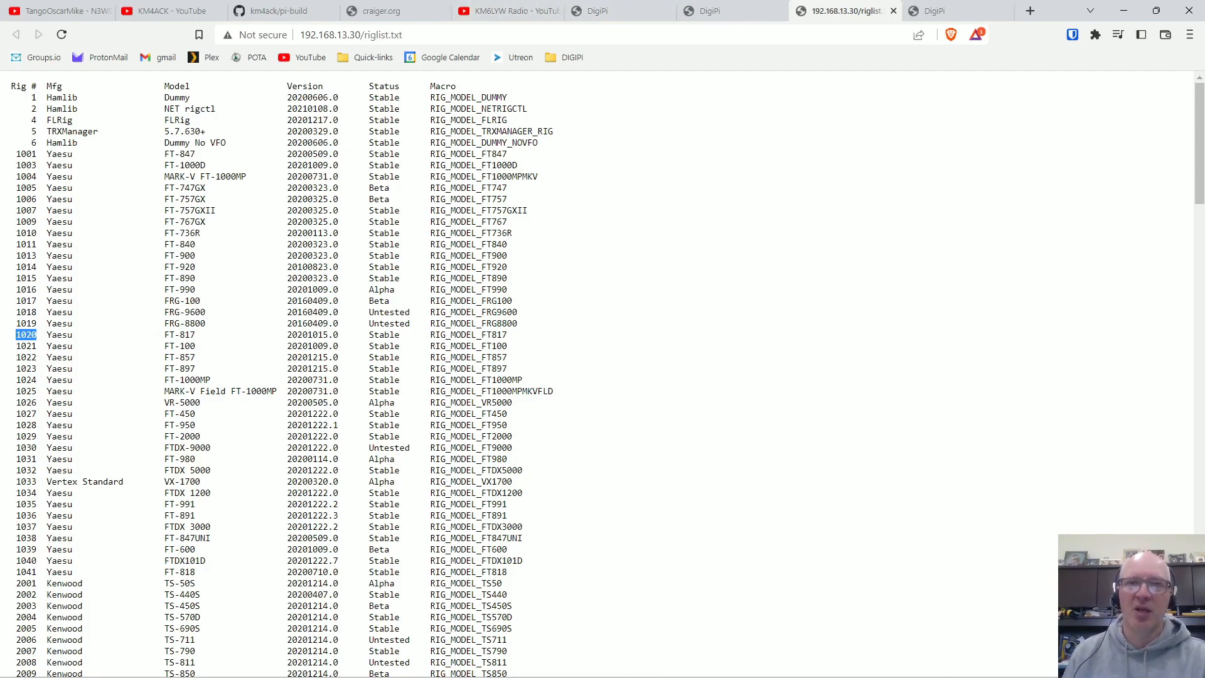
pyautogui.click(709, 12)
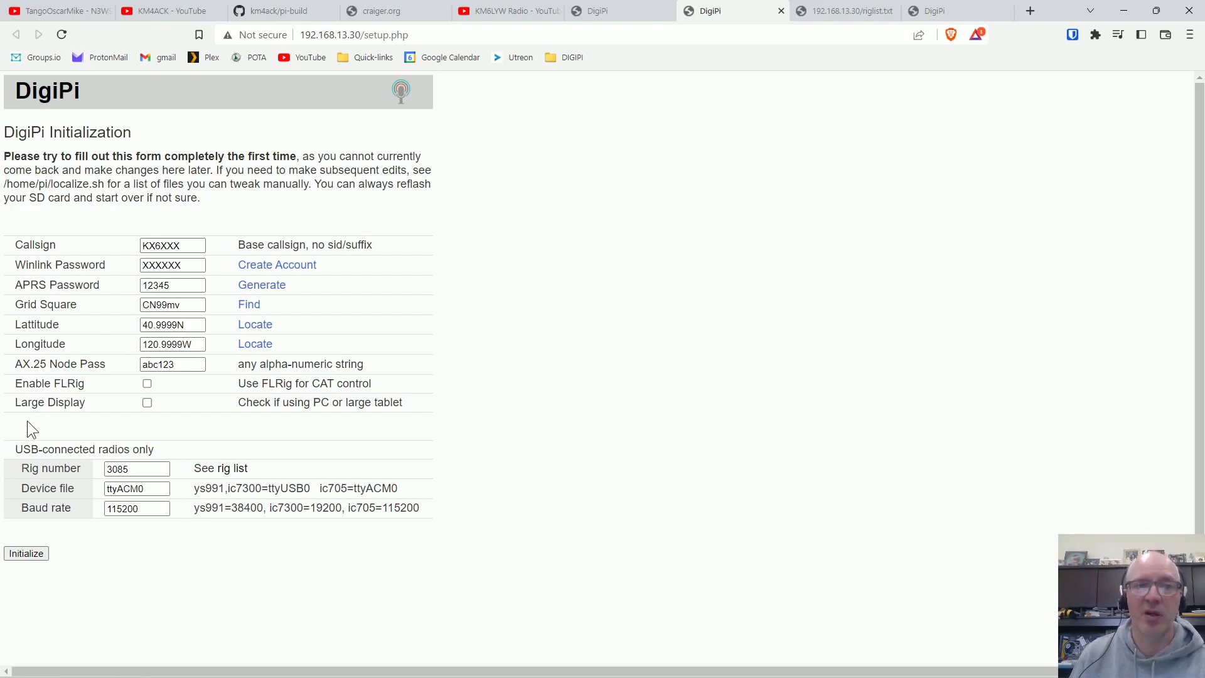
pyautogui.moveTo(842, 30)
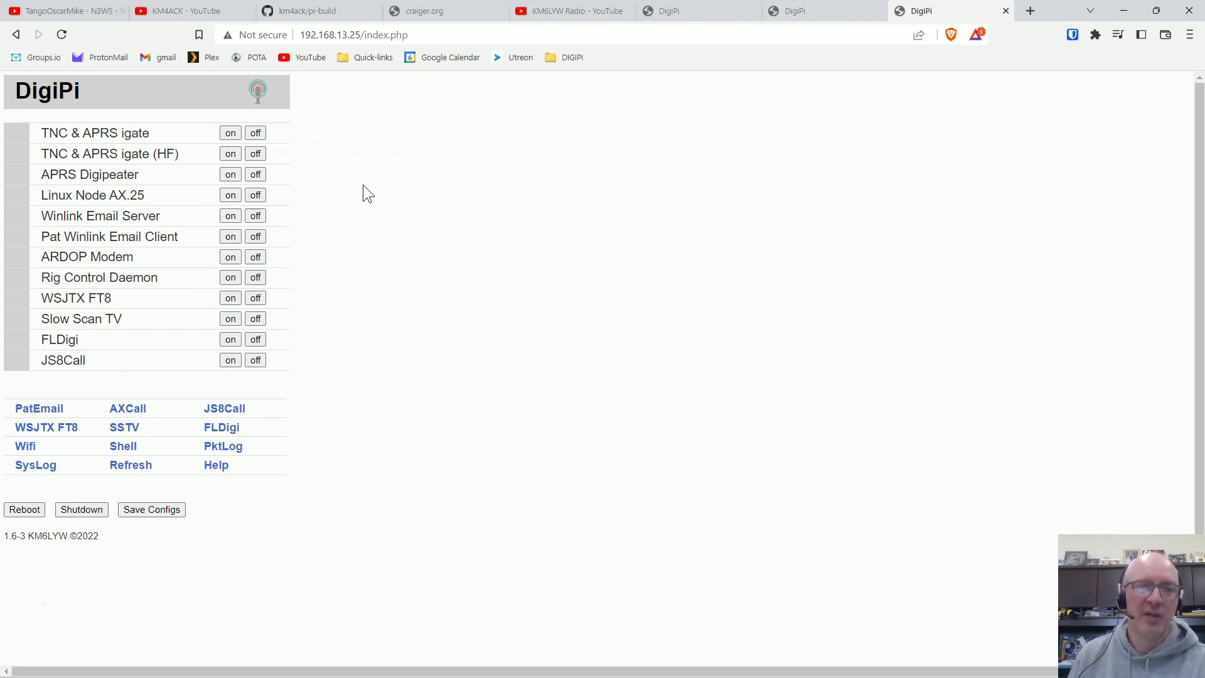
pyautogui.moveTo(178, 158)
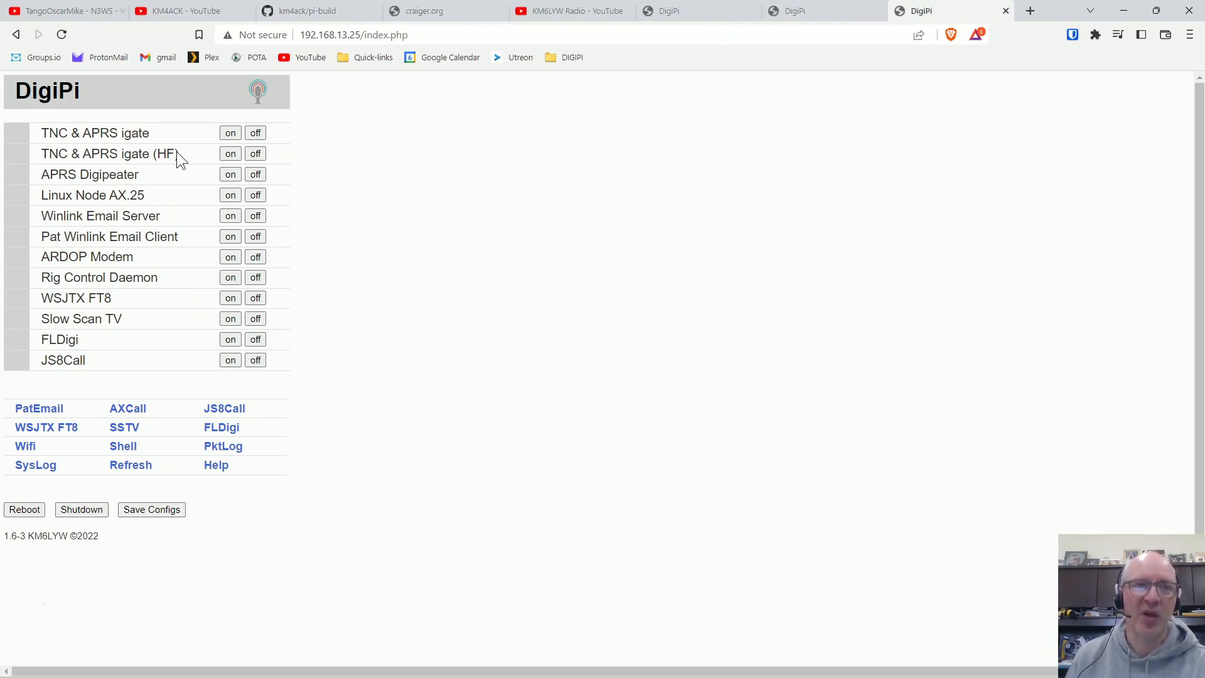
pyautogui.moveTo(119, 126)
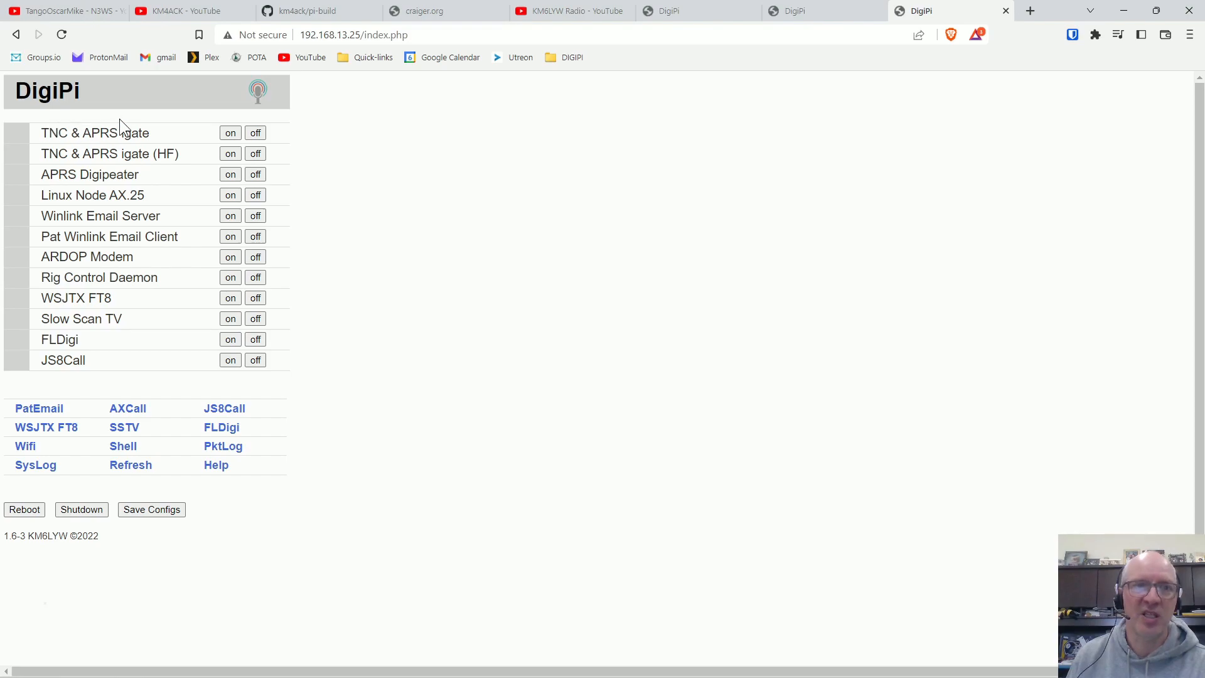
pyautogui.moveTo(188, 134)
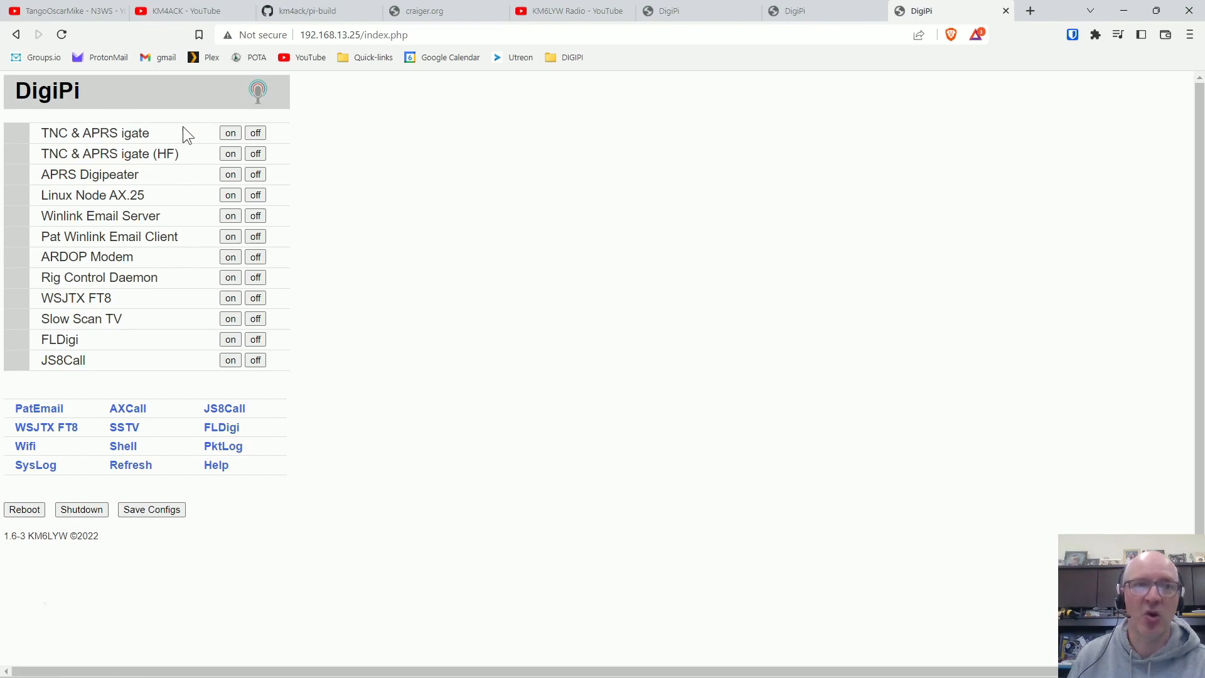
pyautogui.moveTo(176, 140)
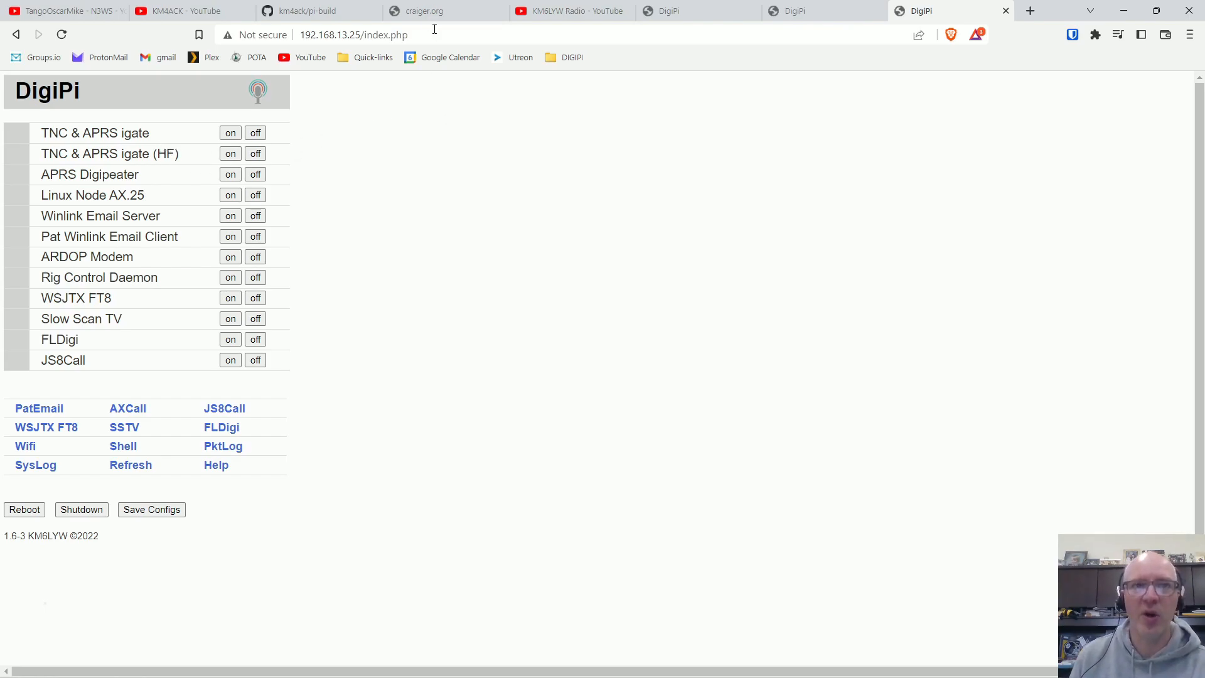
# Switch to the digipi.org project page and scroll to its Bill of Materials
pyautogui.click(427, 11)
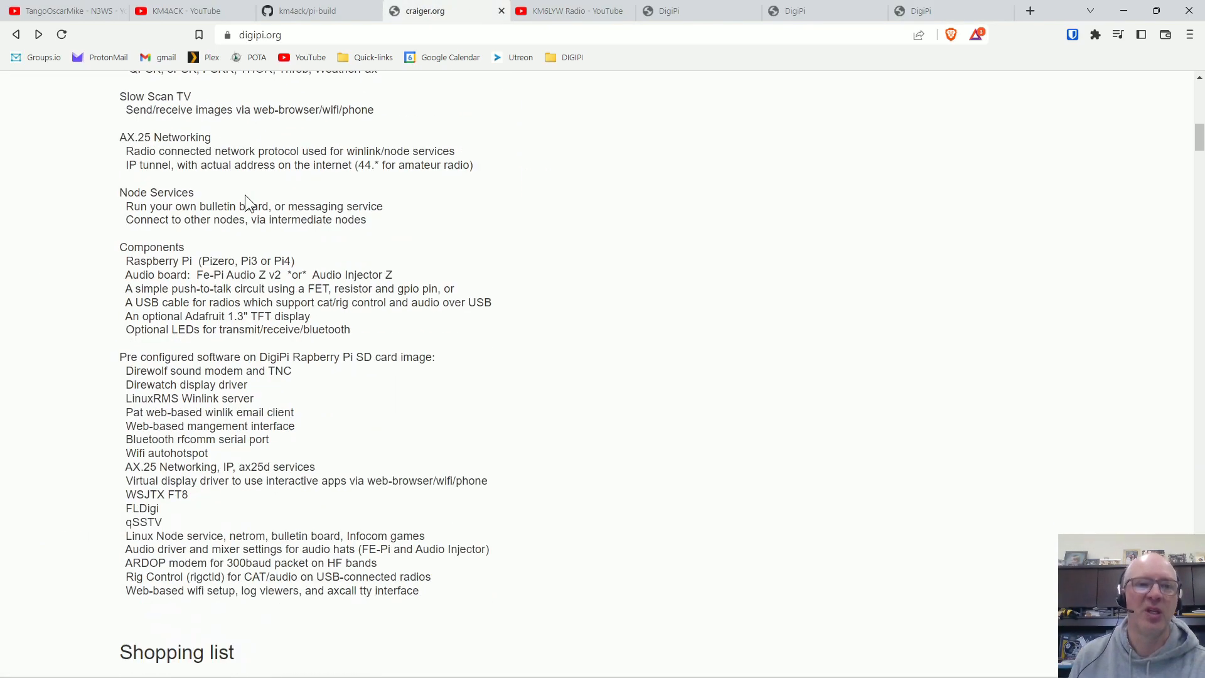
pyautogui.scroll(-3)
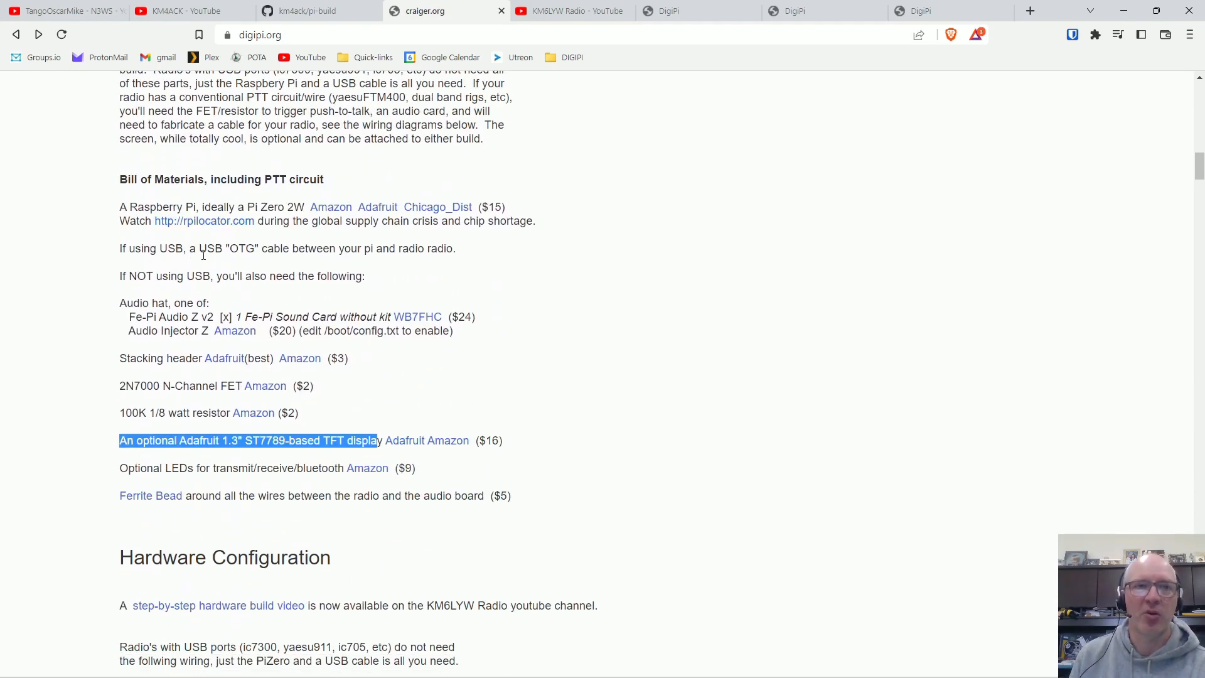
pyautogui.moveTo(289, 187)
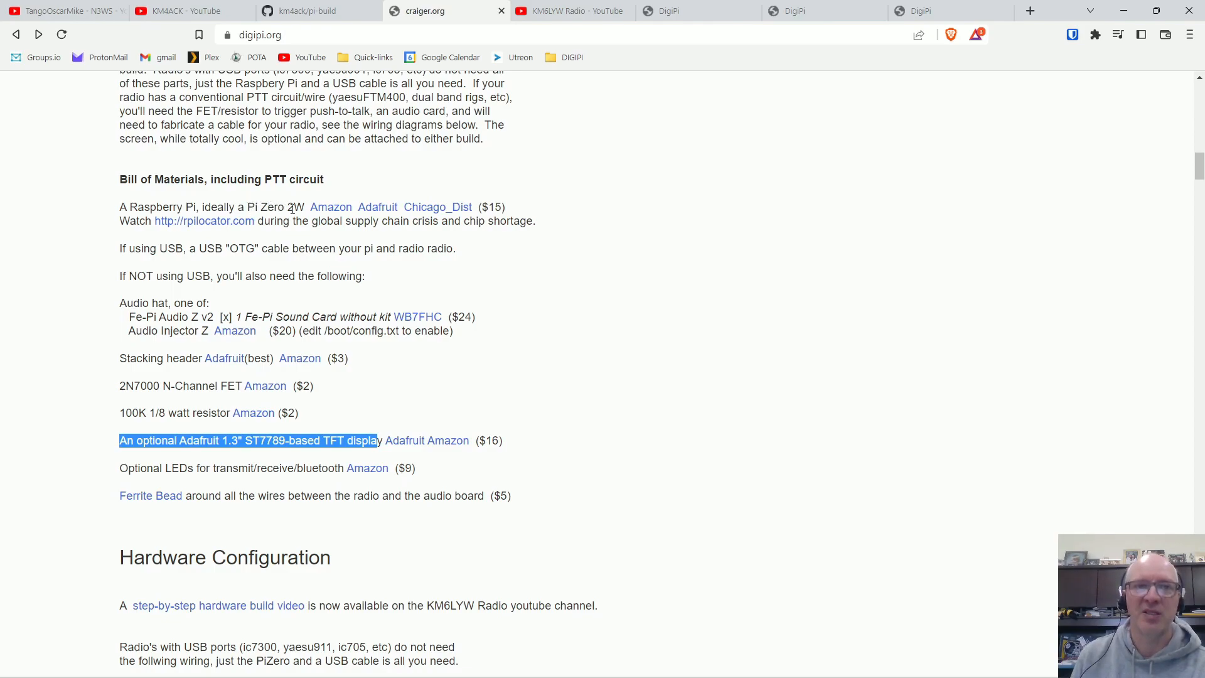
pyautogui.moveTo(568, 200)
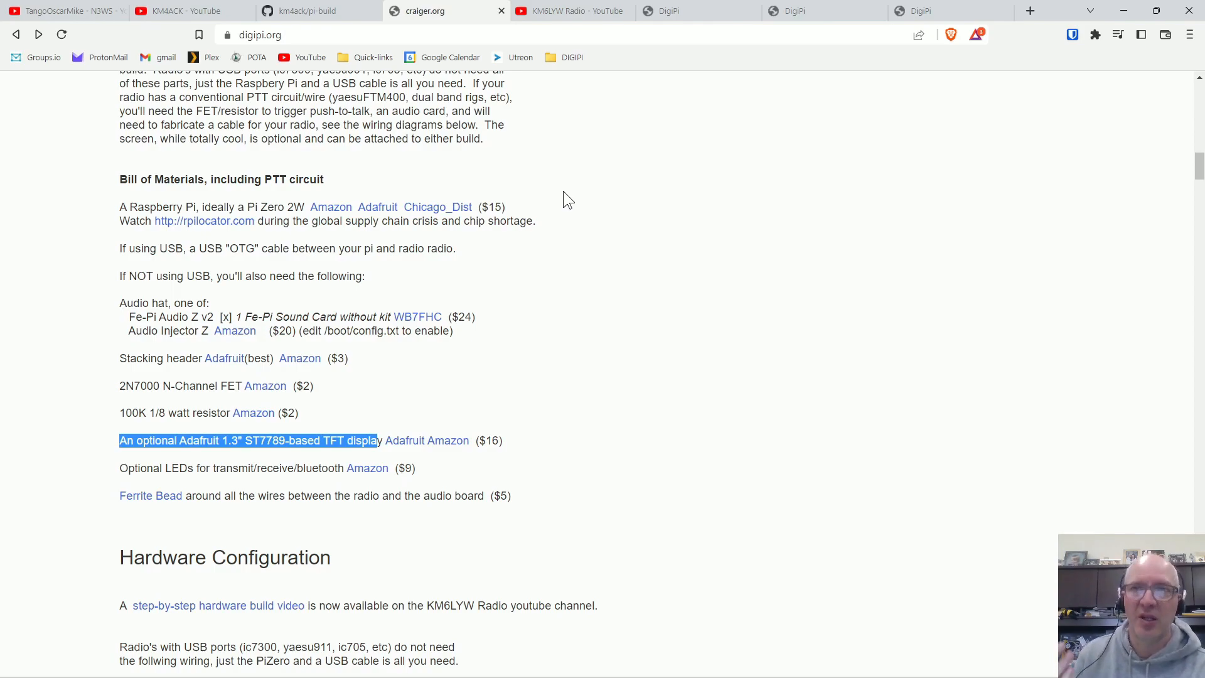
pyautogui.moveTo(425, 244)
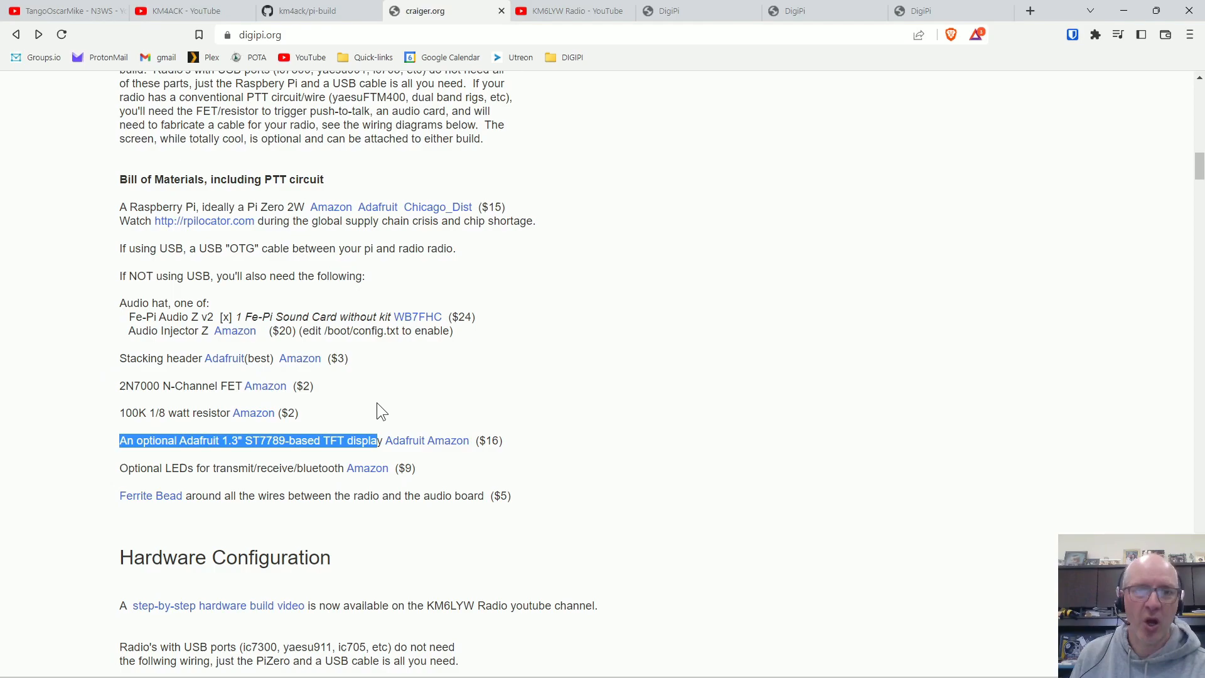
# Highlight the whole optional Adafruit TFT display ($16) parts line
pyautogui.click(377, 412)
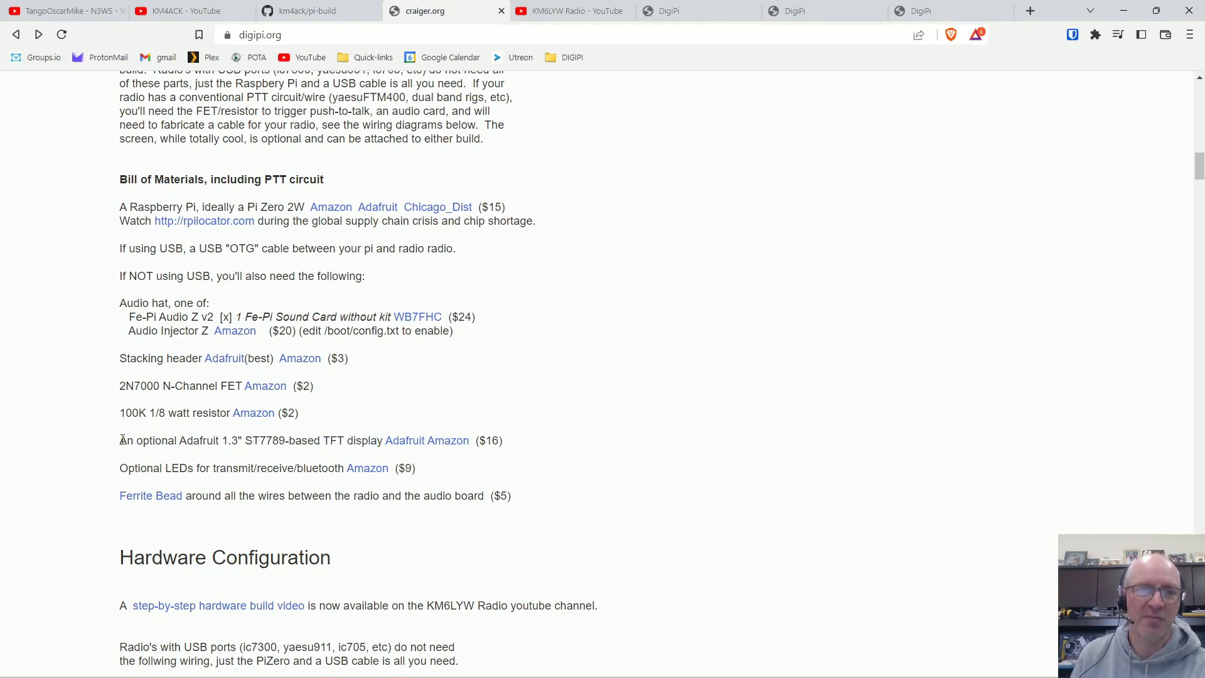
pyautogui.moveTo(119, 440); pyautogui.dragTo(505, 440)
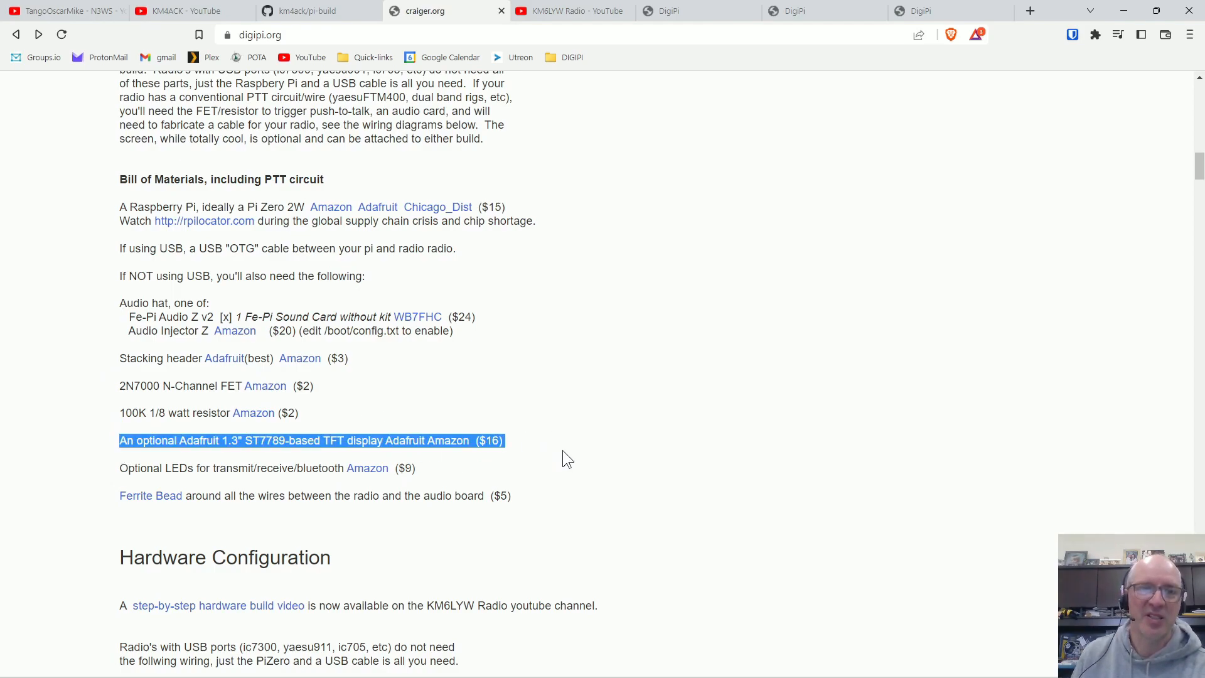
pyautogui.moveTo(560, 452)
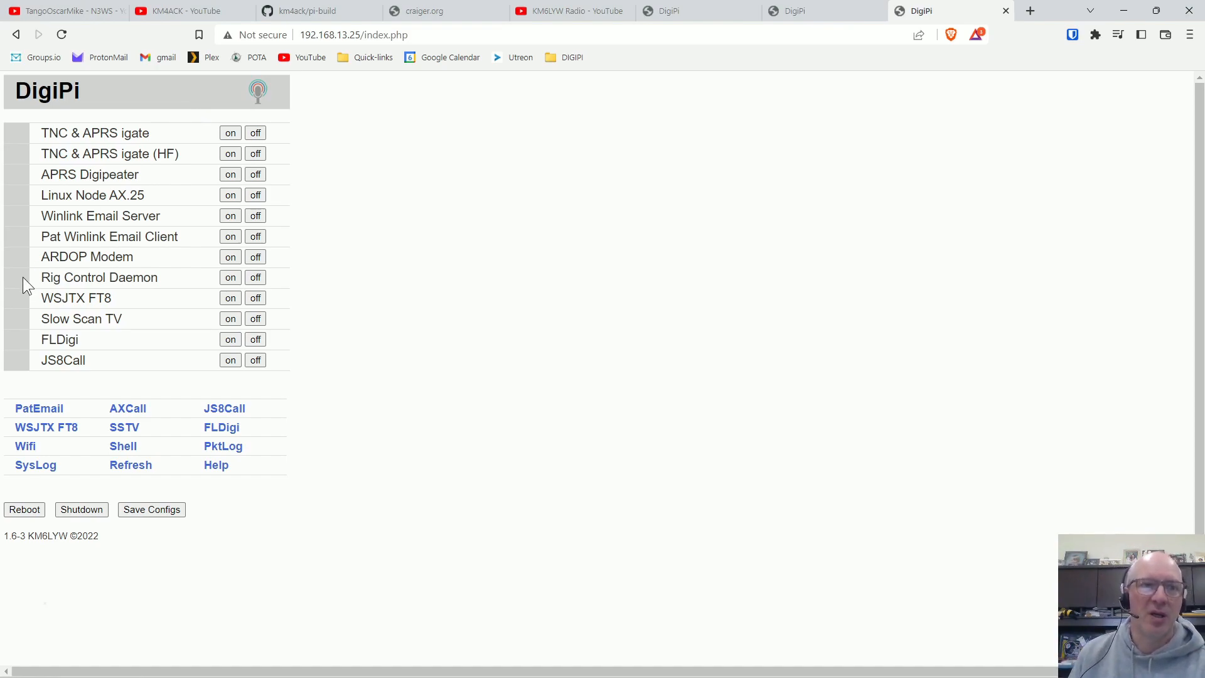
pyautogui.moveTo(167, 224)
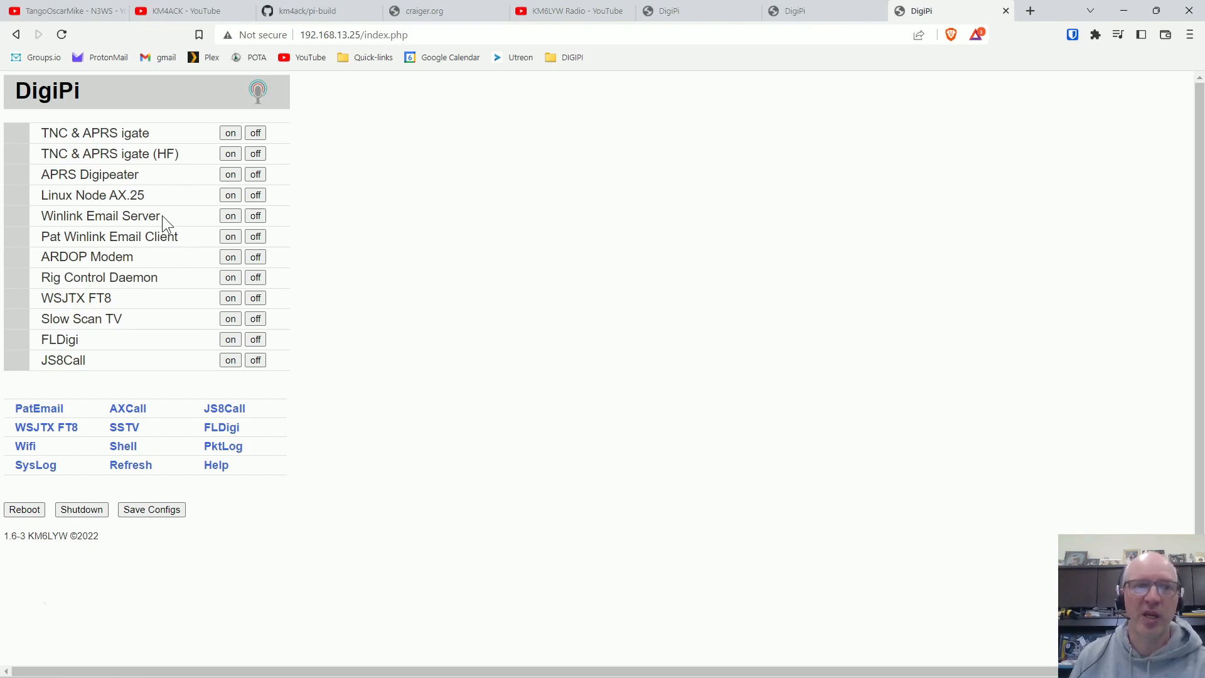
pyautogui.moveTo(191, 219)
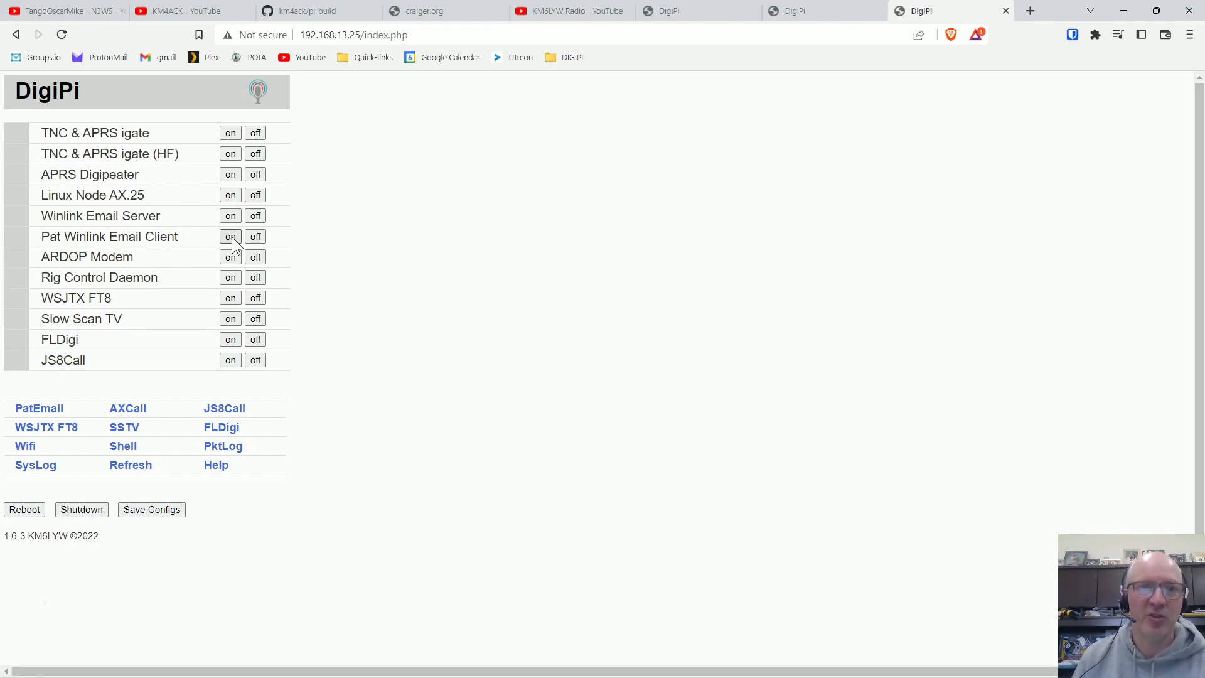
# Start the Pat Winlink Email Client service on the DigiPi dashboard
pyautogui.click(230, 236)
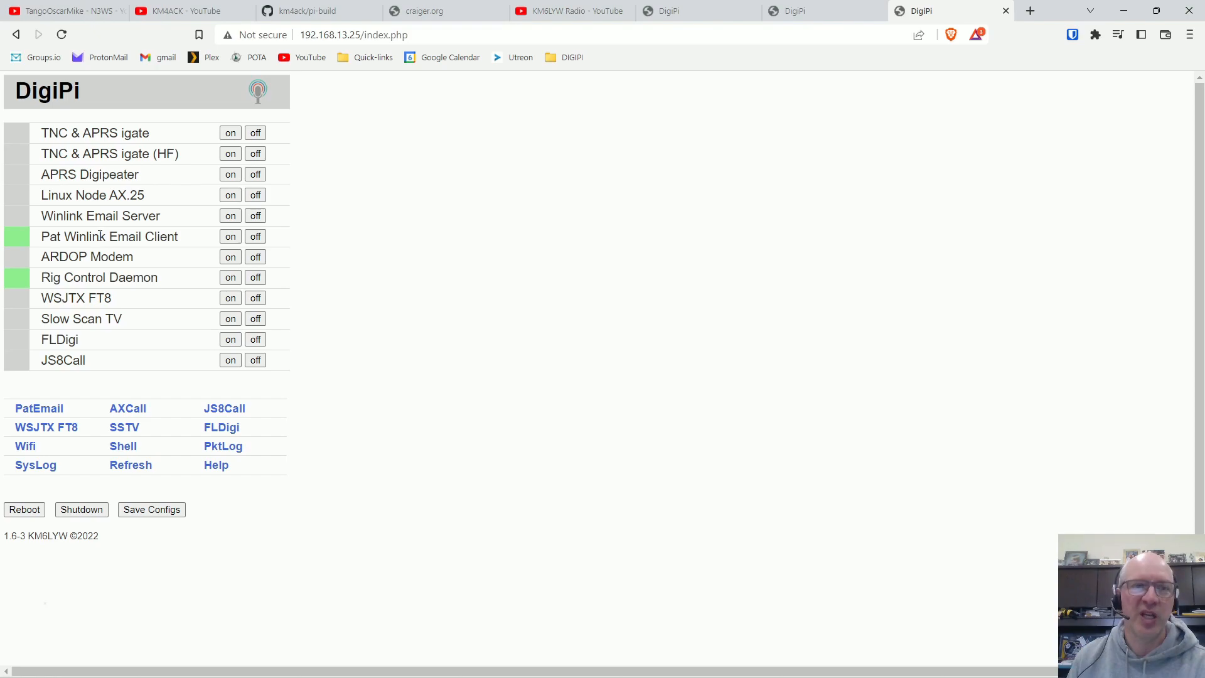
pyautogui.moveTo(148, 264)
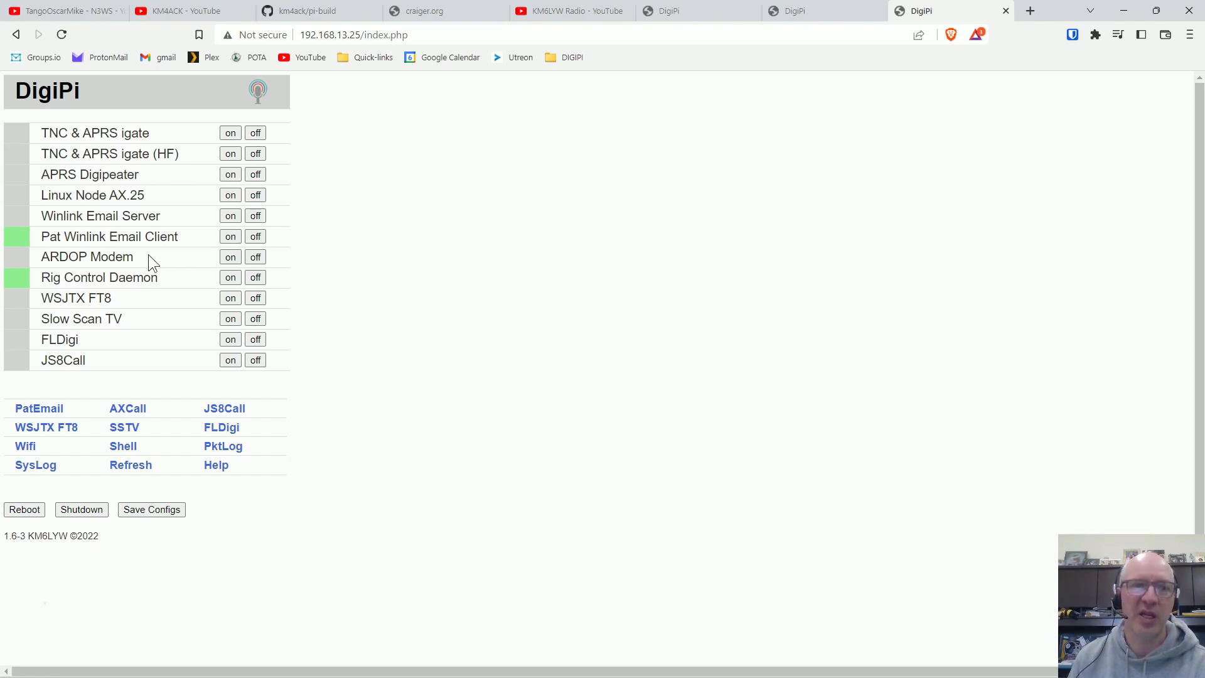
pyautogui.moveTo(317, 287)
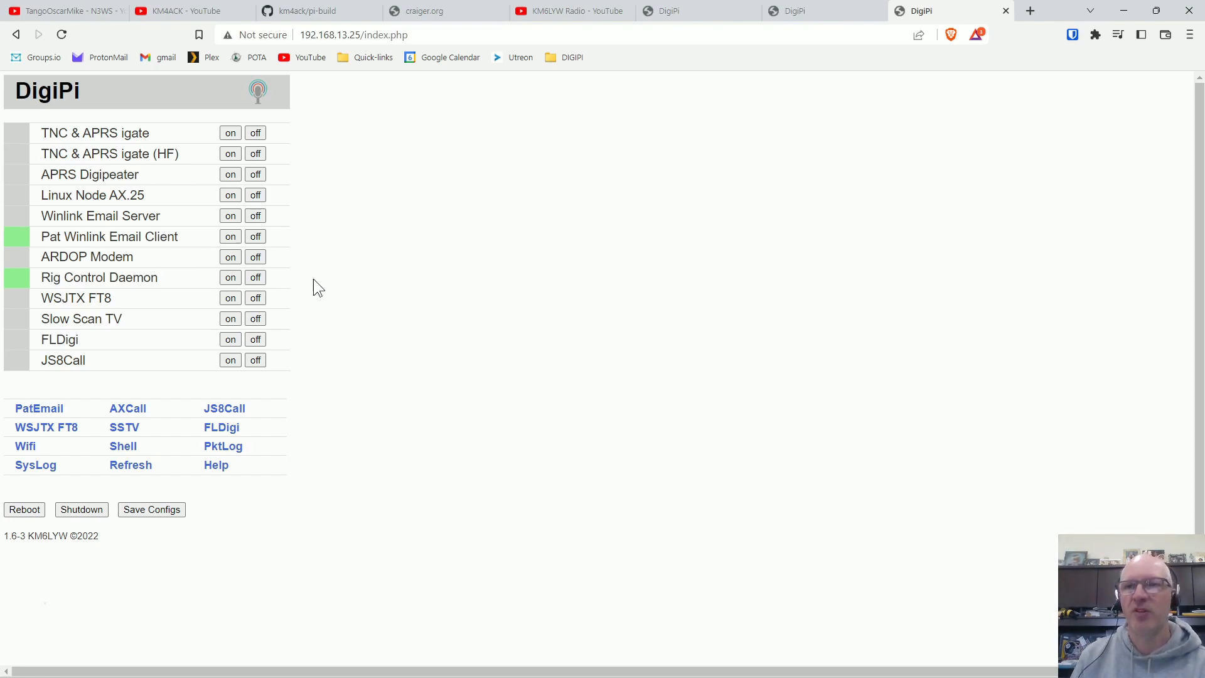
pyautogui.moveTo(485, 279)
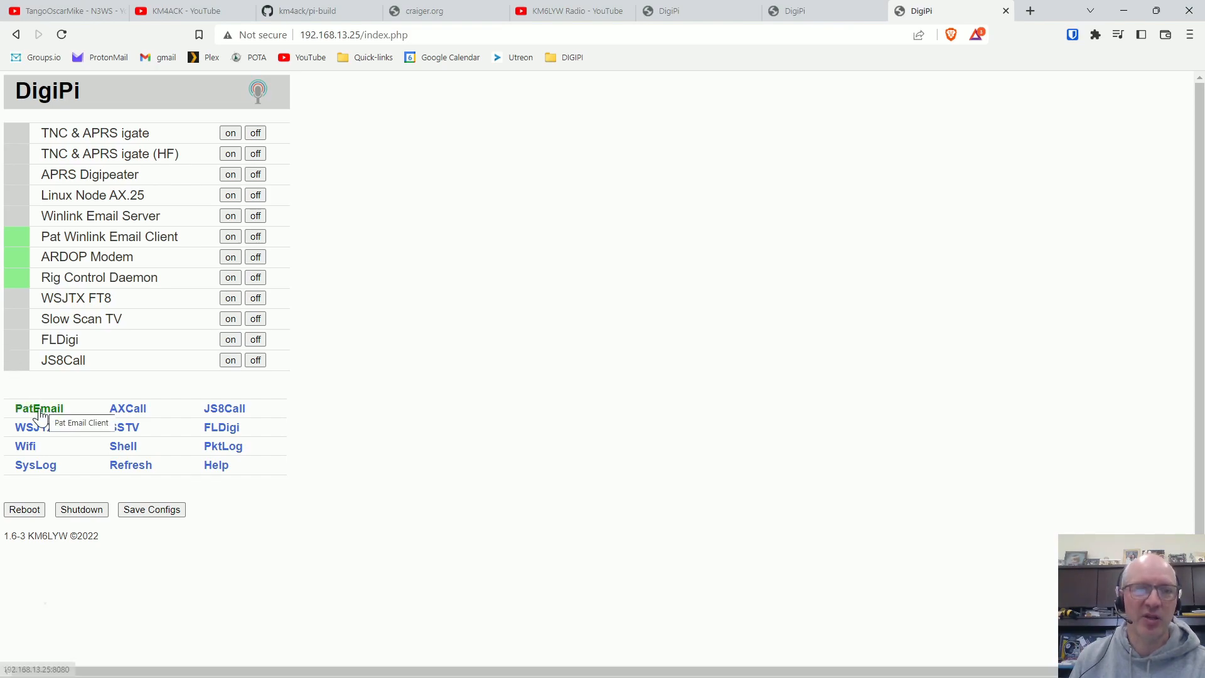
pyautogui.click(39, 407)
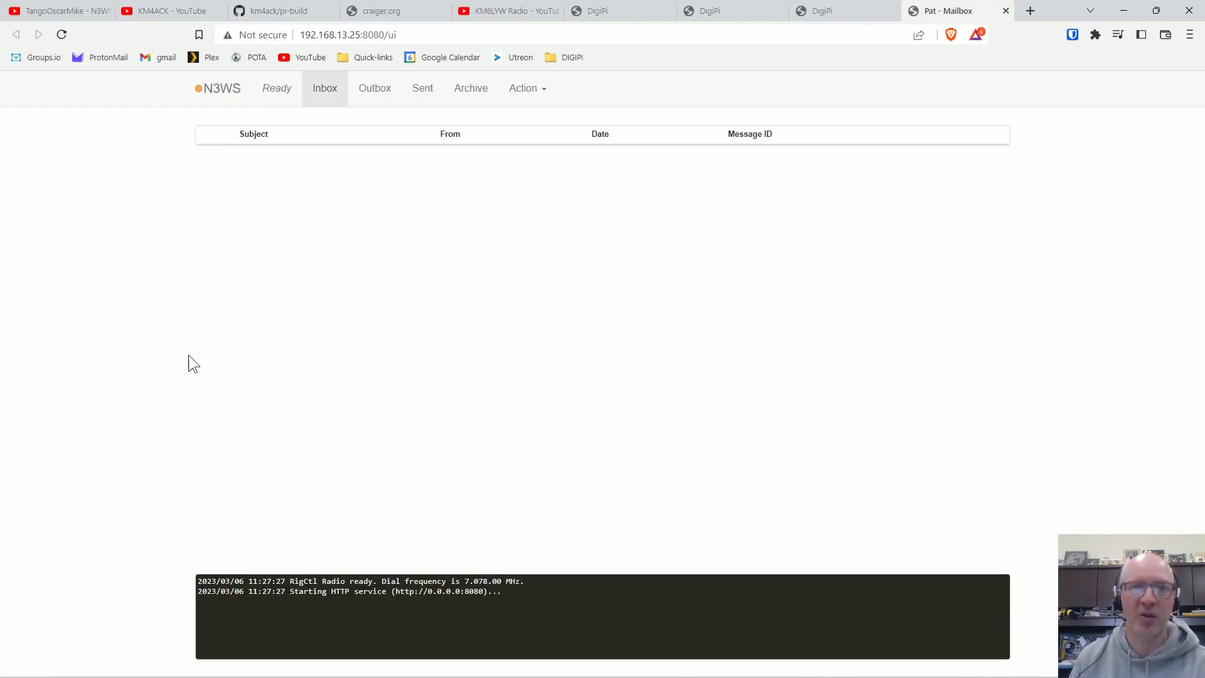
pyautogui.moveTo(515, 371)
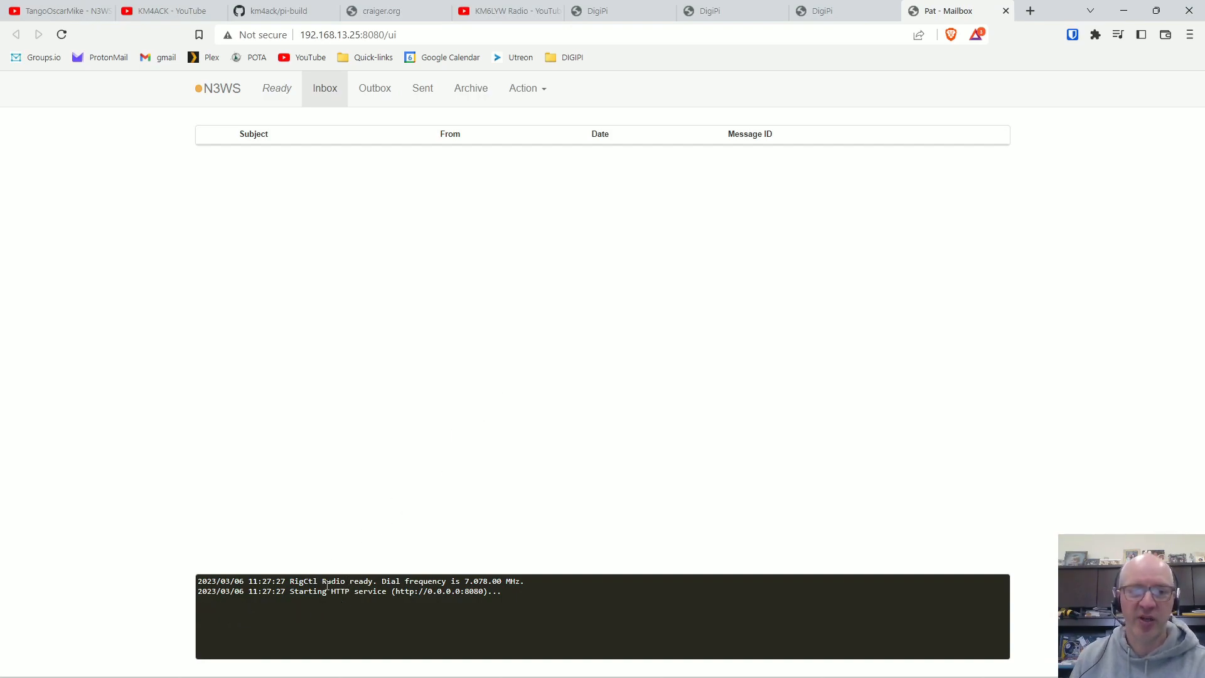
pyautogui.moveTo(429, 582)
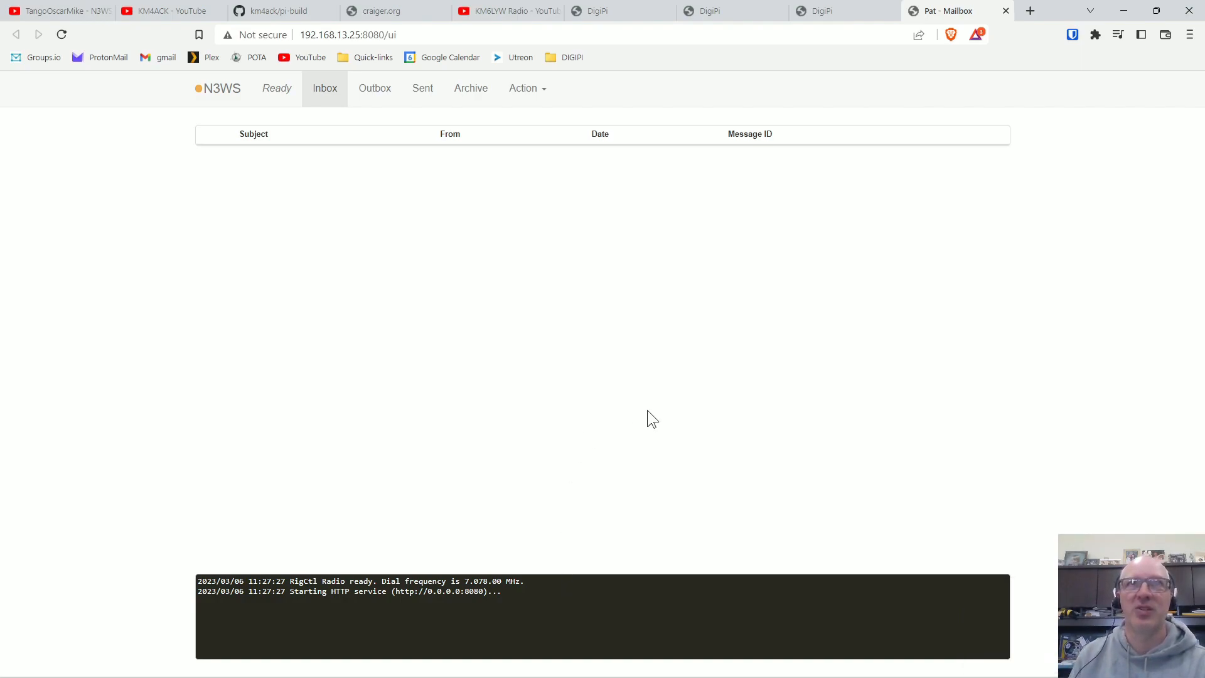
pyautogui.moveTo(610, 163)
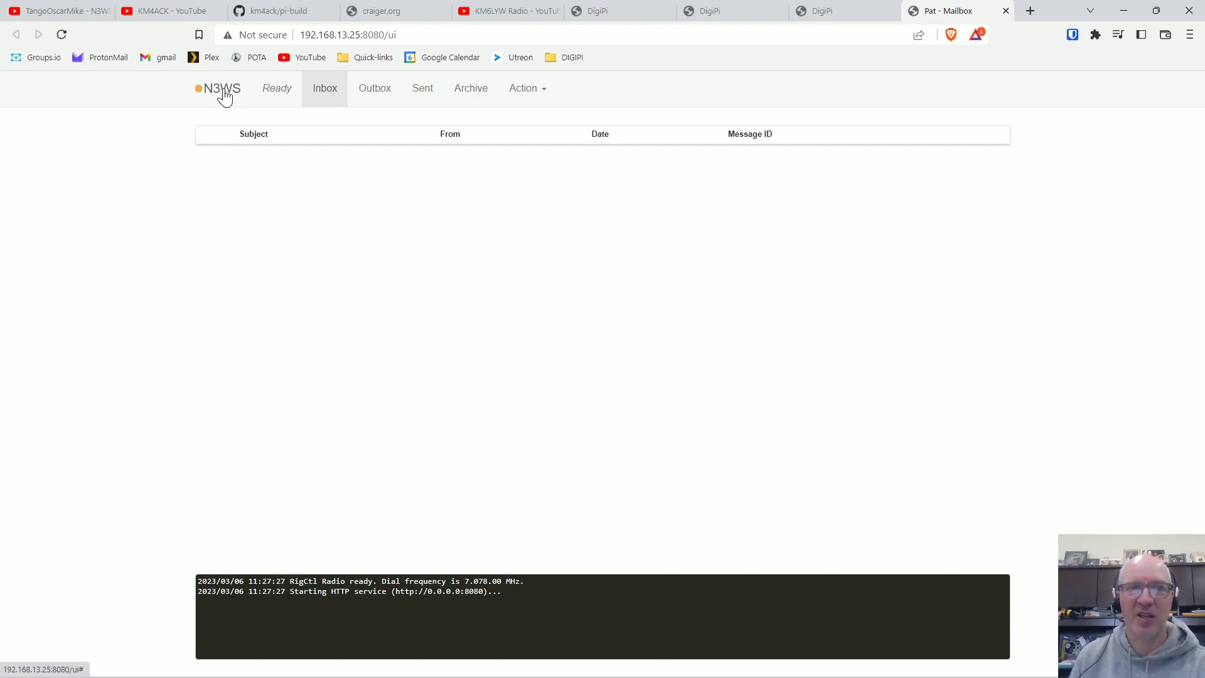
pyautogui.moveTo(322, 197)
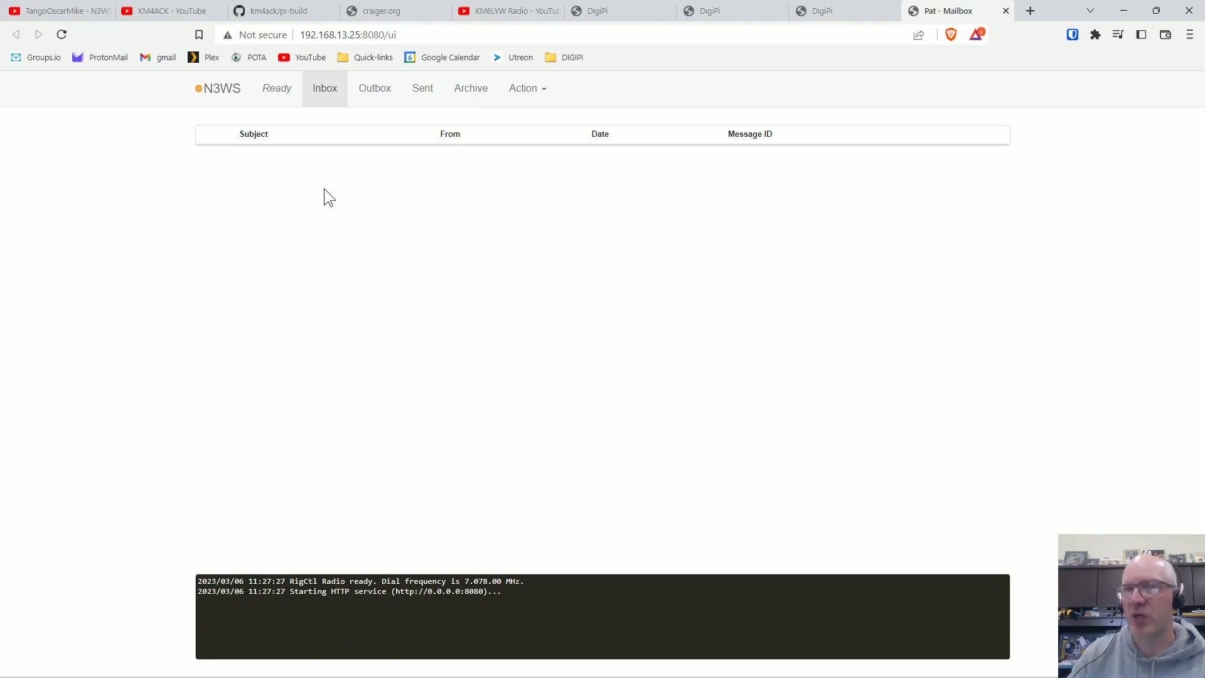
pyautogui.click(526, 88)
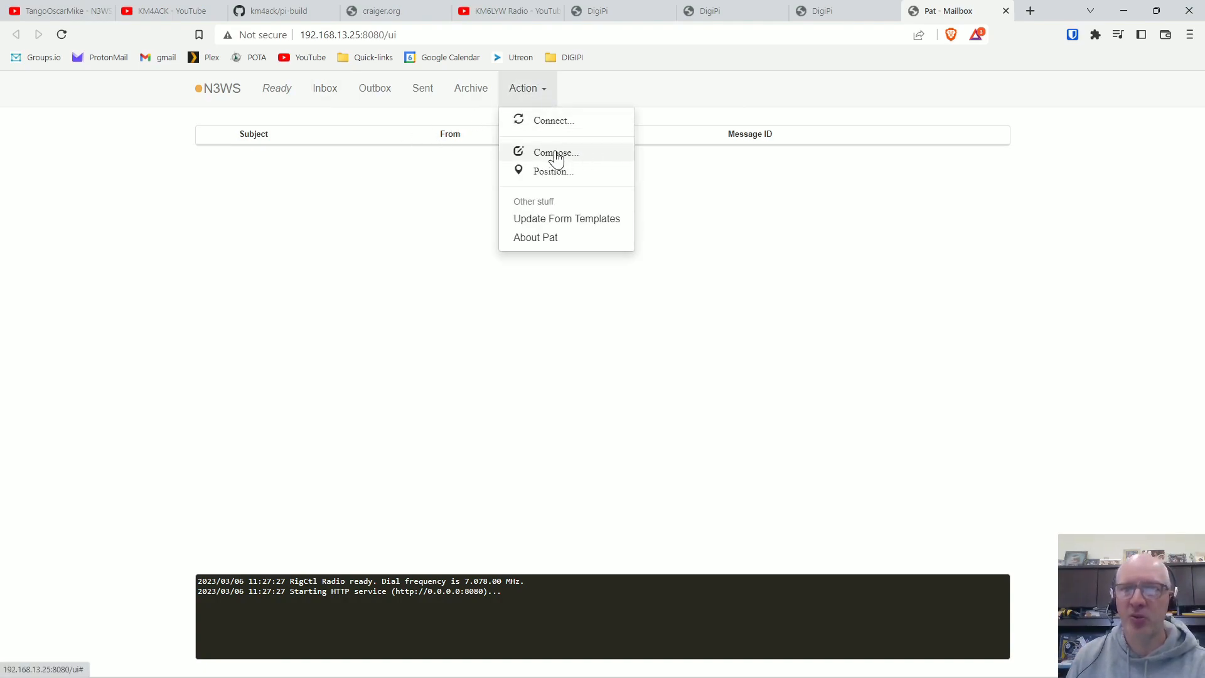
pyautogui.moveTo(552, 177)
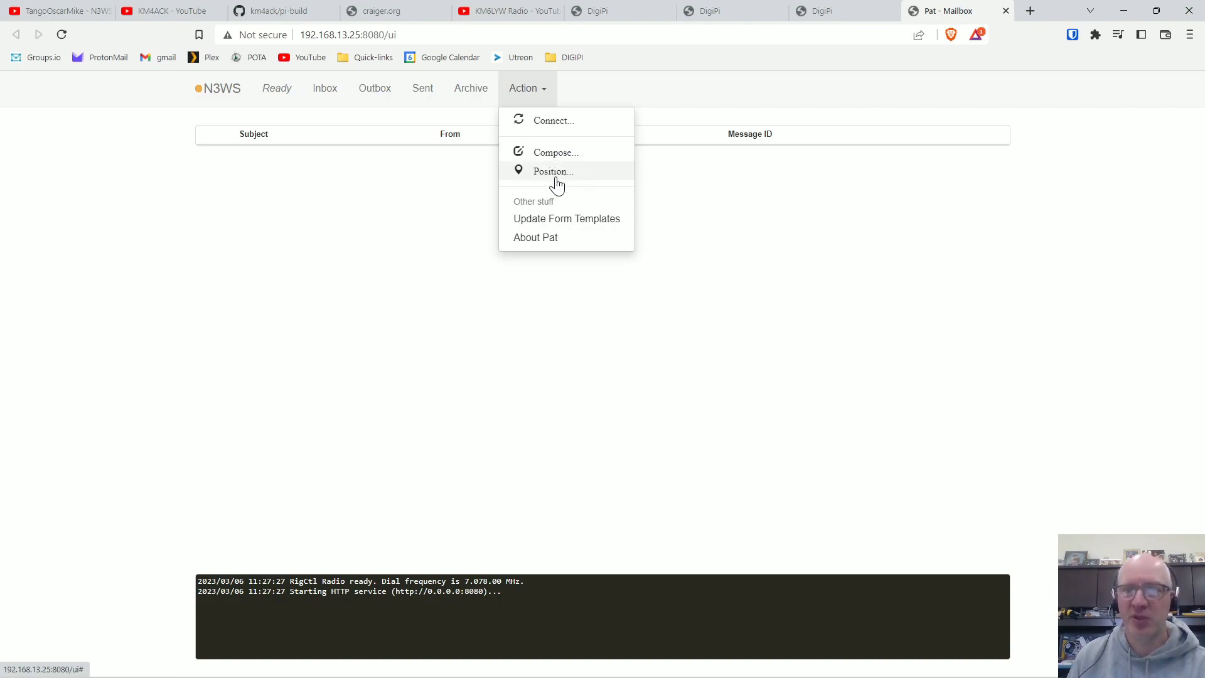
pyautogui.moveTo(552, 120)
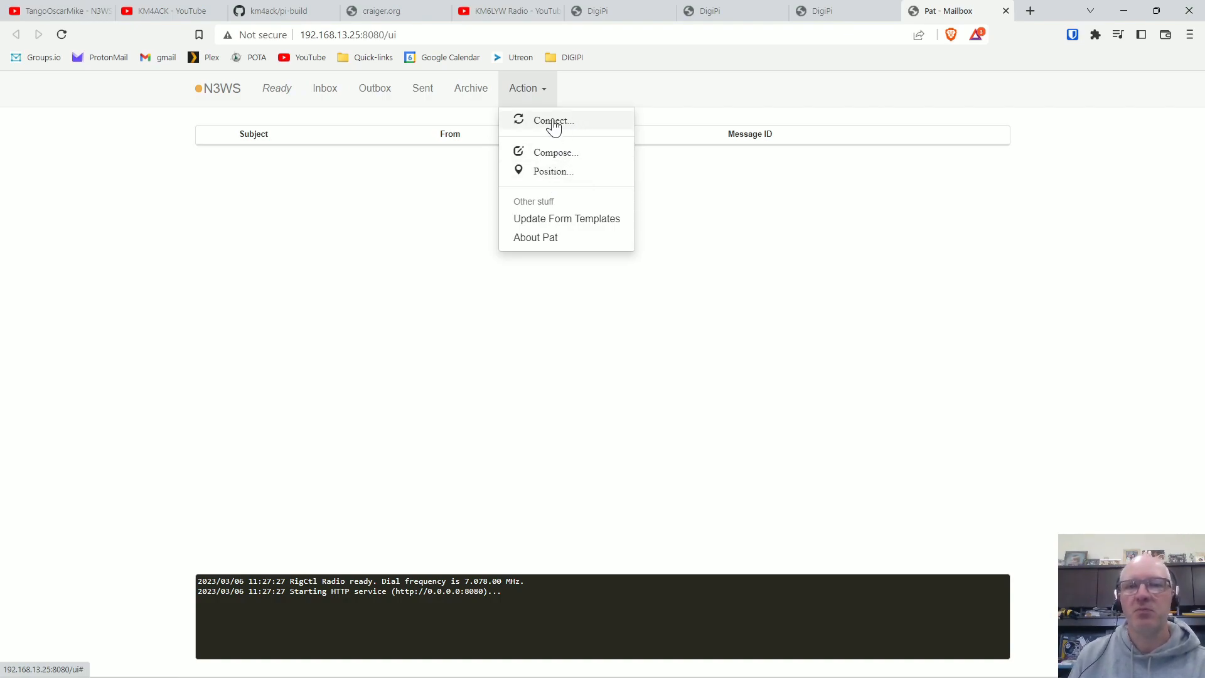
# Bring up Pat Winlink's Connect to remote node dialog from the Action menu
pyautogui.click(552, 120)
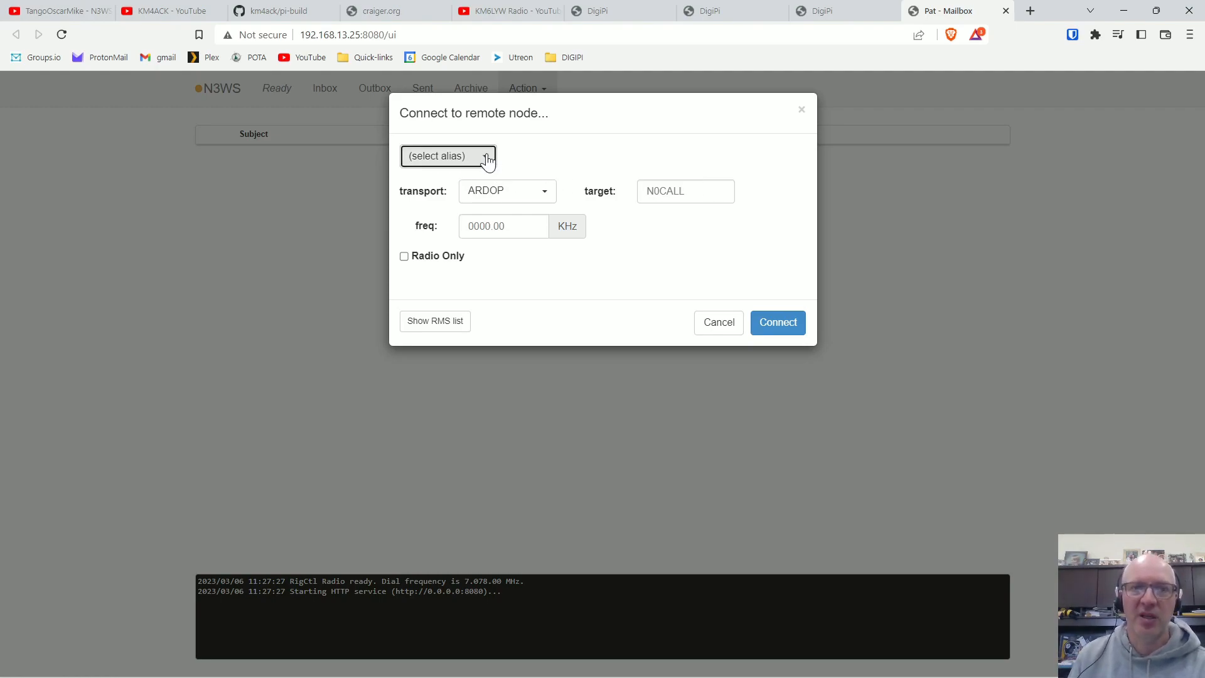
# Expand the station alias dropdown and scroll through the ARDOP gateways down to the telnet entry
pyautogui.click(446, 155)
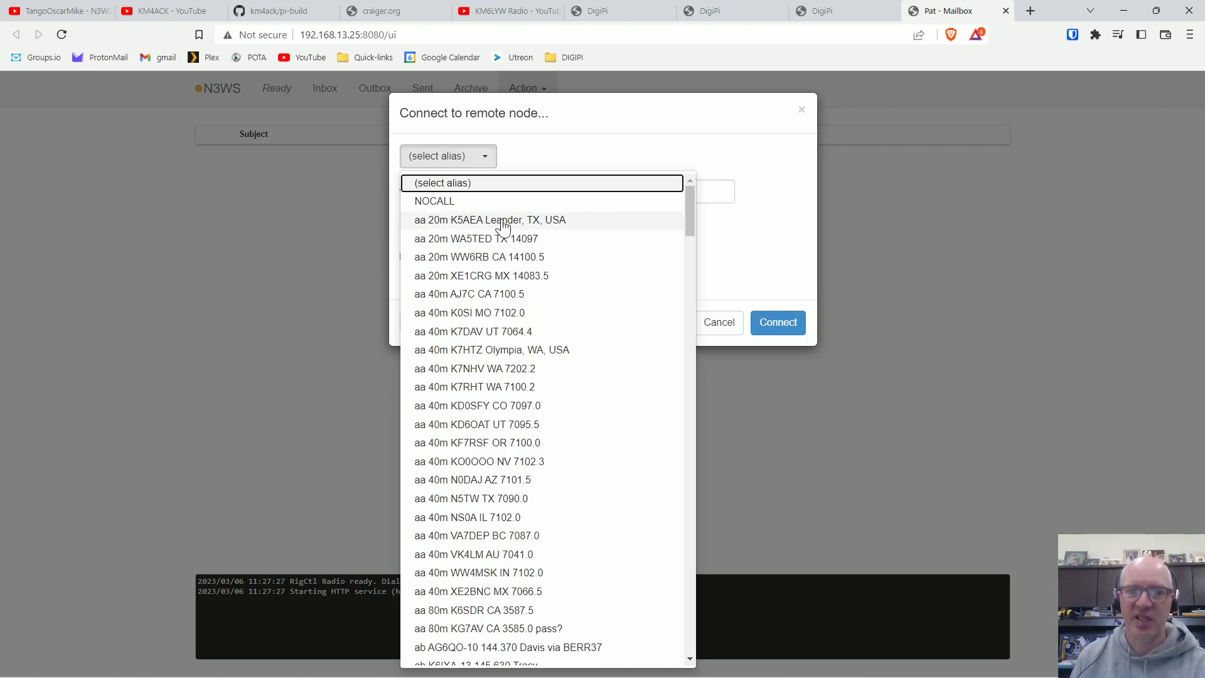
pyautogui.scroll(-3)
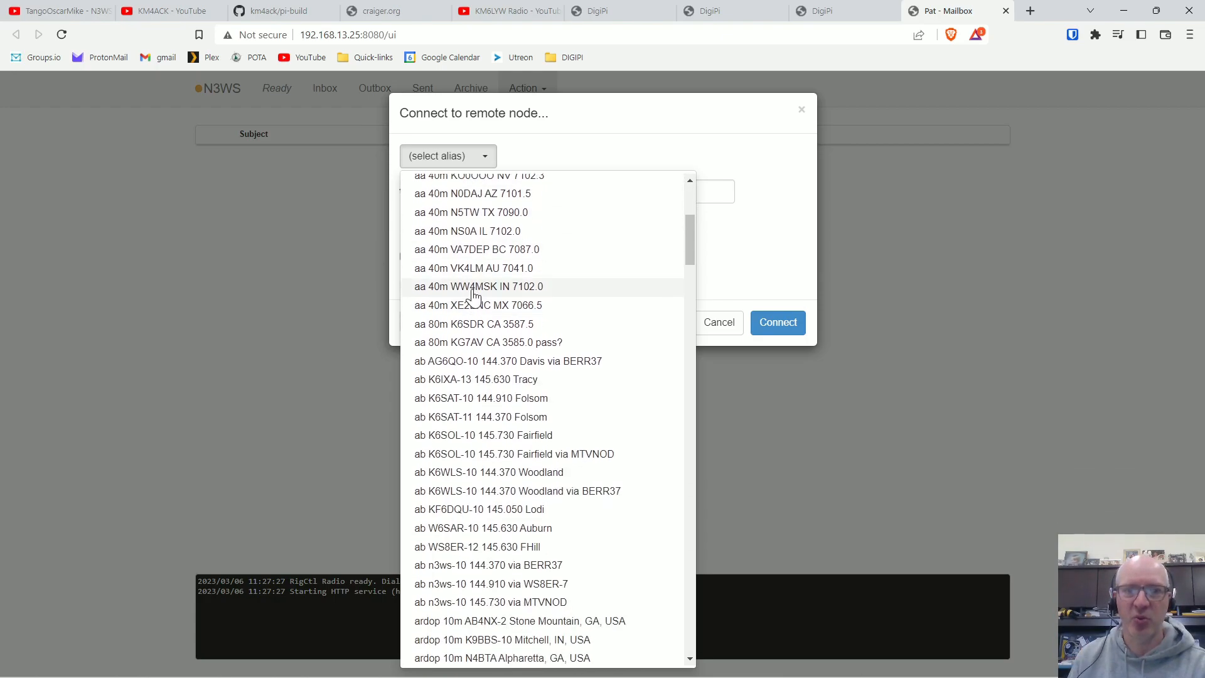
pyautogui.scroll(-3)
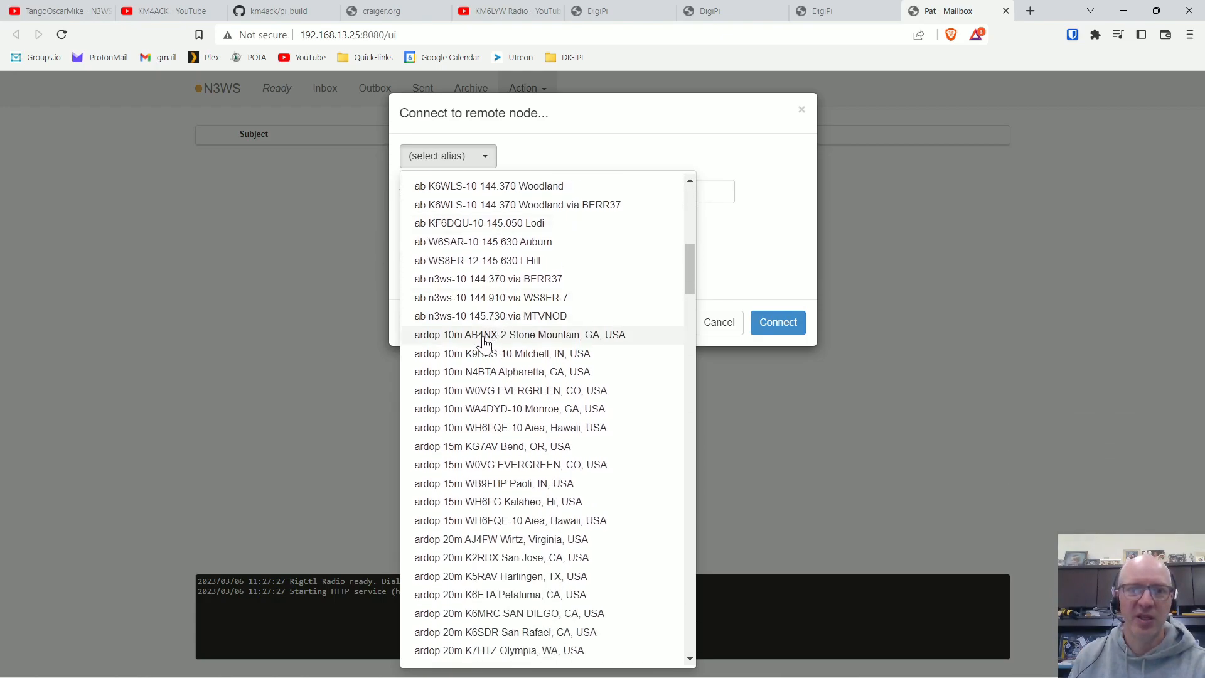
pyautogui.scroll(-3)
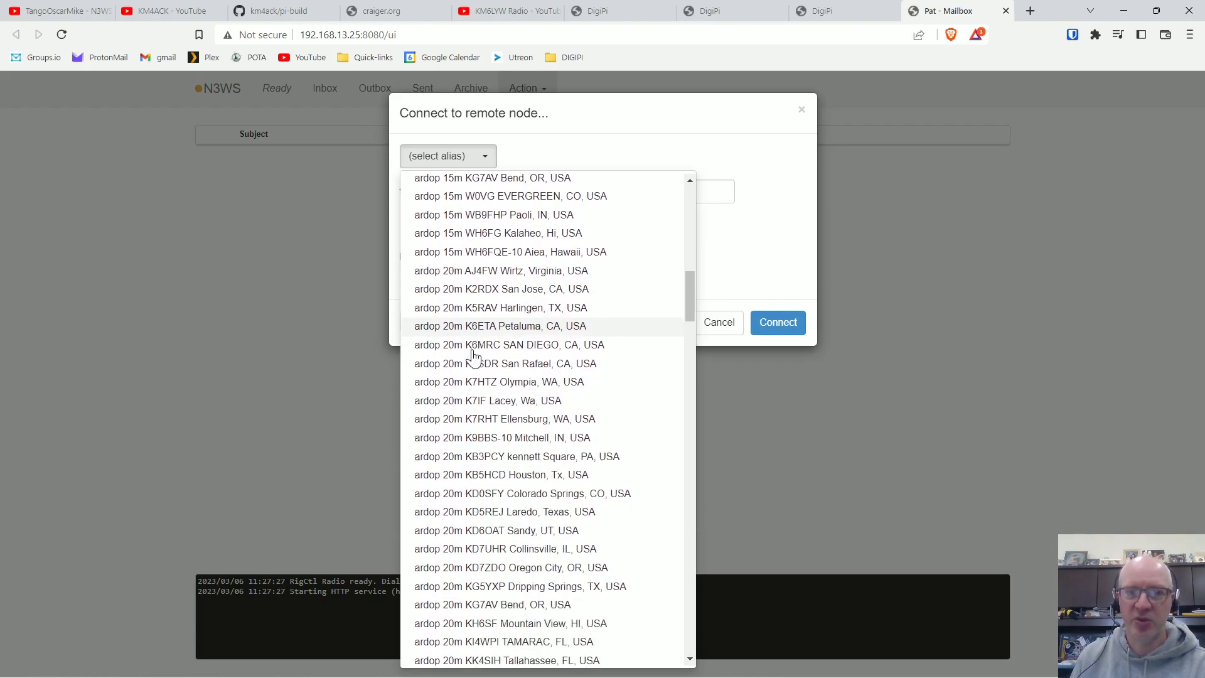
pyautogui.scroll(-3)
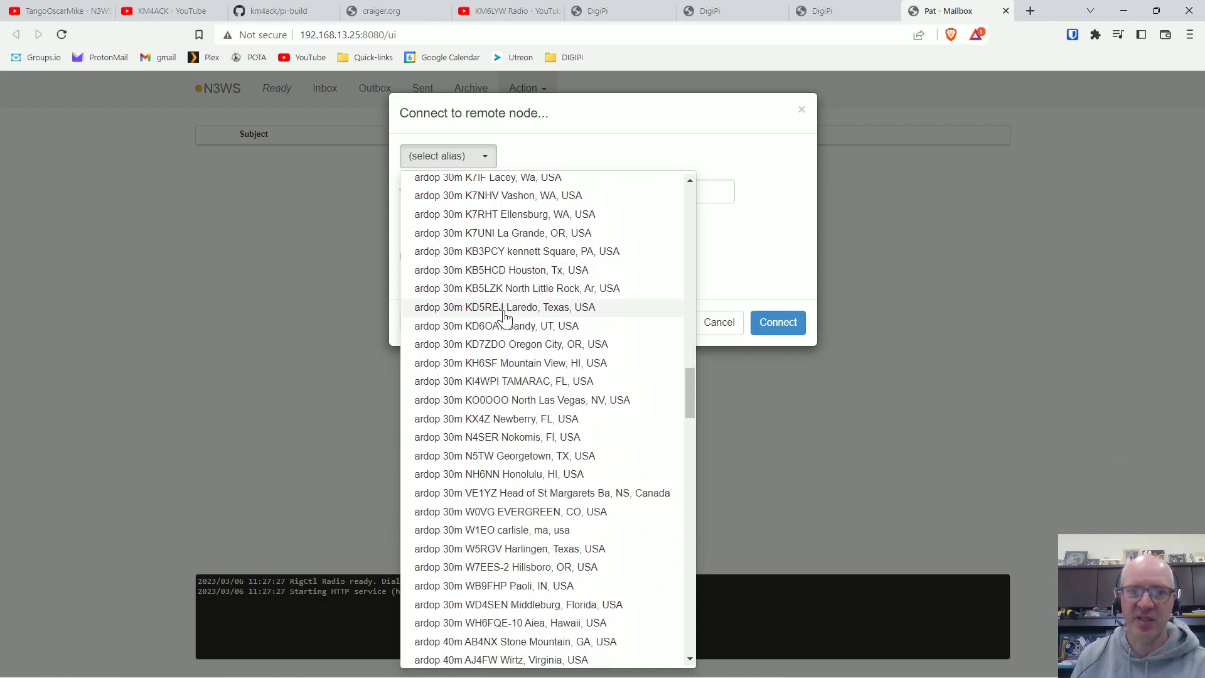
pyautogui.scroll(-3)
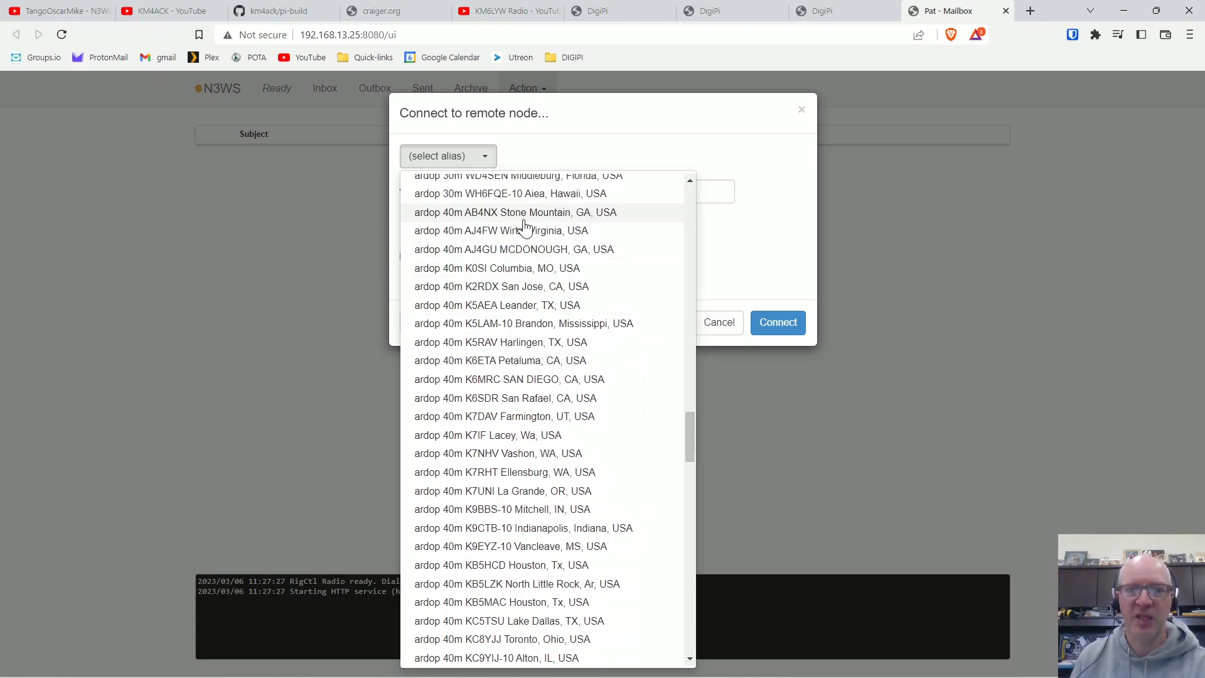
pyautogui.scroll(-3)
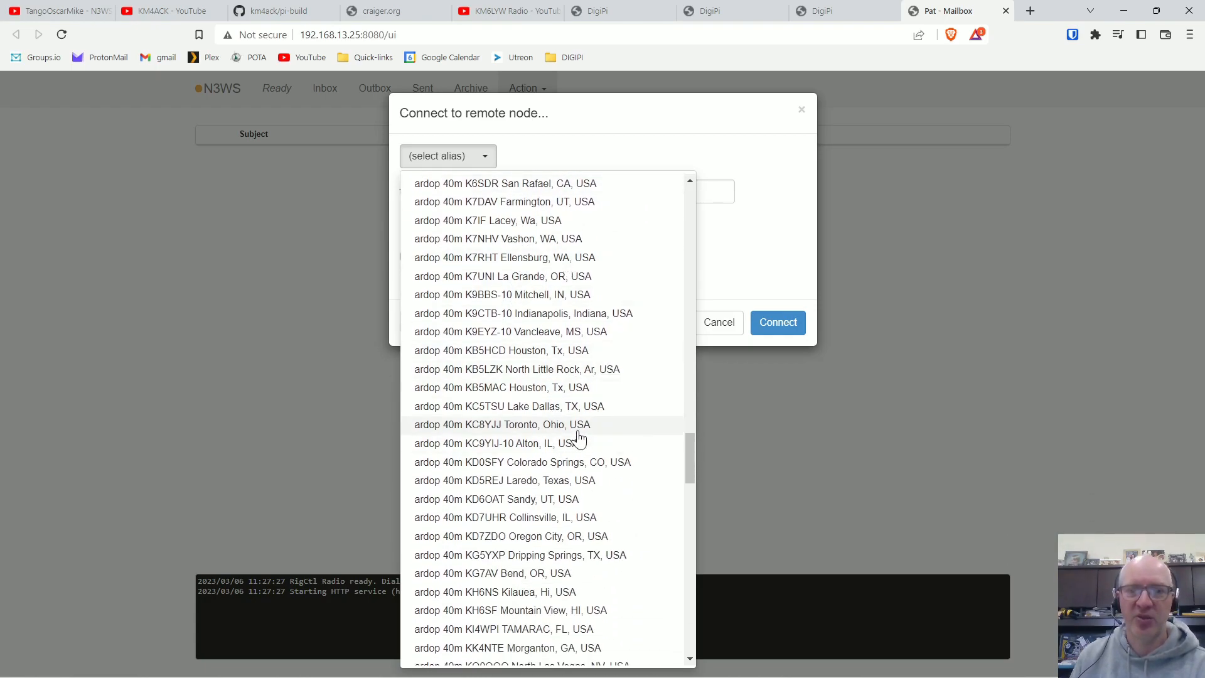
pyautogui.scroll(-3)
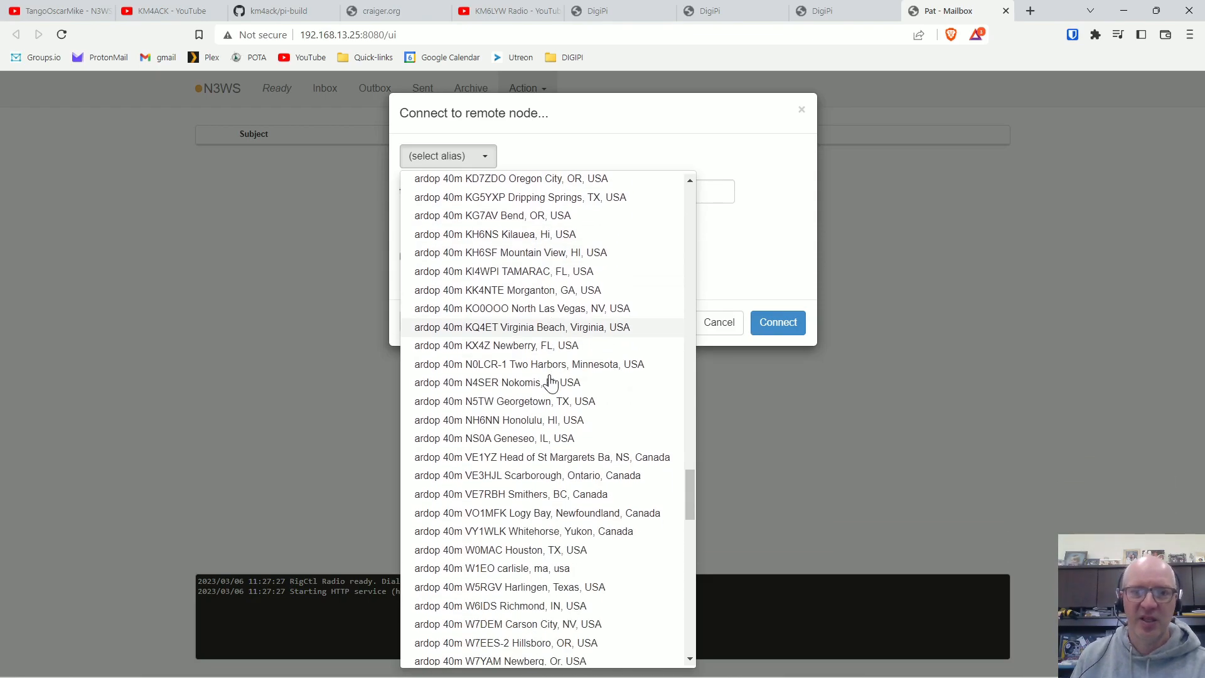
pyautogui.moveTo(526, 427)
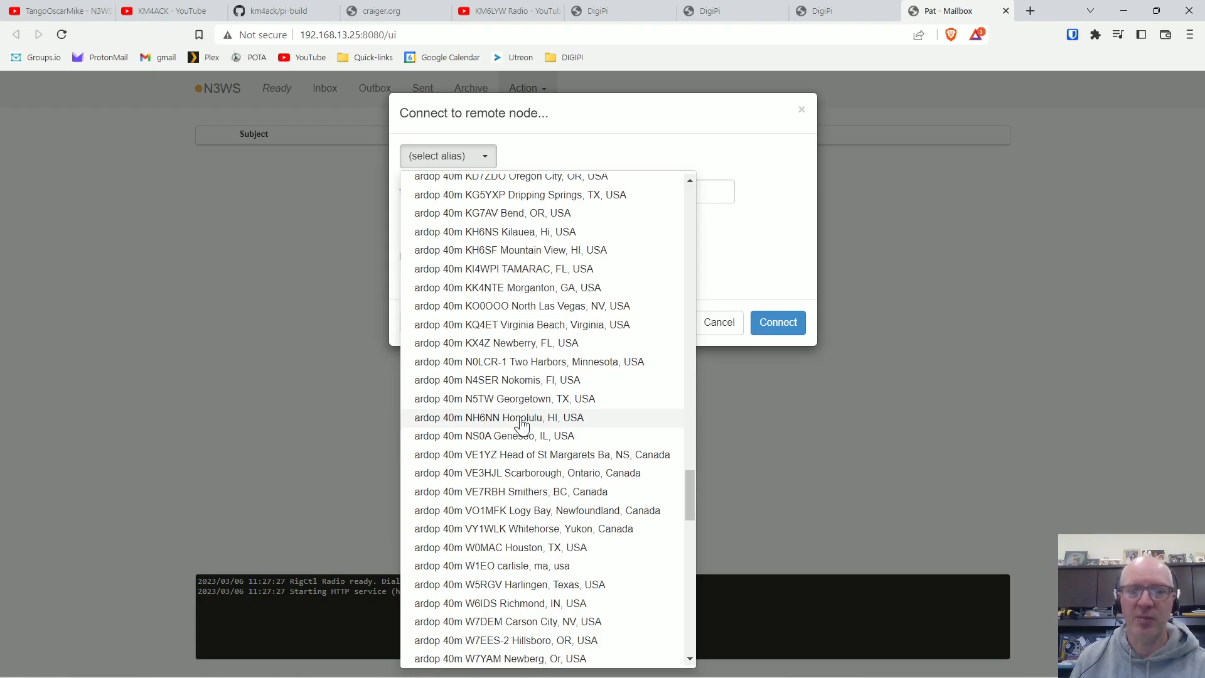
pyautogui.scroll(-3)
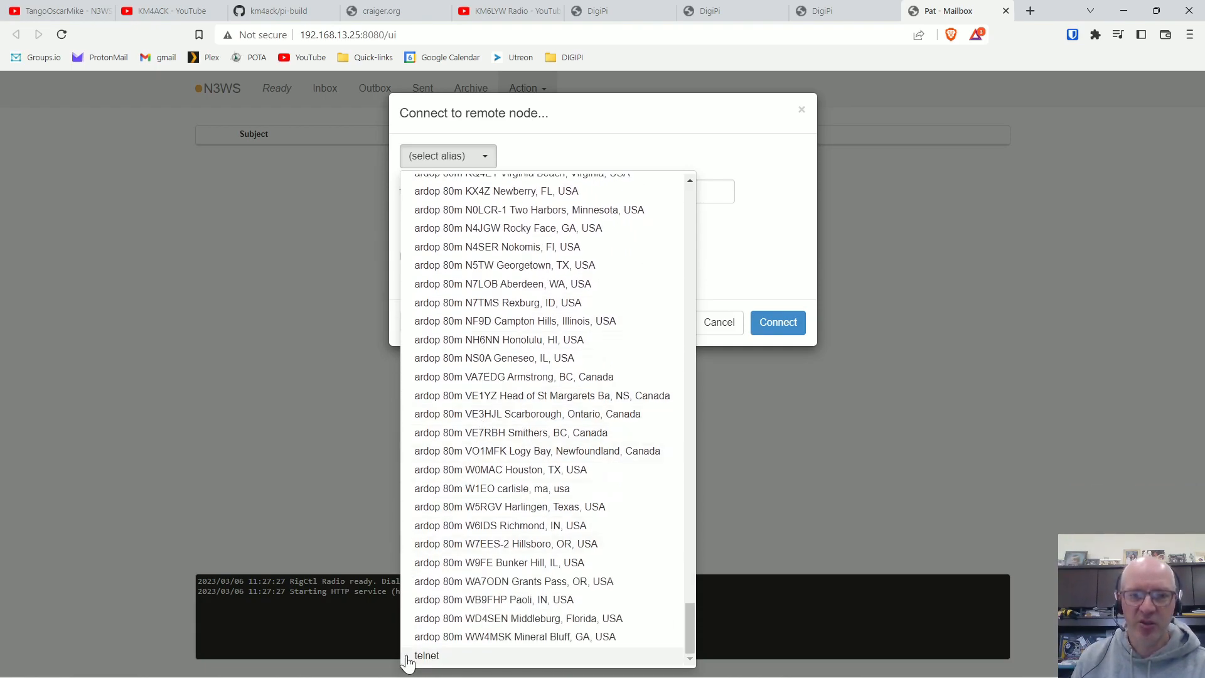
# Choose the telnet alias so transport, wl2k target and address fill in automatically
pyautogui.click(426, 655)
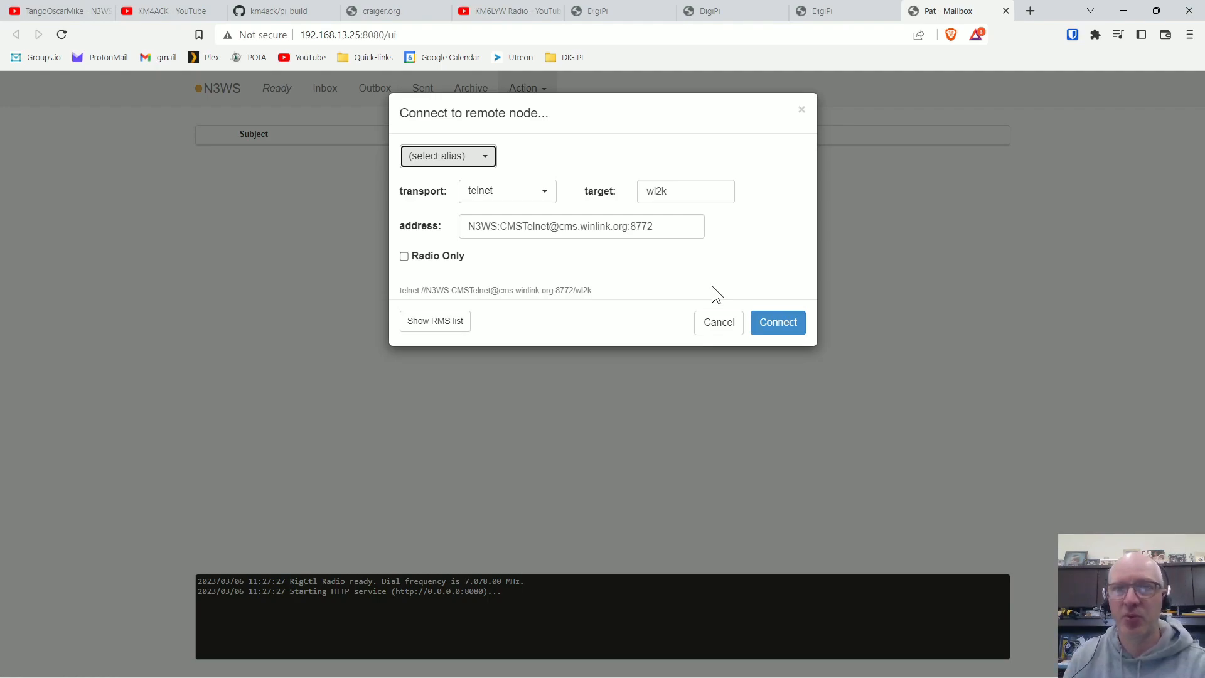
pyautogui.click(776, 323)
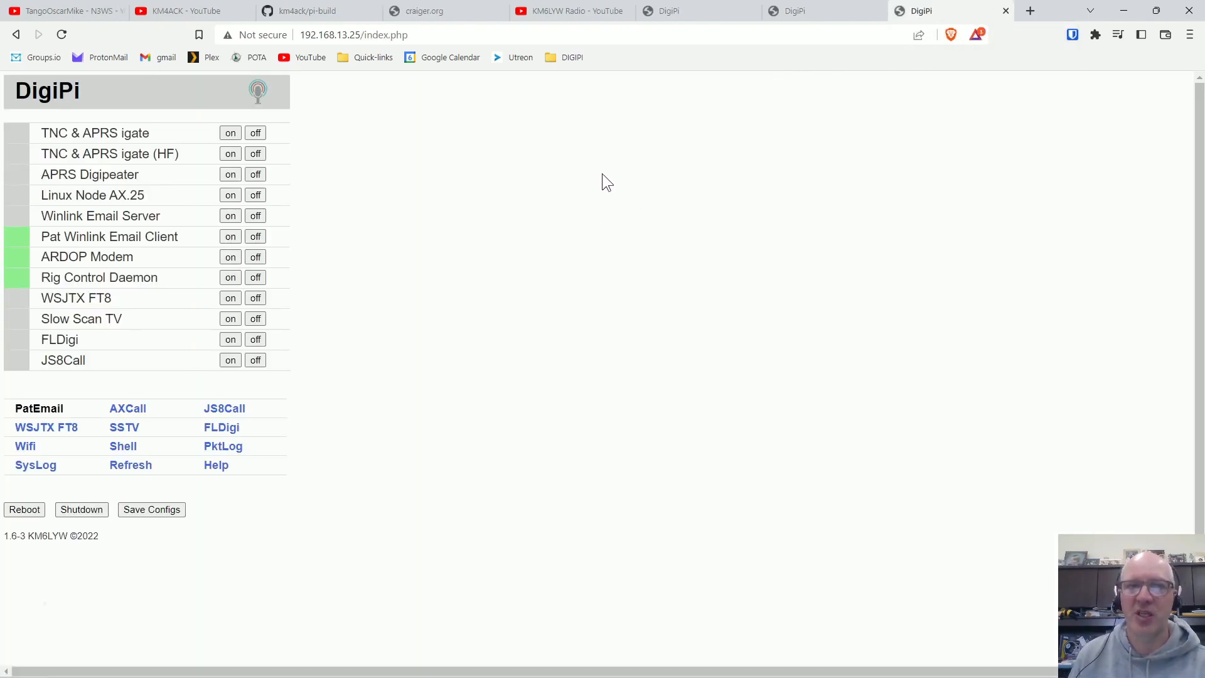
# Switch off Pat Winlink Email Client and Rig Control Daemon, then switch JS8Call on
pyautogui.click(254, 256)
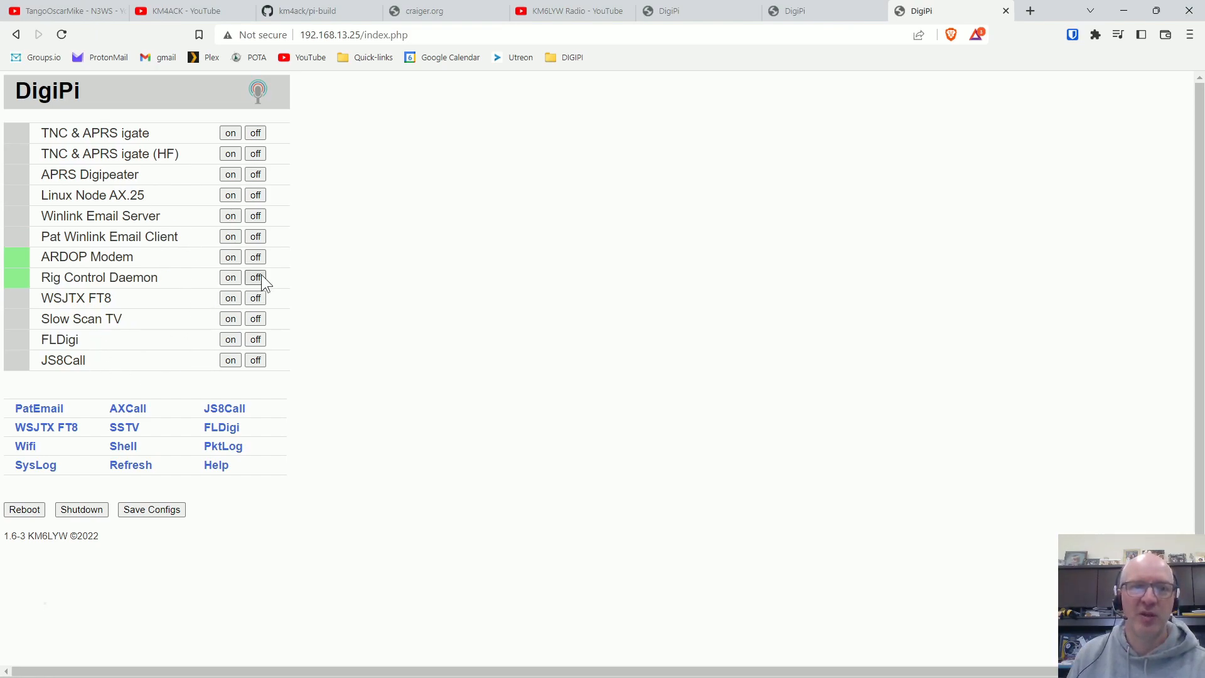
pyautogui.click(255, 277)
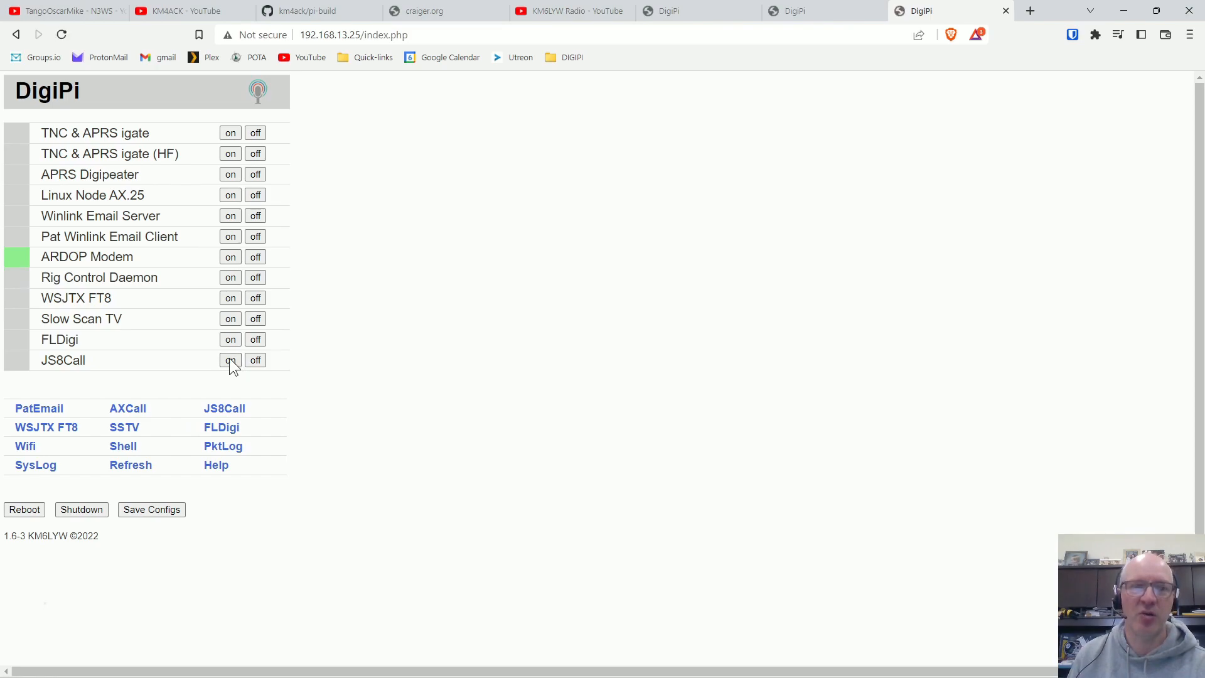
pyautogui.click(229, 360)
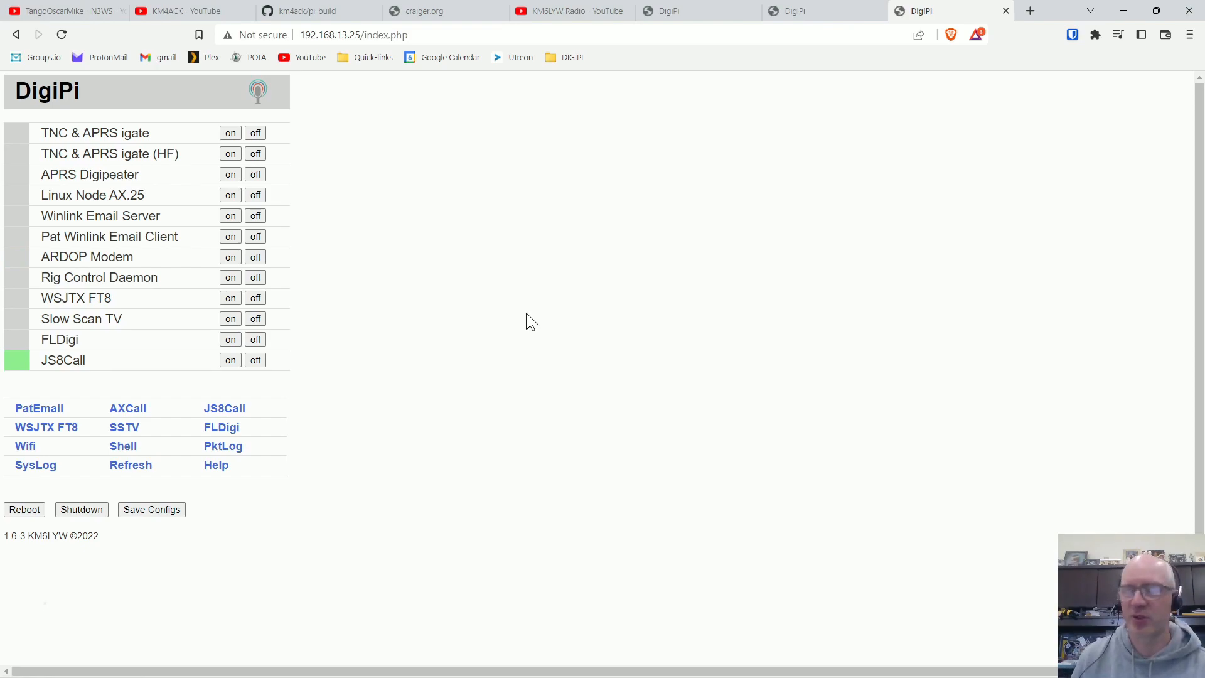
pyautogui.moveTo(251, 403)
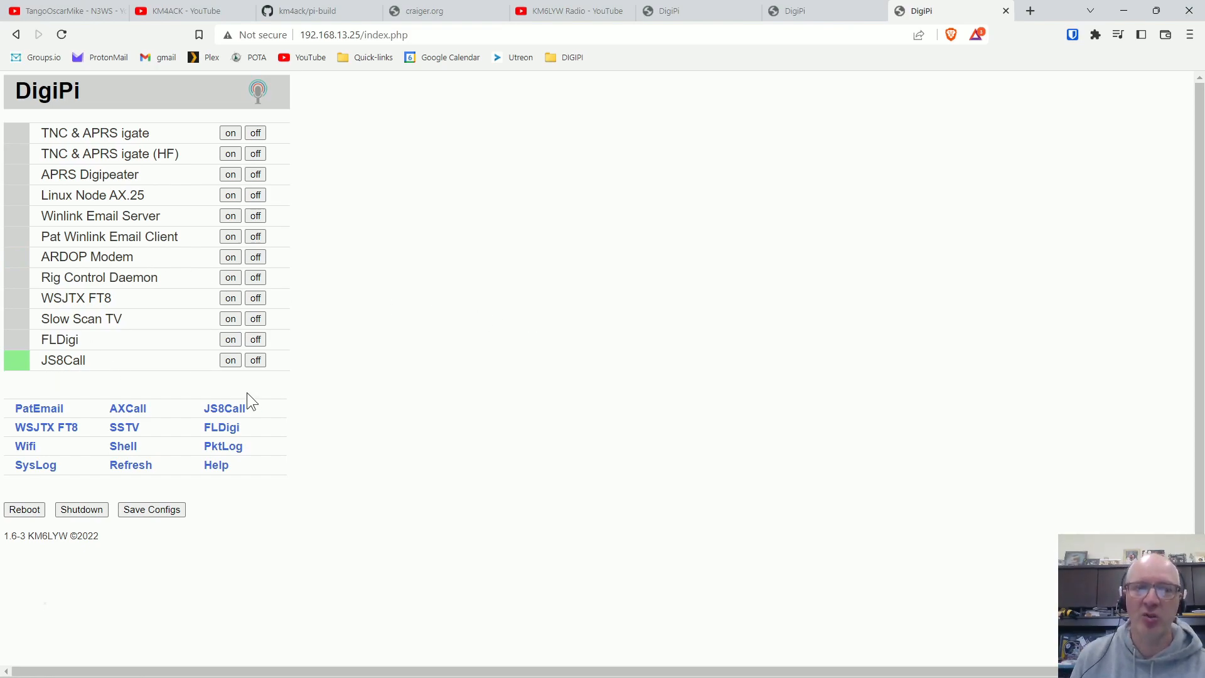
# View JS8Call in the noVNC desktop, retune from 7.078 to 14.078 MHz, and return to DigiPi
pyautogui.click(223, 408)
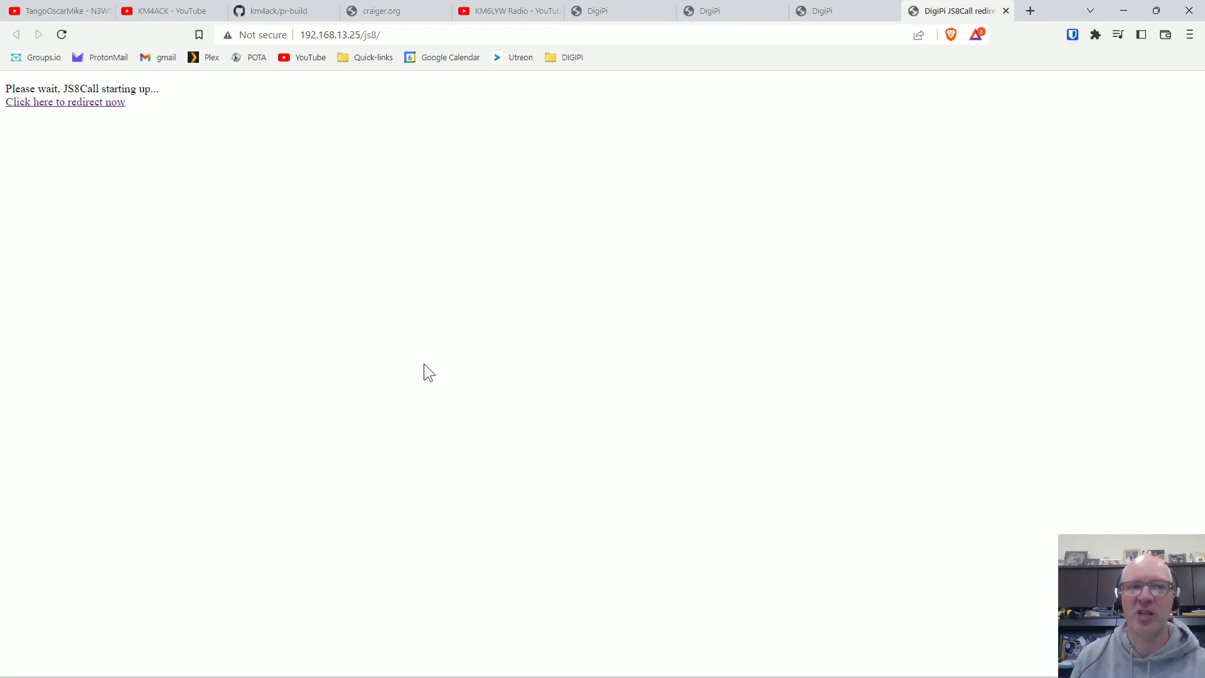
pyautogui.click(64, 102)
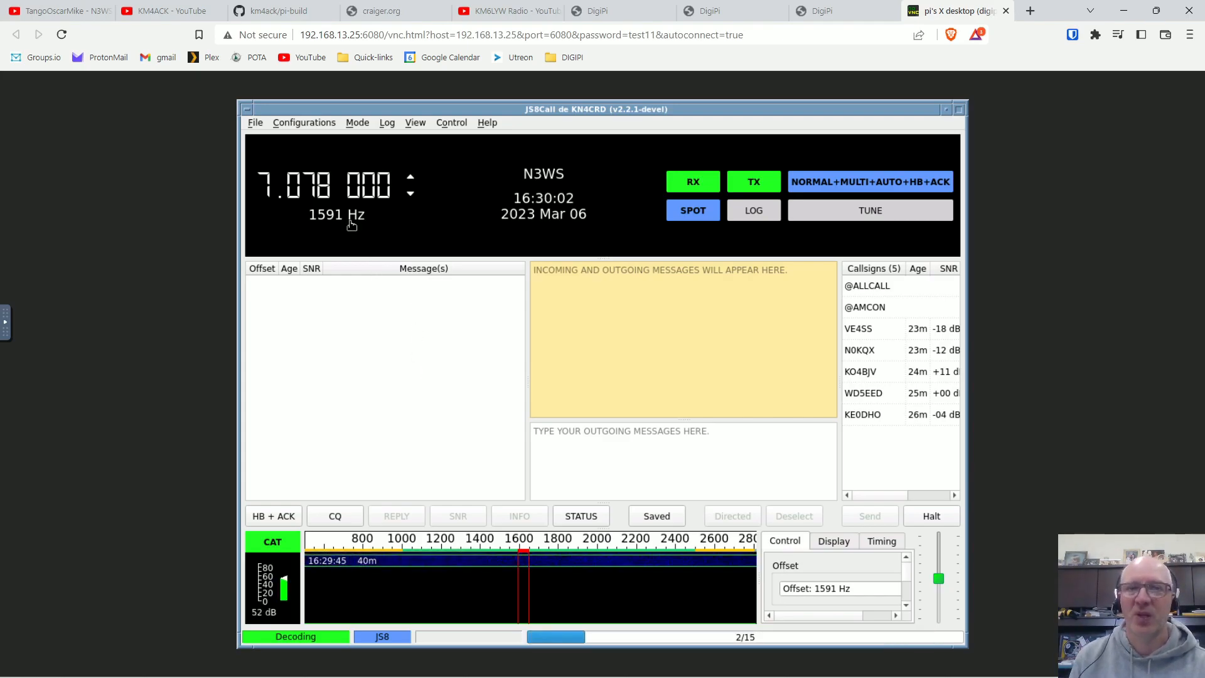
pyautogui.click(409, 185)
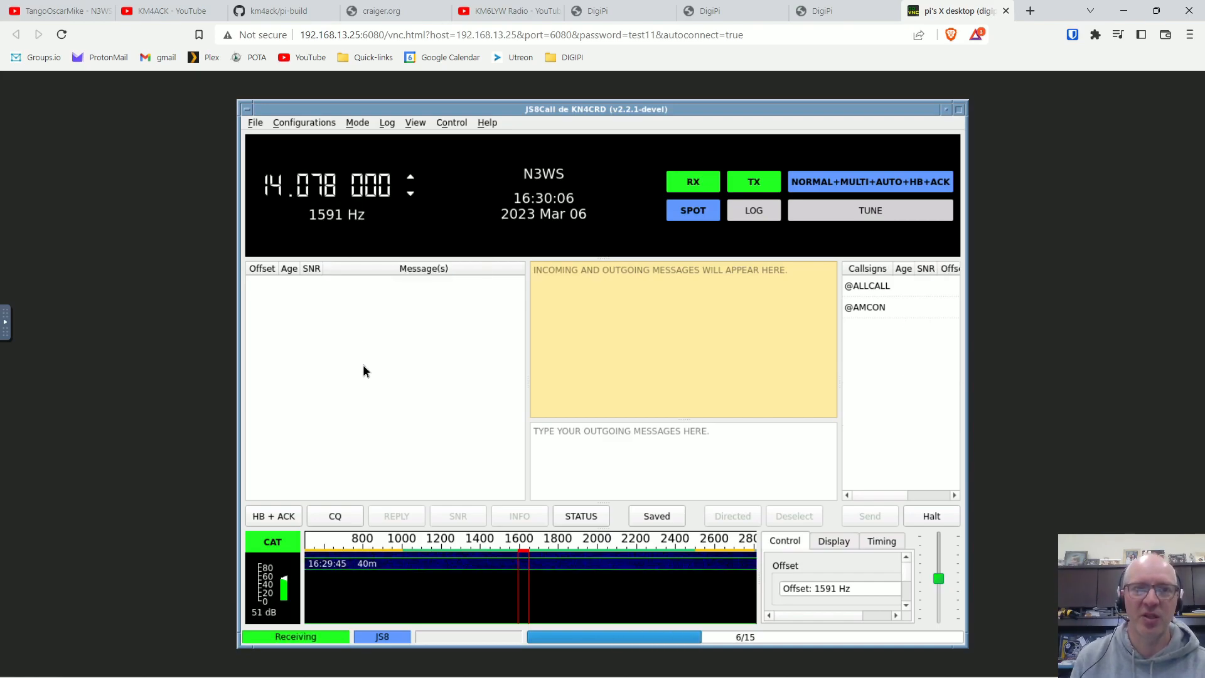
pyautogui.moveTo(367, 372)
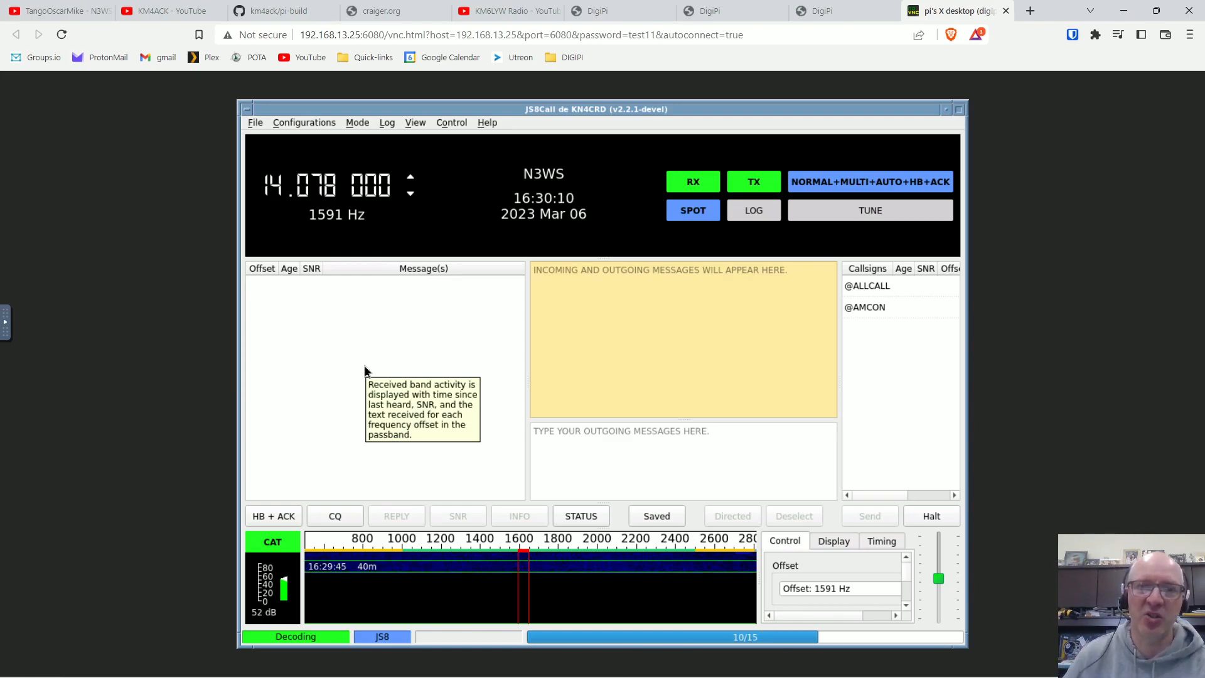
pyautogui.moveTo(470, 313)
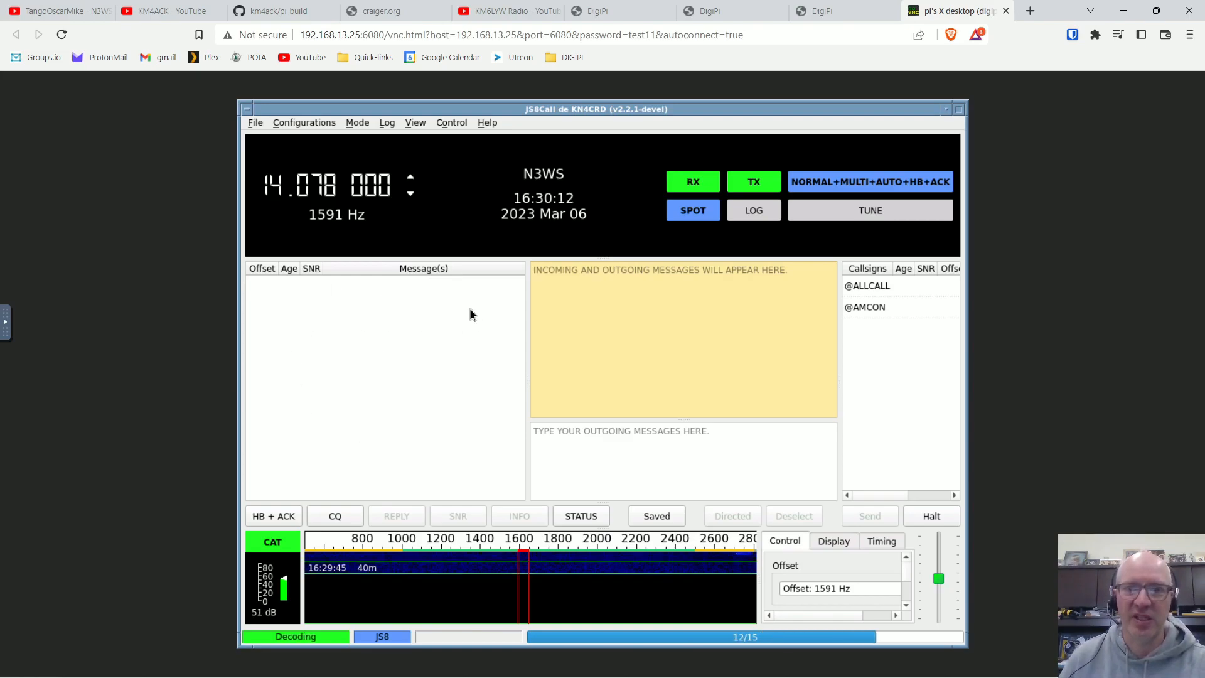
pyautogui.click(822, 11)
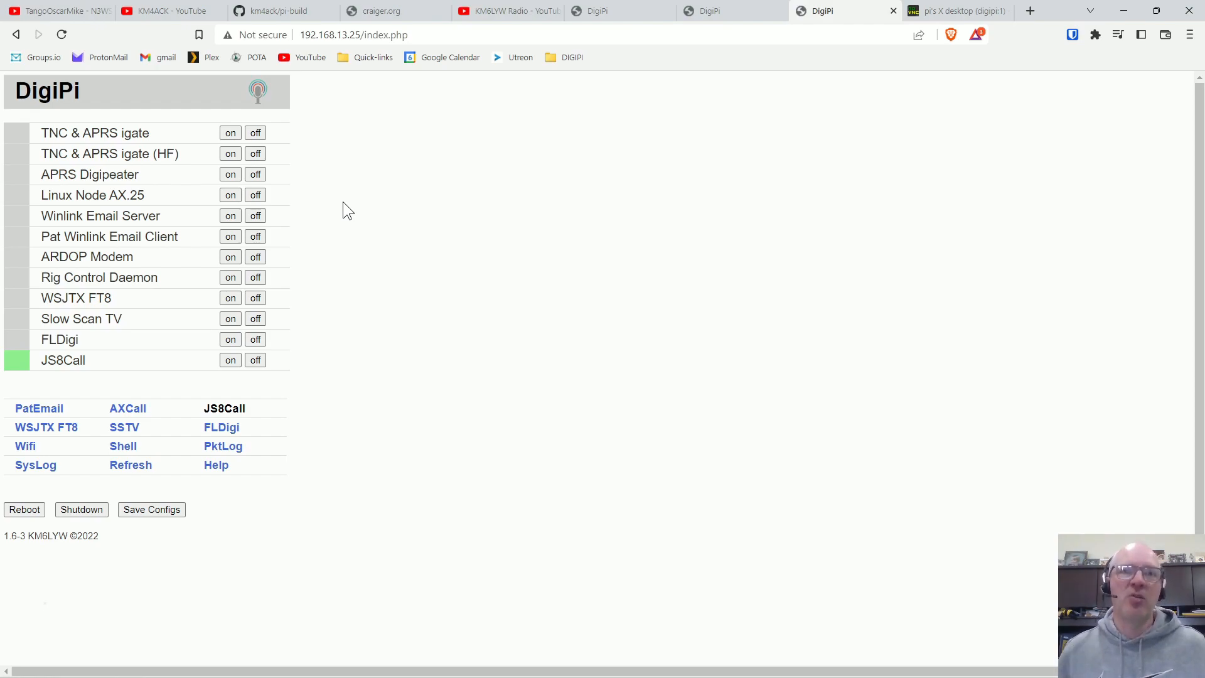
pyautogui.moveTo(355, 145)
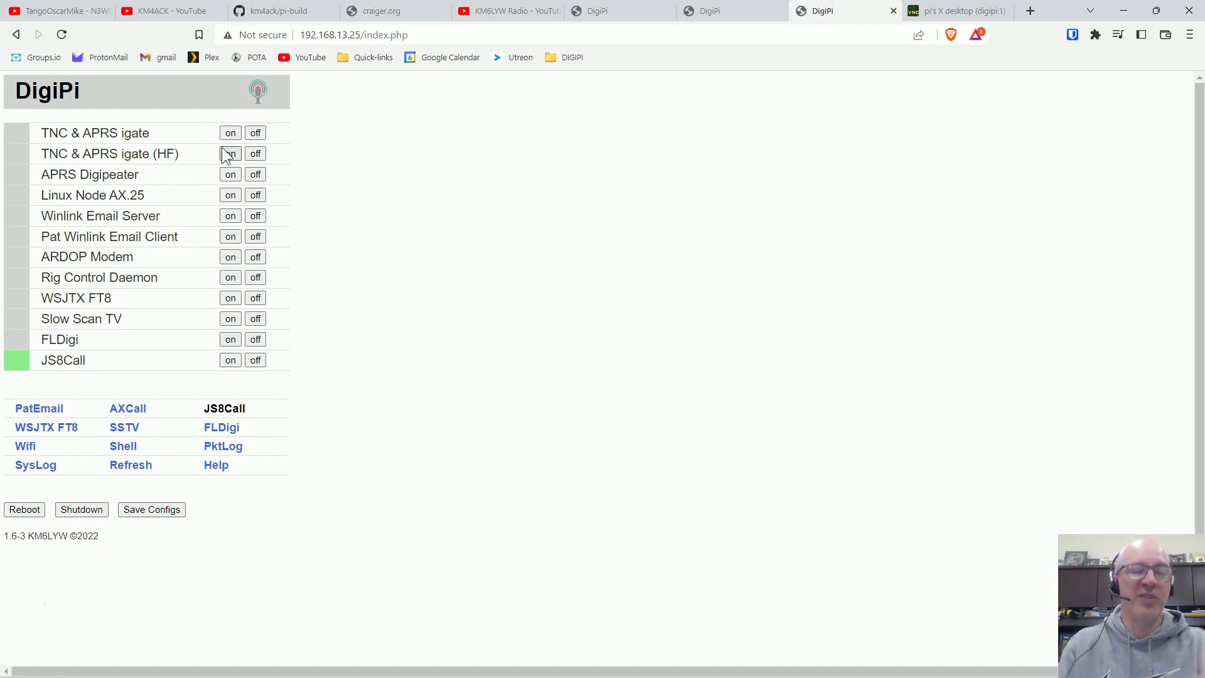
pyautogui.moveTo(224, 128)
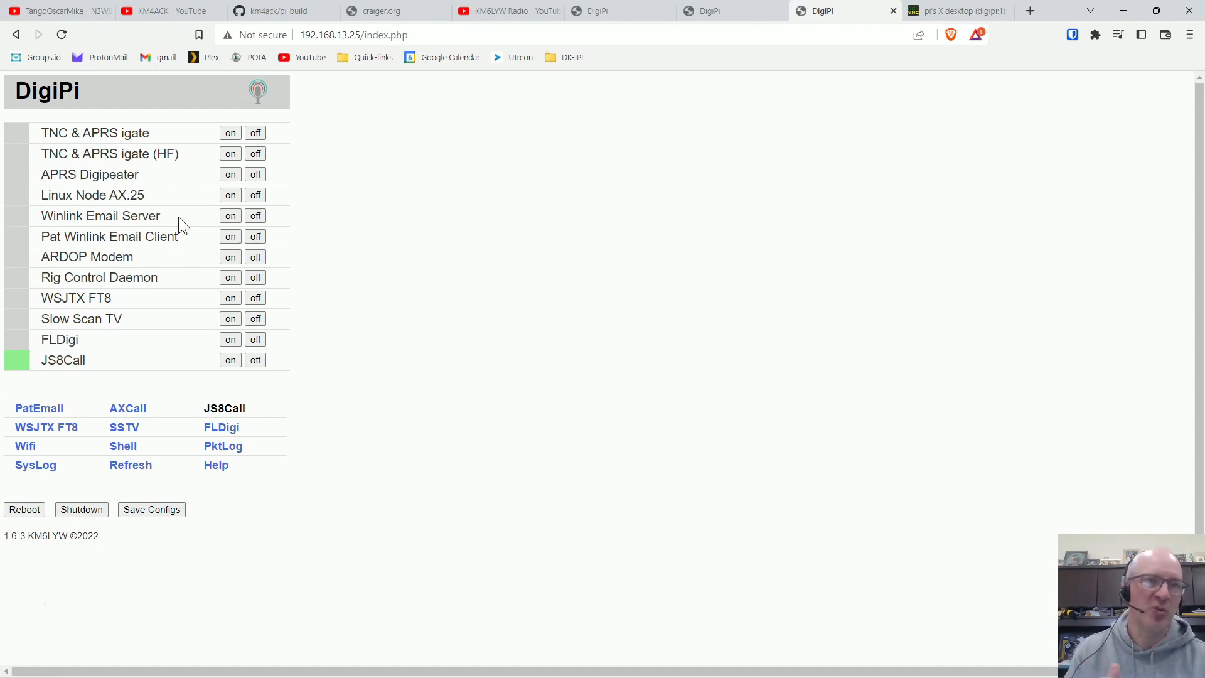
pyautogui.moveTo(176, 182)
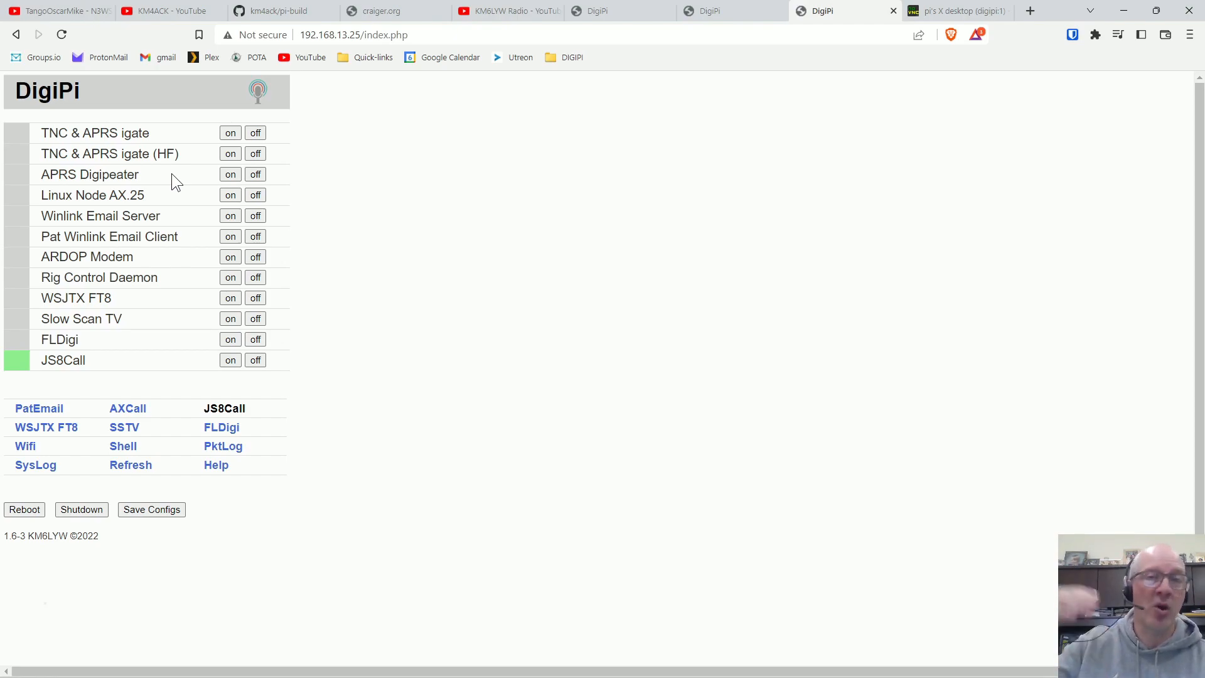
pyautogui.moveTo(133, 173)
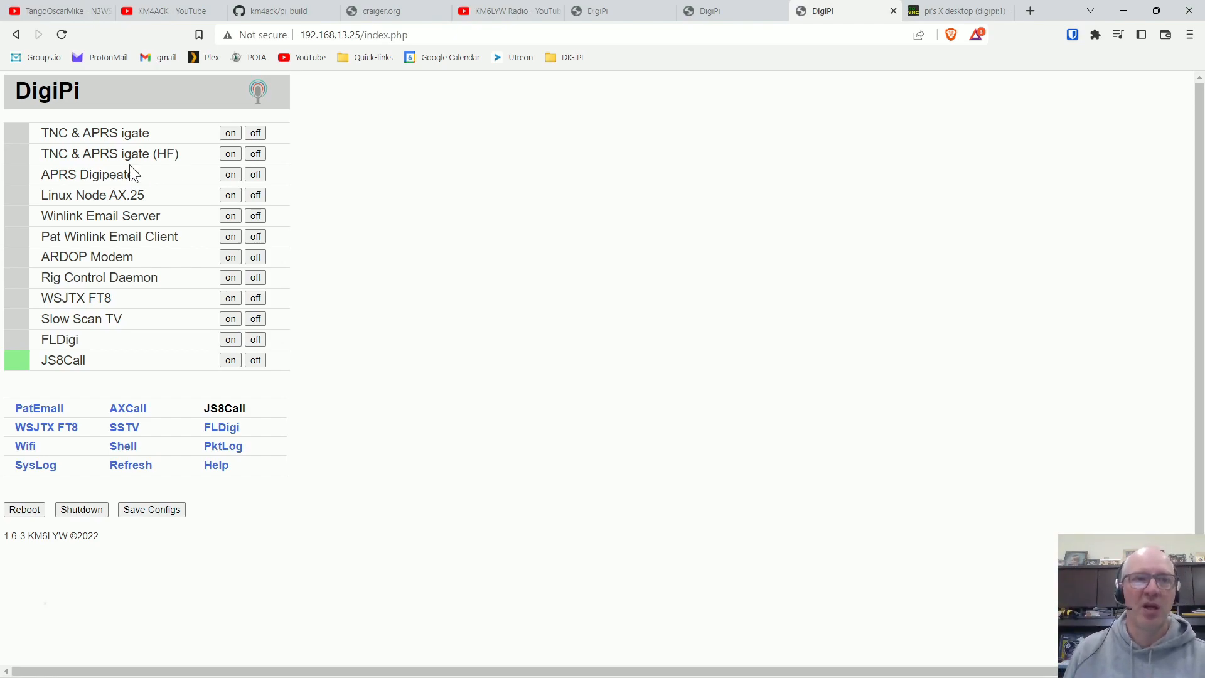
pyautogui.moveTo(199, 160)
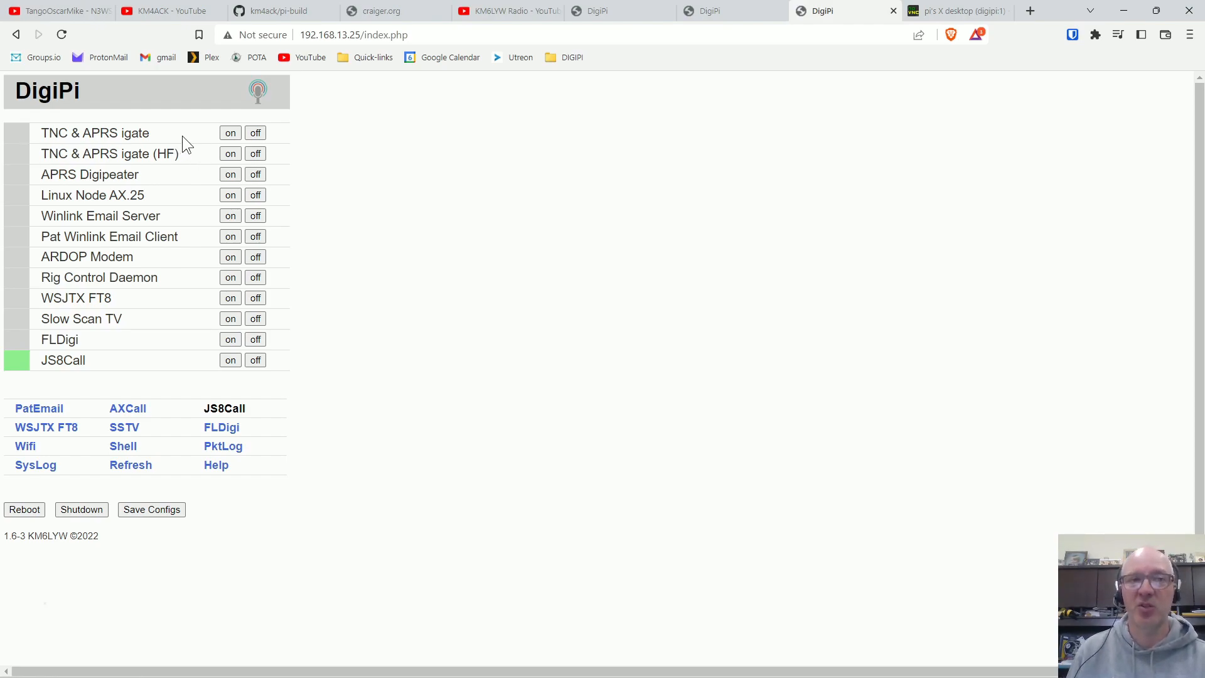
pyautogui.moveTo(207, 170)
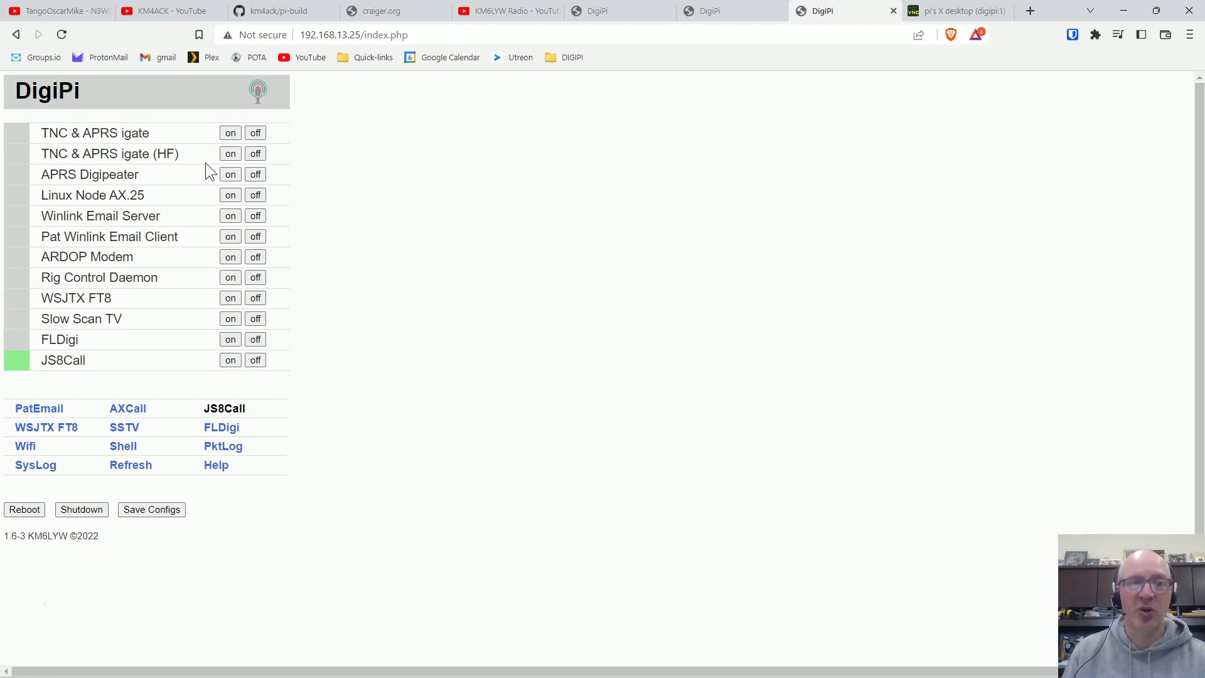
pyautogui.moveTo(129, 464)
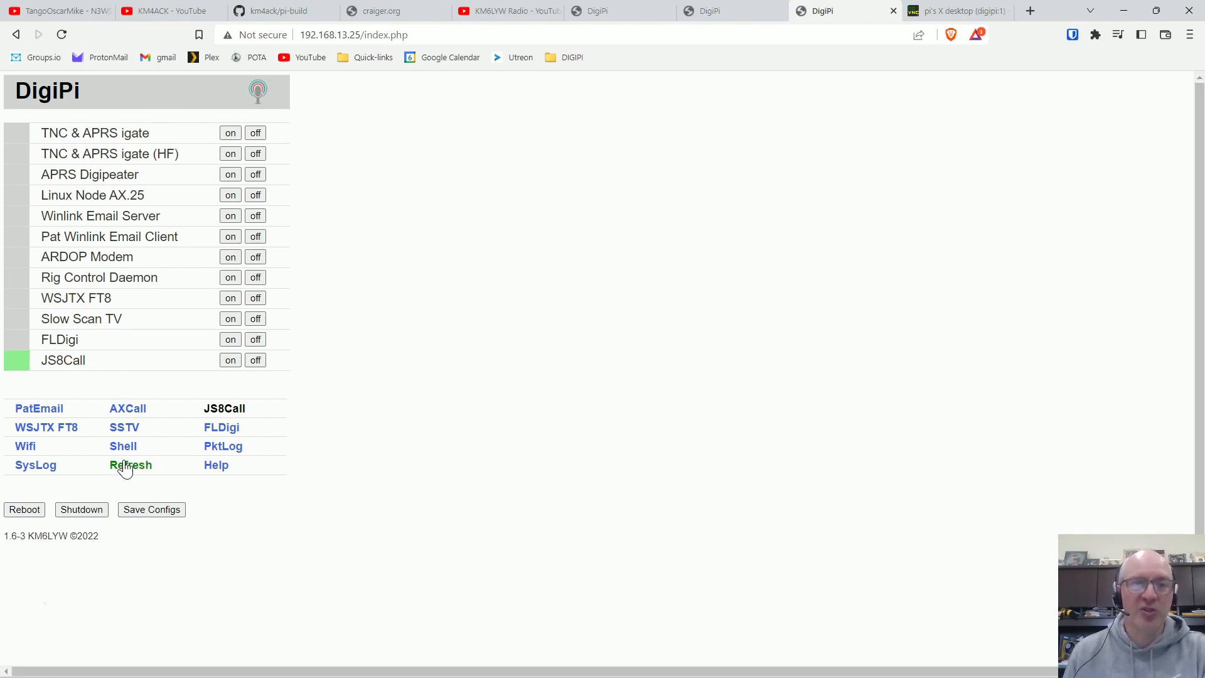
# View the Pi's shell login and the Direwolf packet log, then return to the services page
pyautogui.click(123, 446)
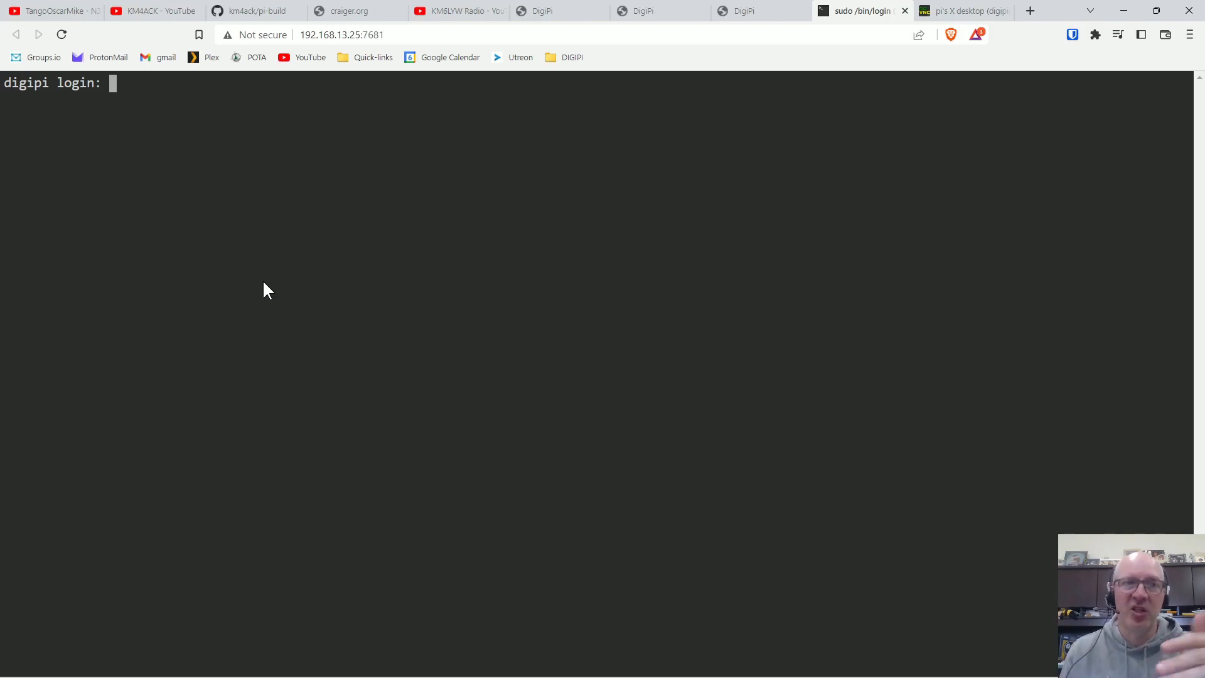
pyautogui.moveTo(641, 148)
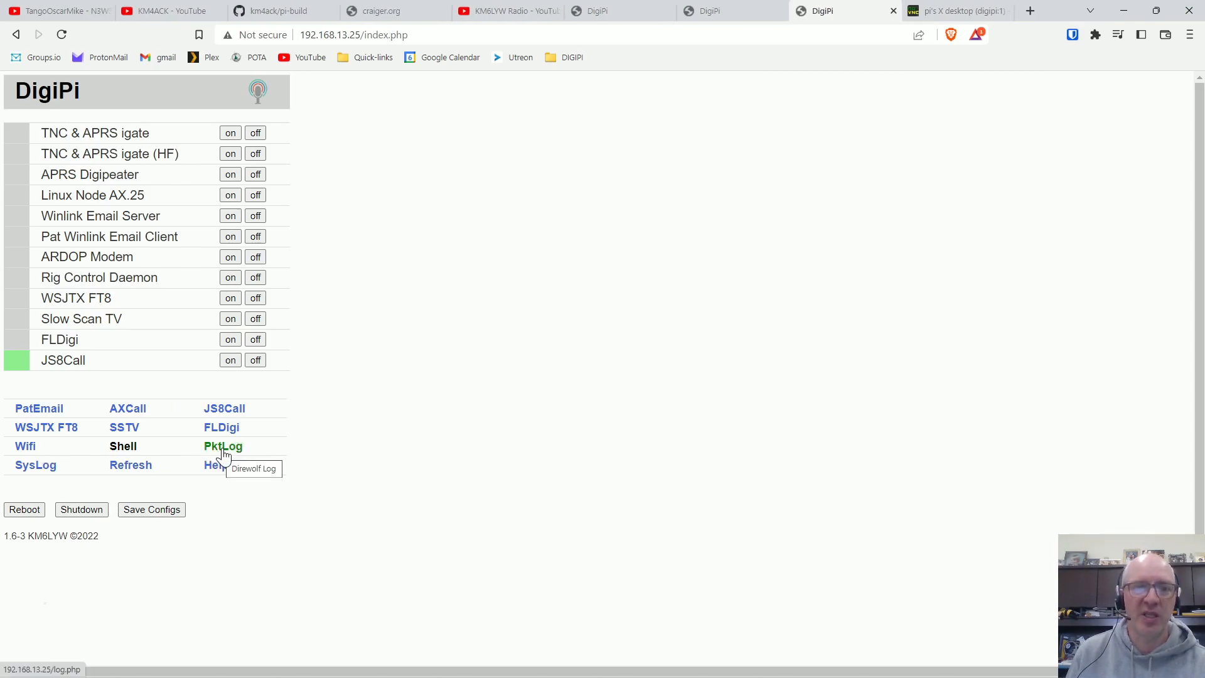
pyautogui.click(224, 446)
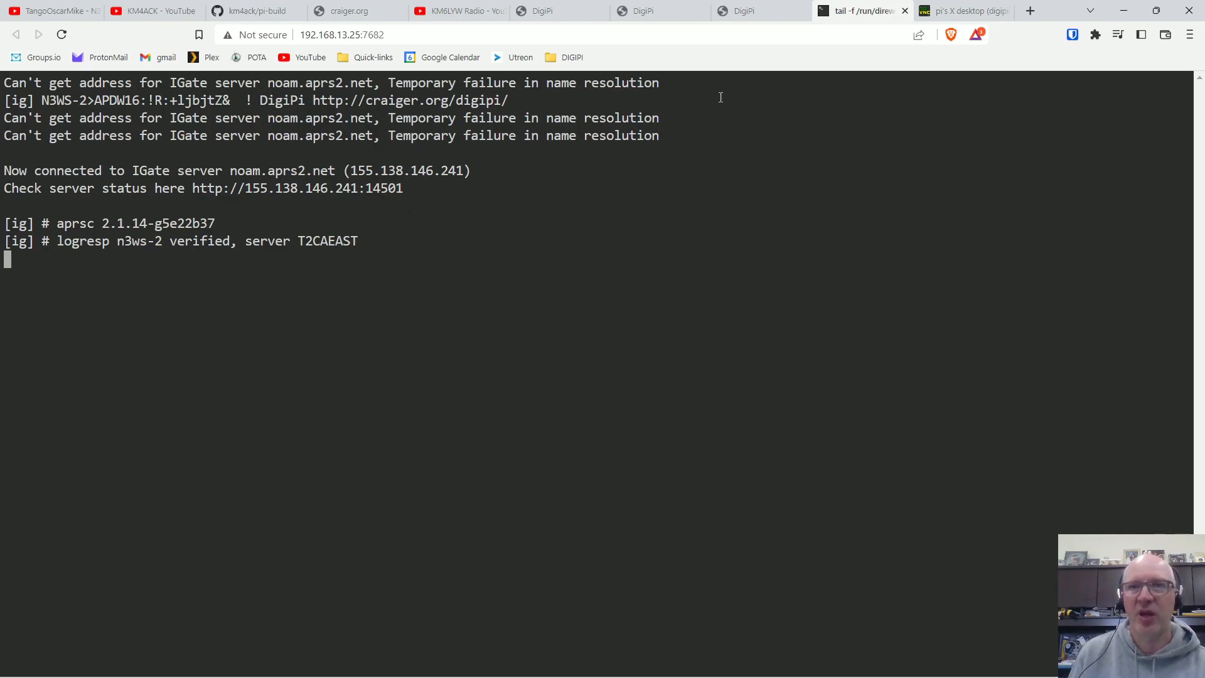
pyautogui.click(744, 11)
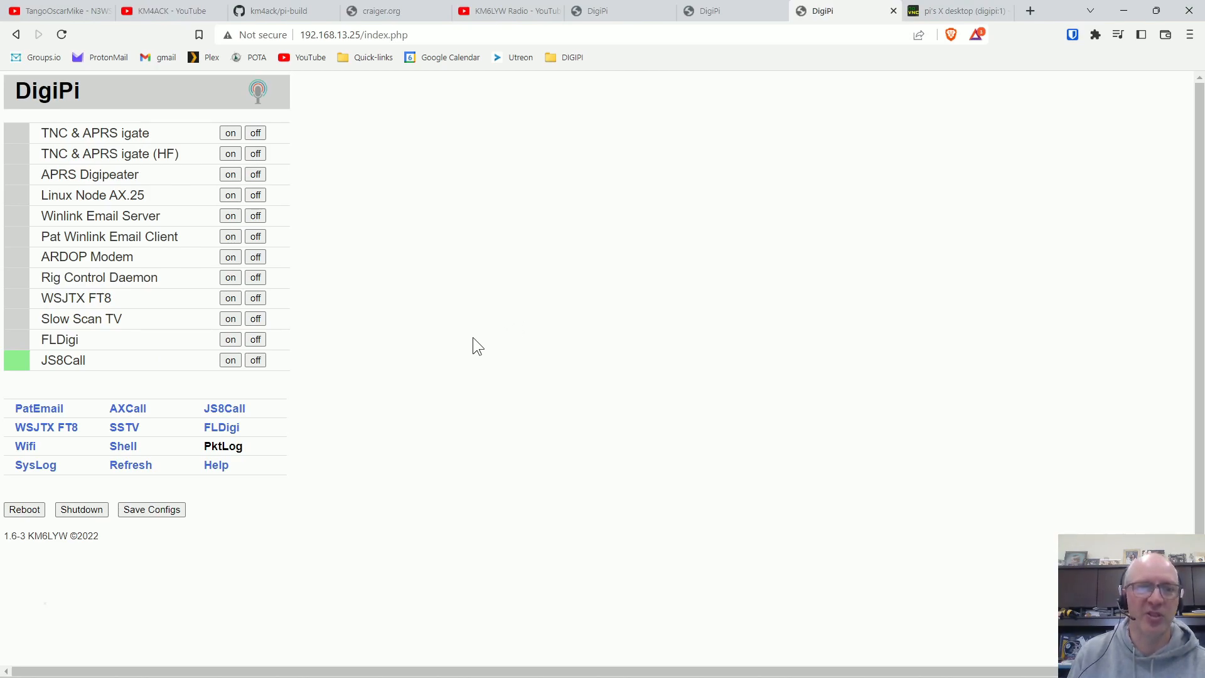
pyautogui.moveTo(124, 426)
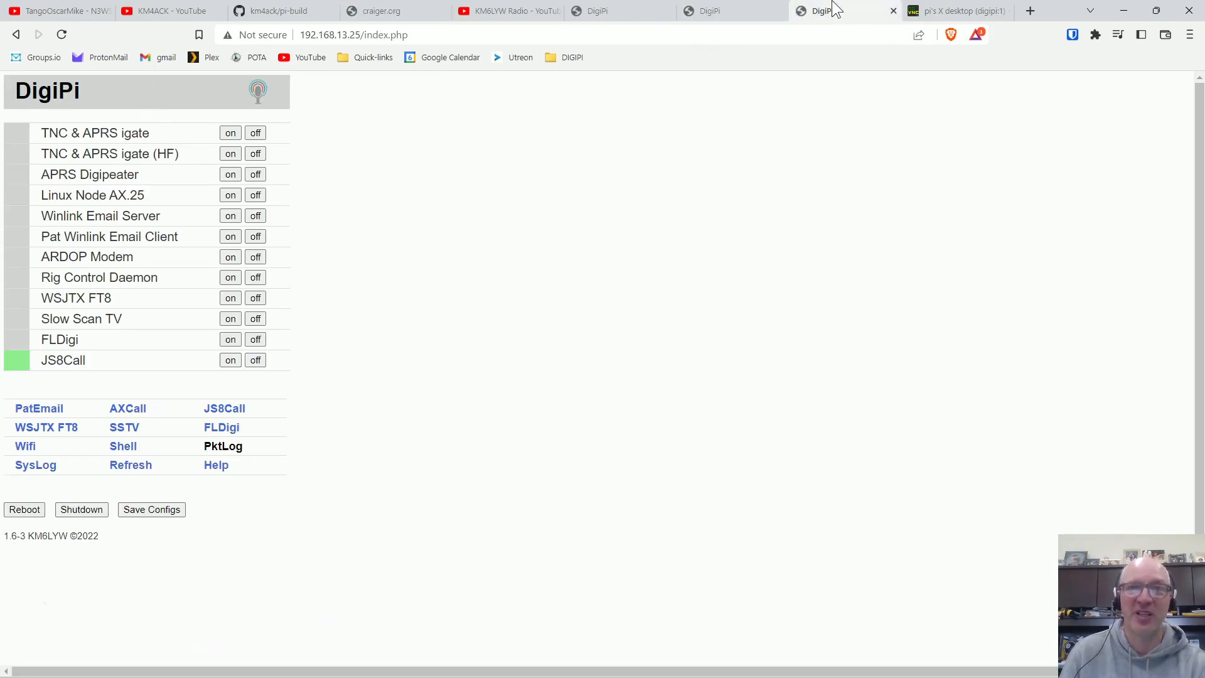
pyautogui.moveTo(841, 21)
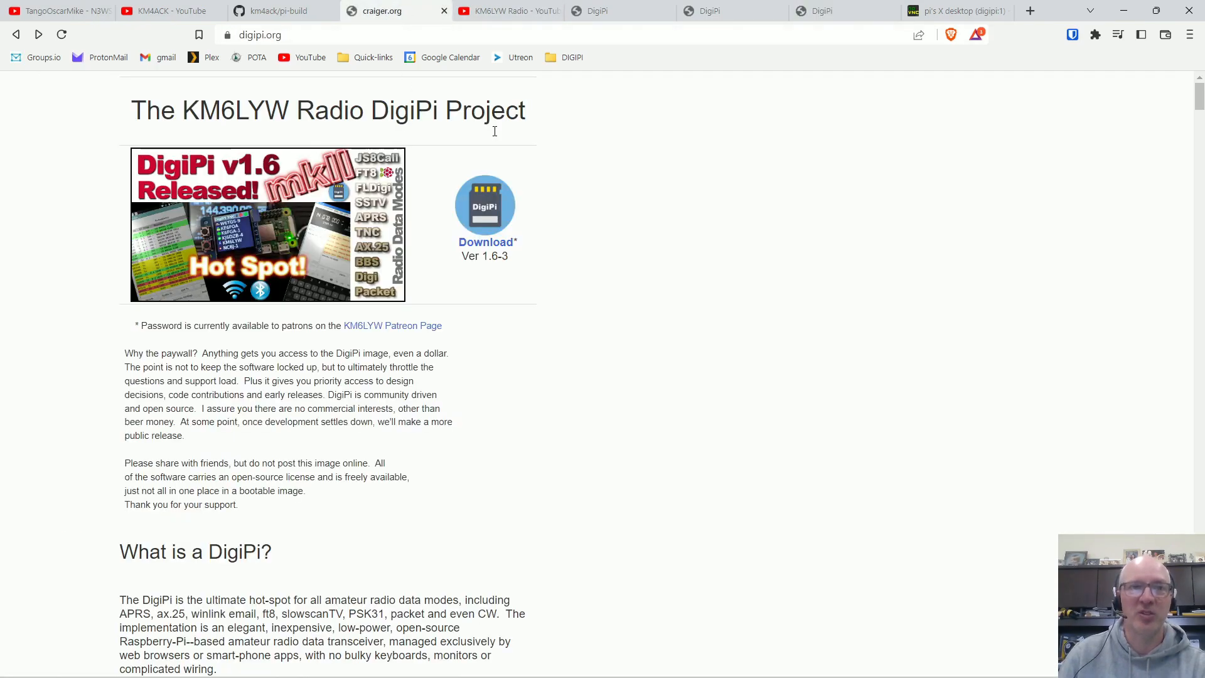
pyautogui.moveTo(916, 388)
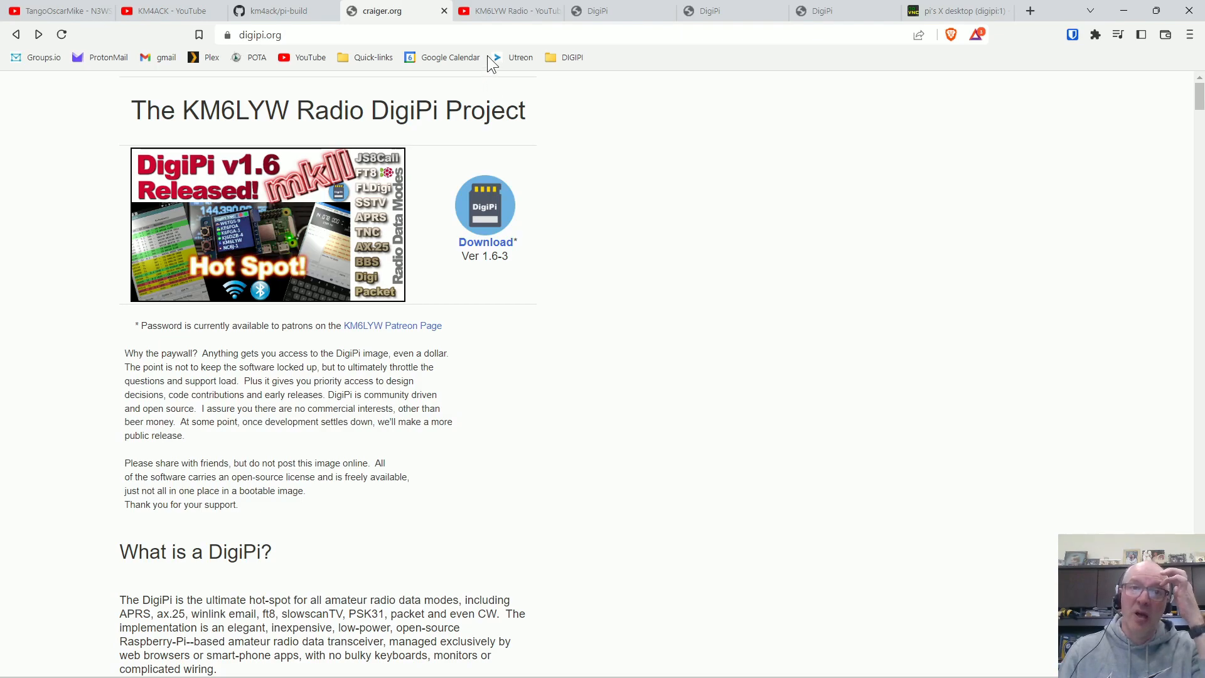
# Switch the browser to the KM6LYW Radio YouTube channel tab
pyautogui.click(507, 11)
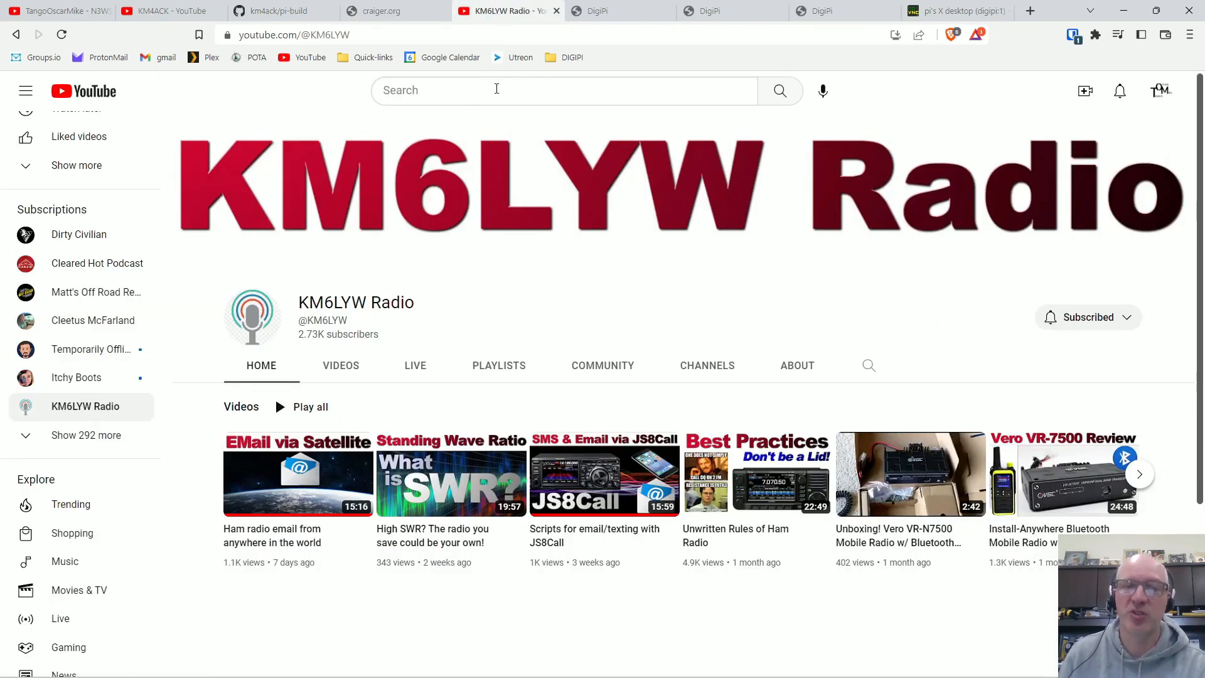
# Show the channel's Videos tab and scroll down through older DigiPi and go-box uploads
pyautogui.click(340, 365)
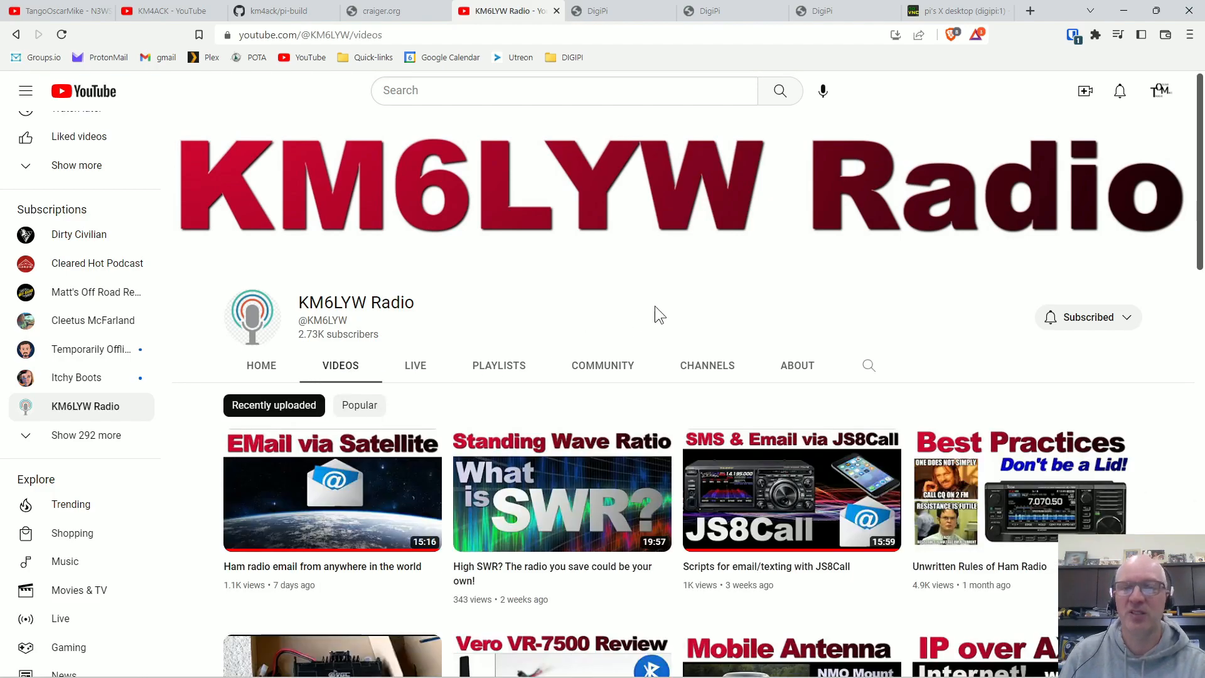
pyautogui.scroll(-3)
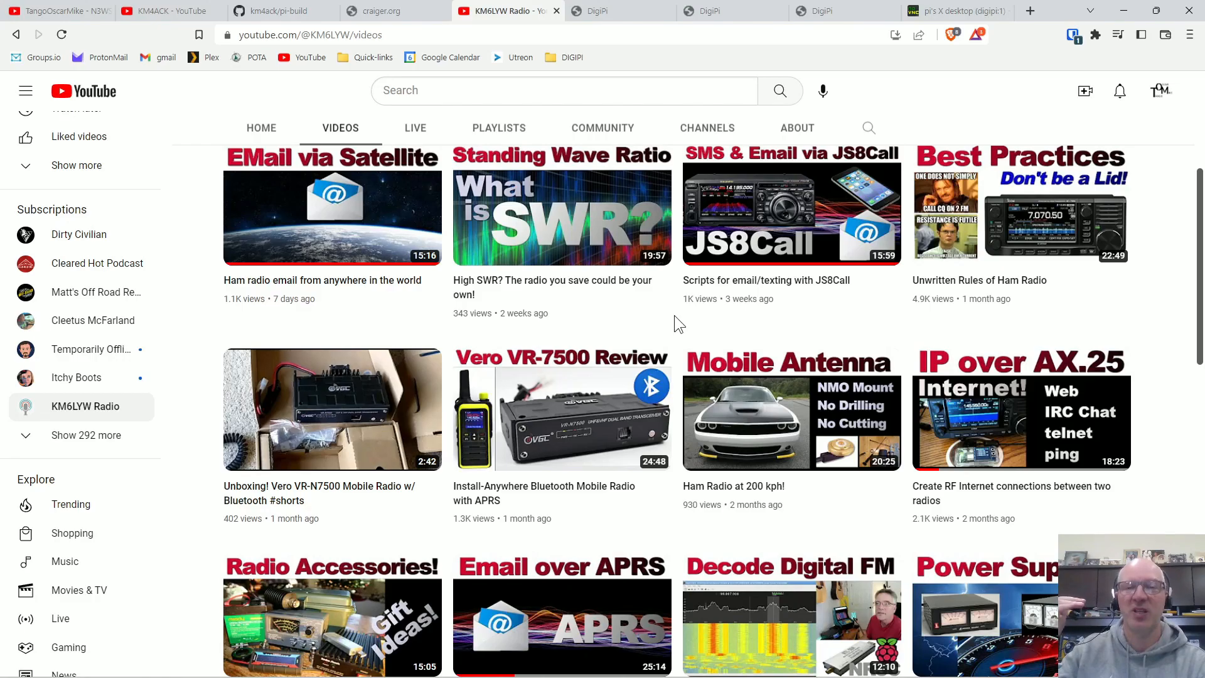
pyautogui.scroll(-3)
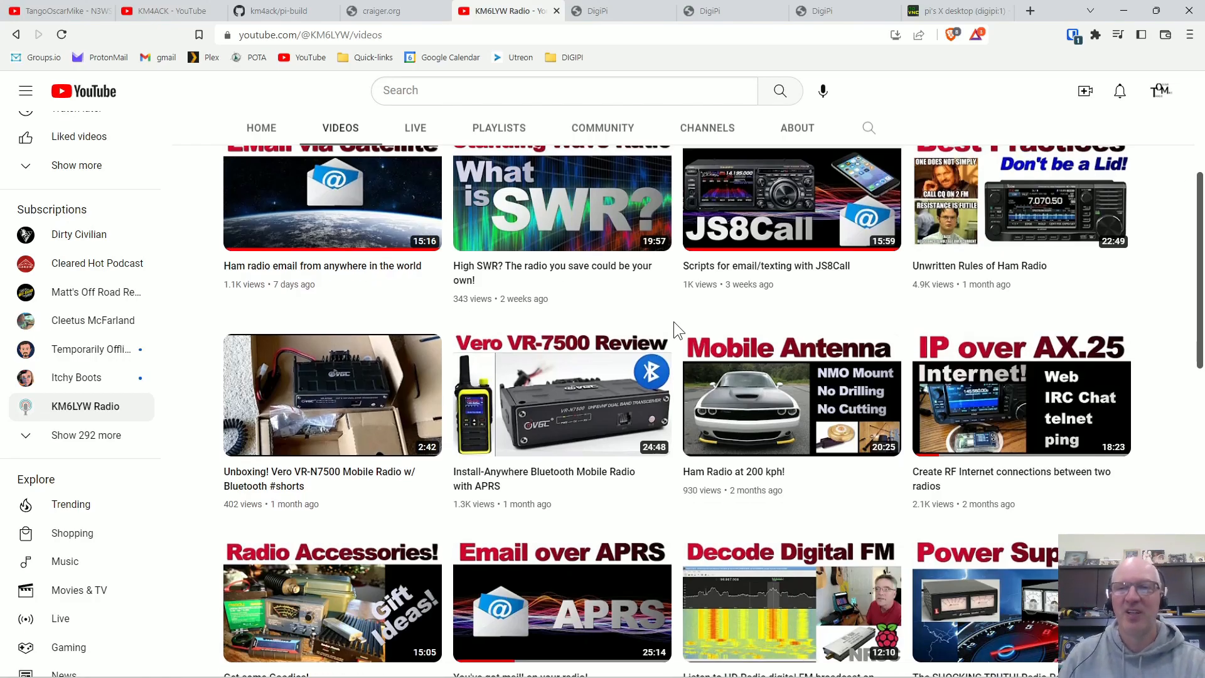
pyautogui.scroll(-3)
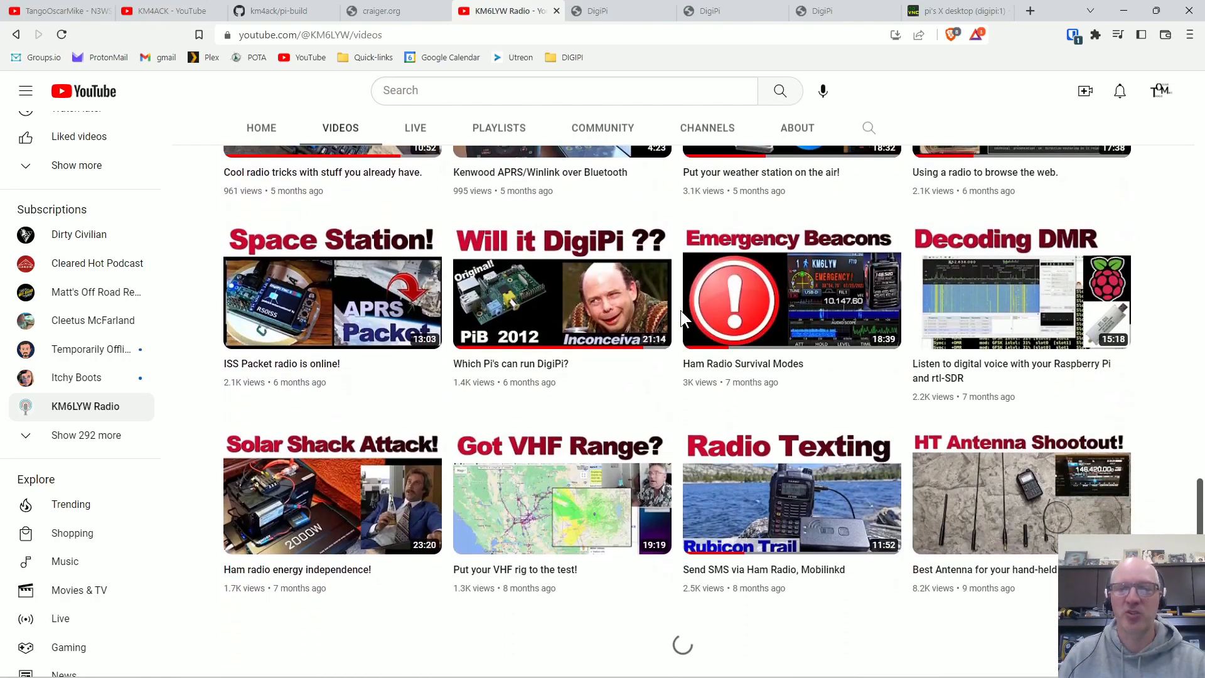
pyautogui.scroll(-3)
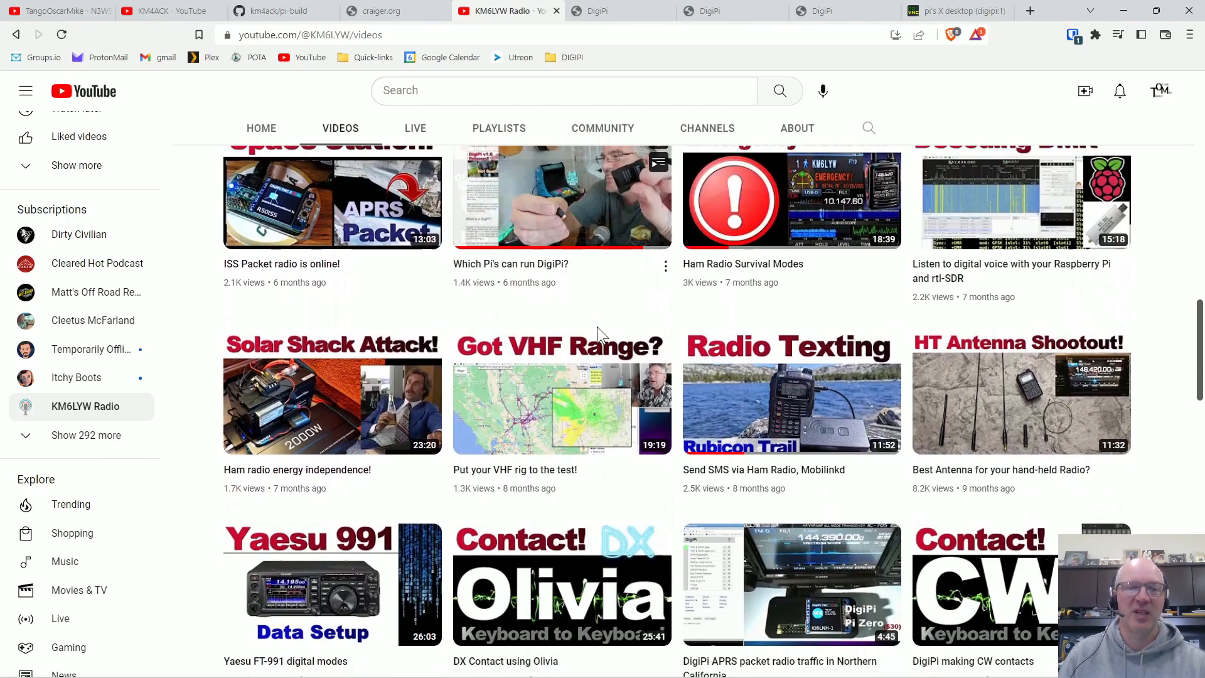
pyautogui.scroll(-3)
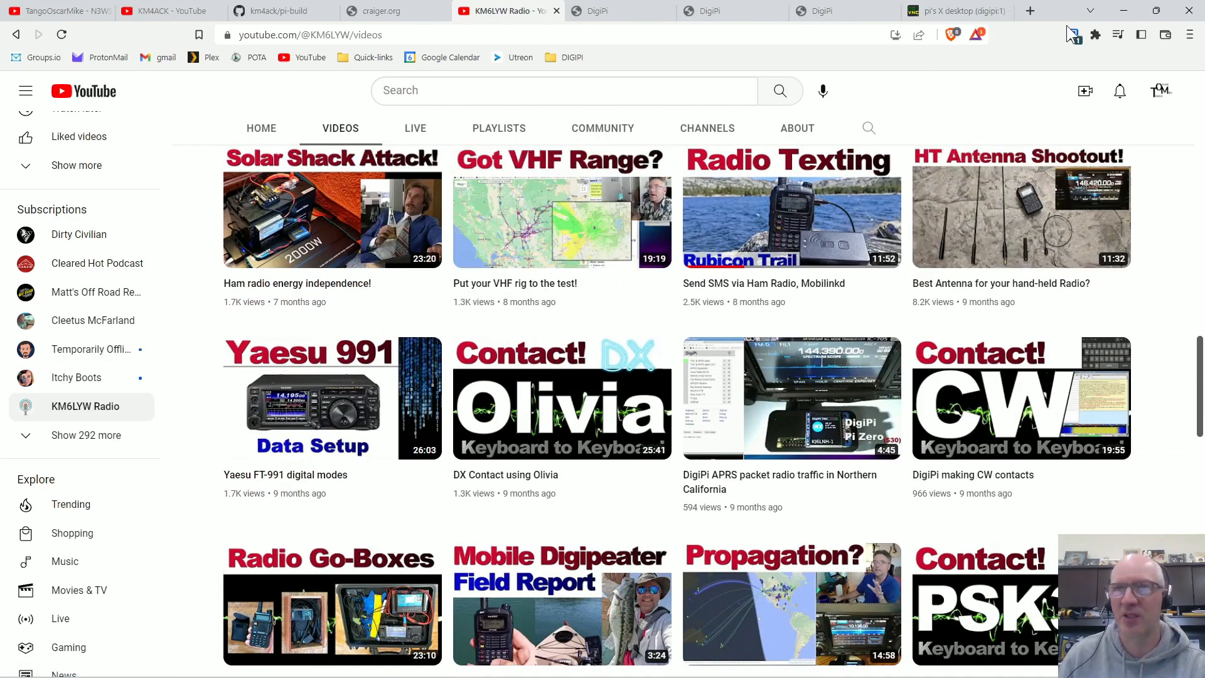
pyautogui.moveTo(957, 11)
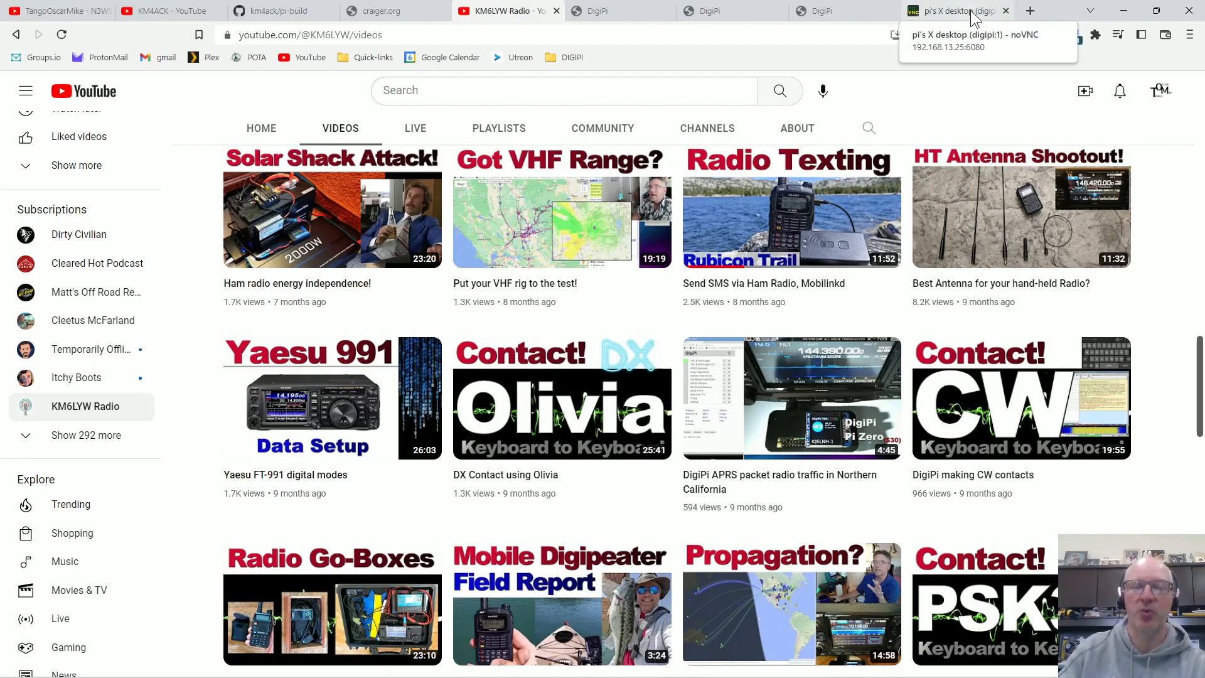